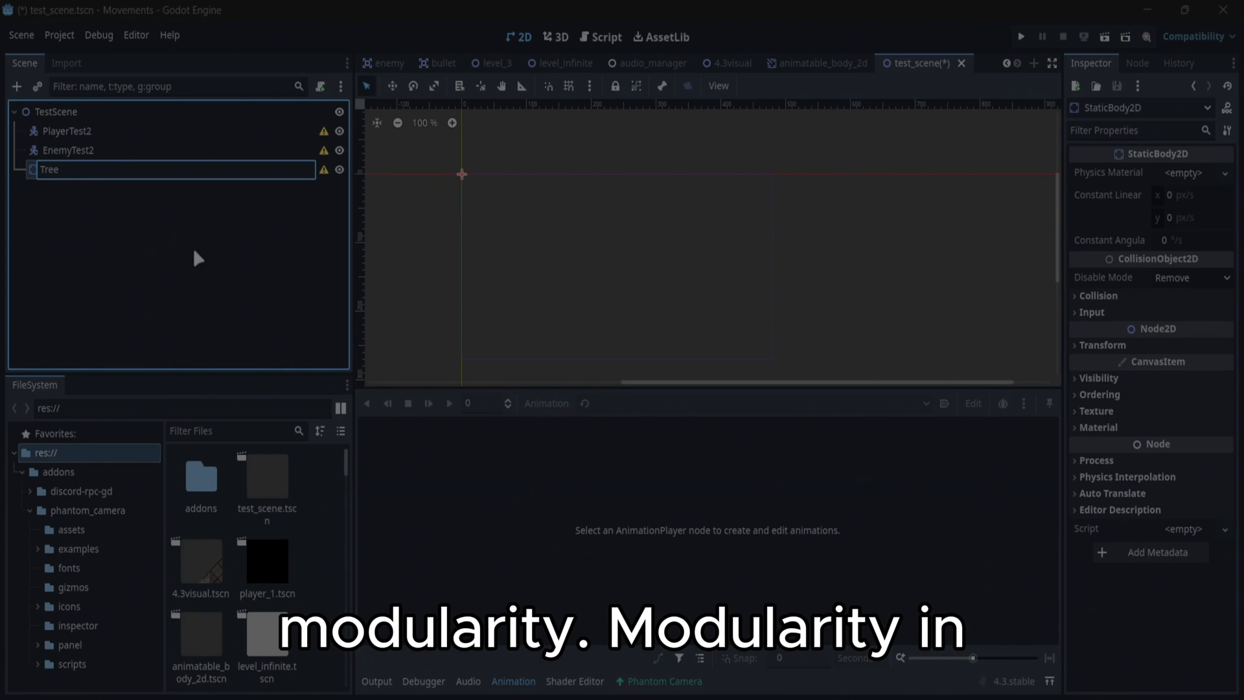
Rename the tree to TreeTest2 and create health_component_test_2.gd for HealthComponentTest2
left_click(15, 85)
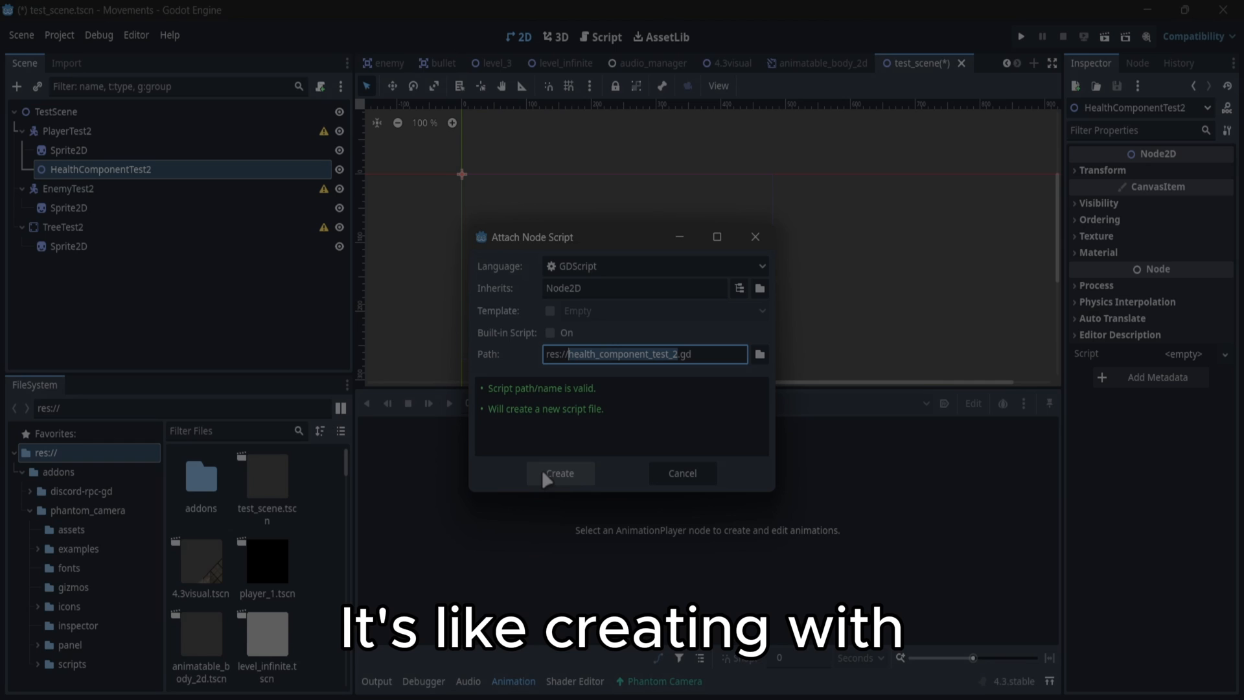
left_click(559, 473)
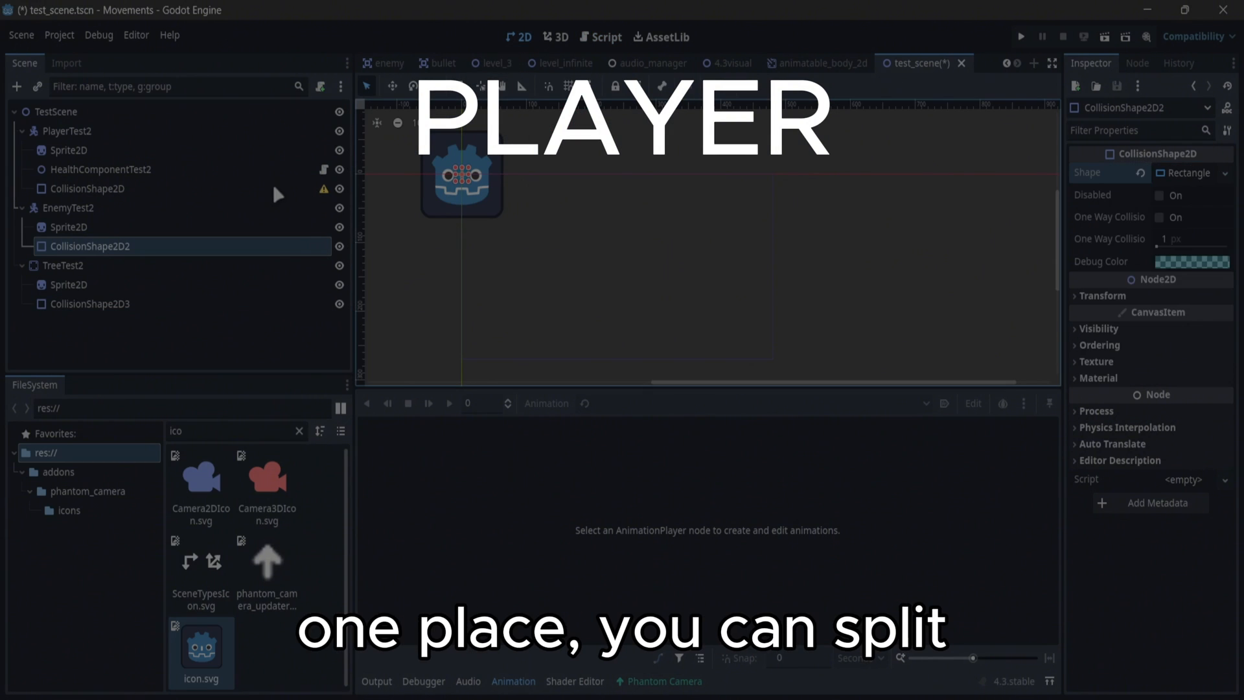
Scale the player's sprite, tint the enemy sprite red, and position the enemy
left_click(70, 150)
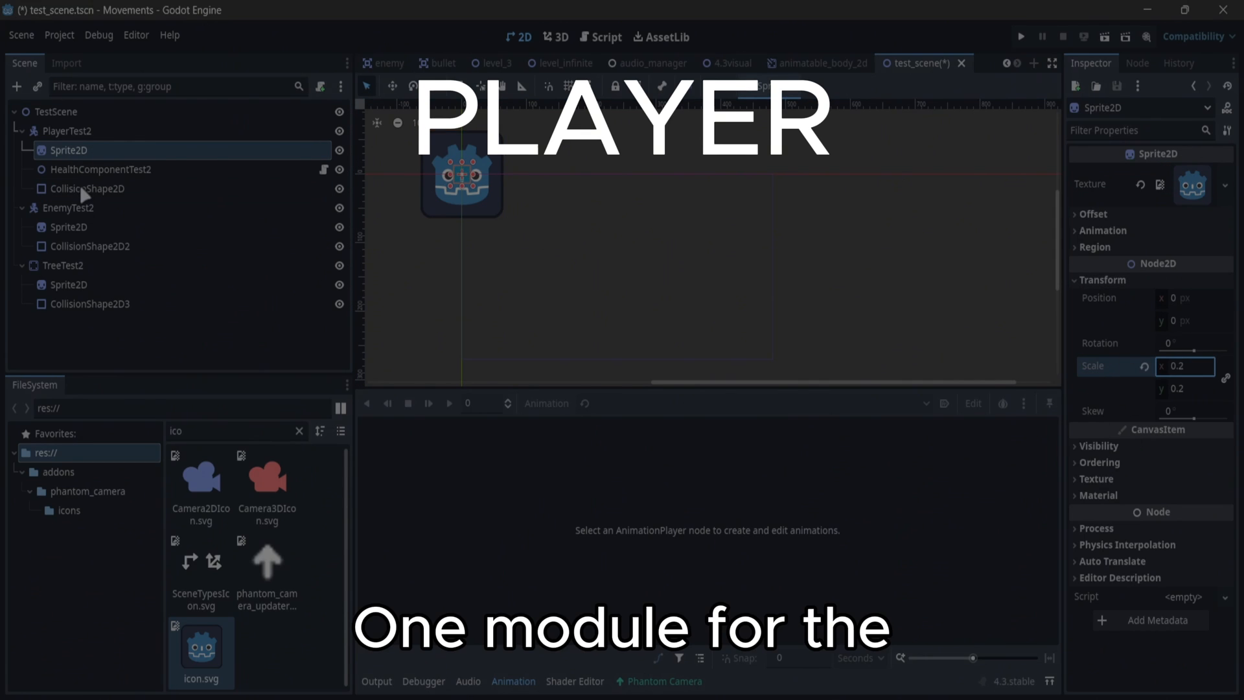
left_click(72, 227)
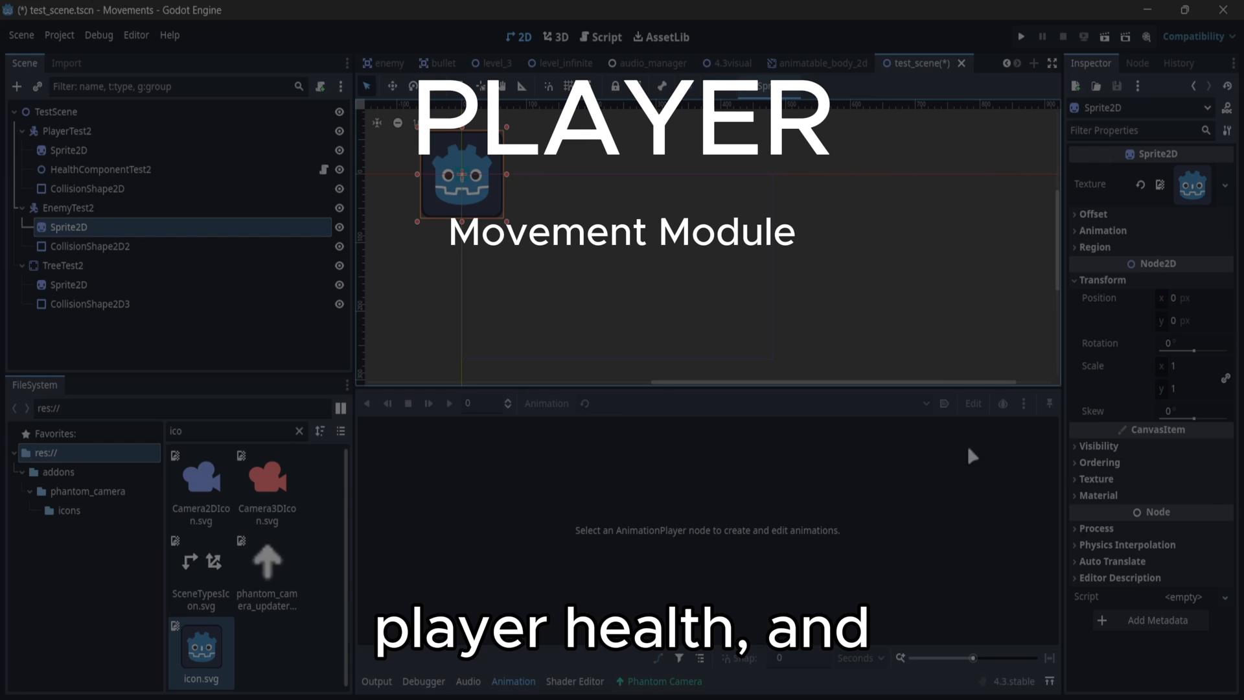
left_click(1098, 445)
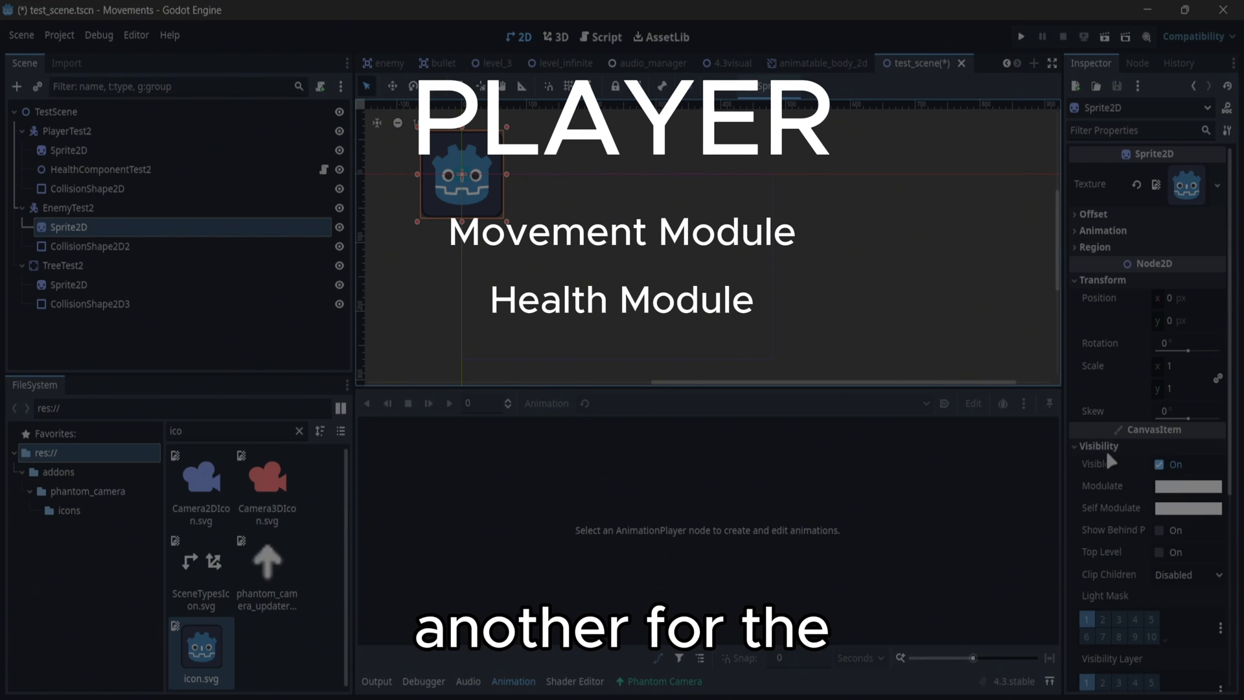
left_click(1187, 507)
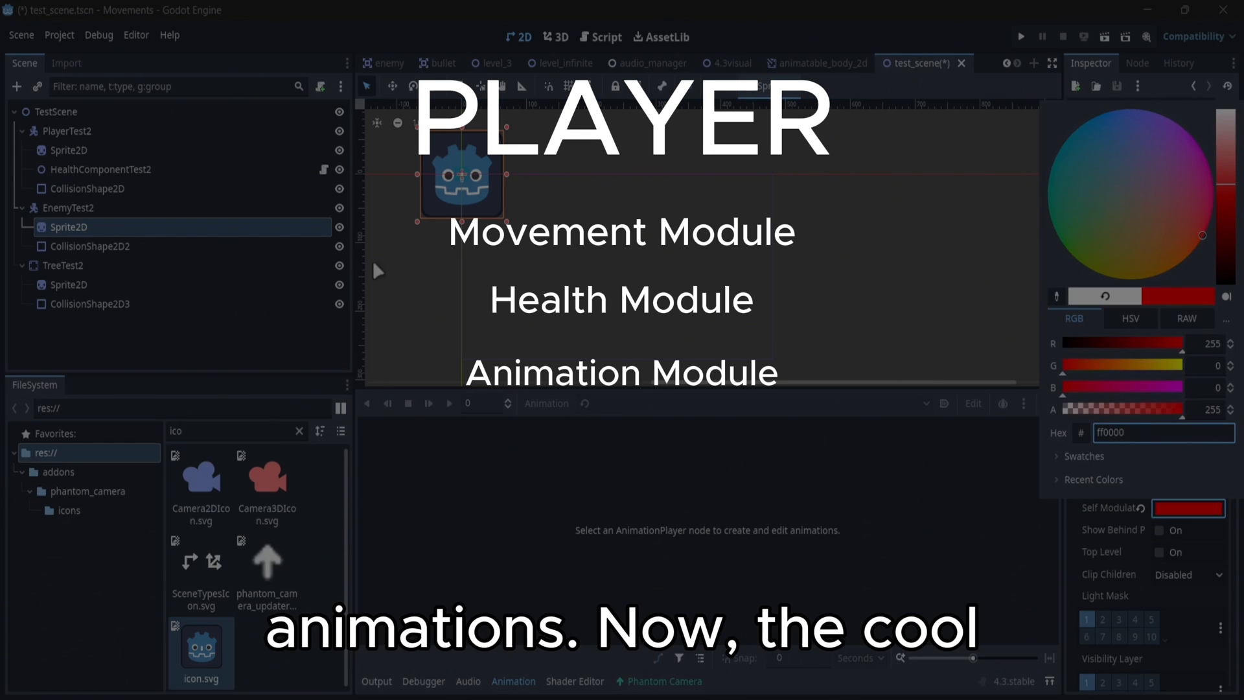
left_click(70, 207)
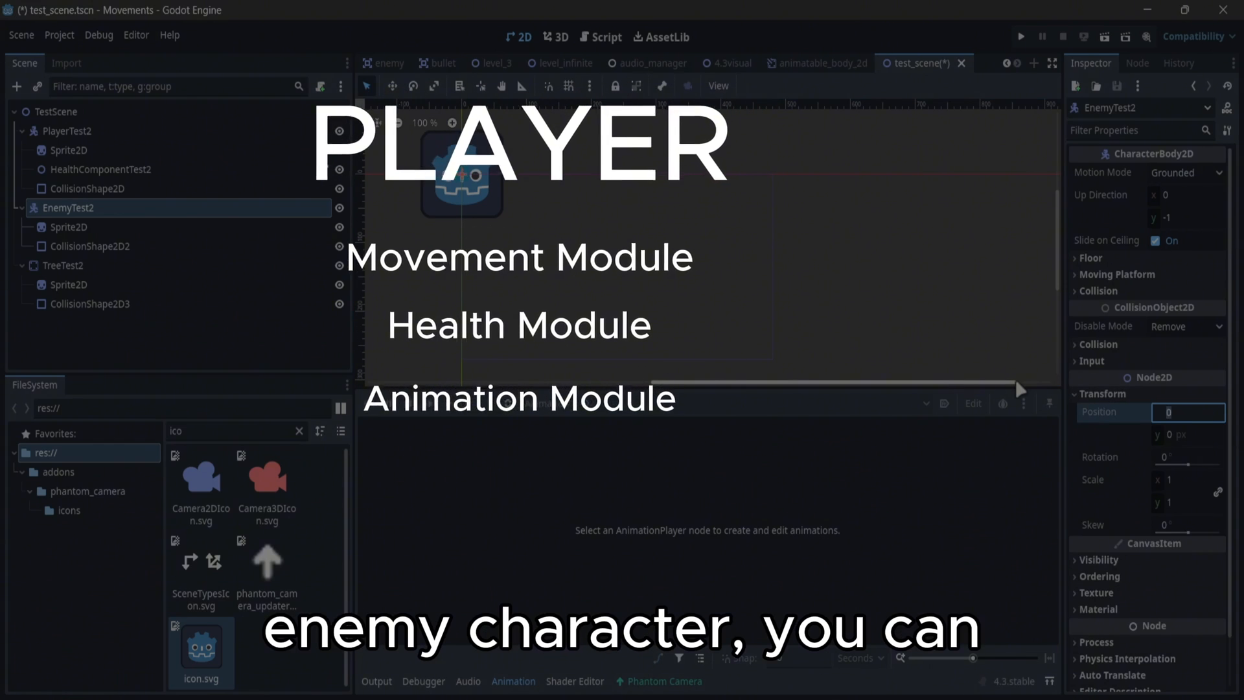
left_click(70, 227)
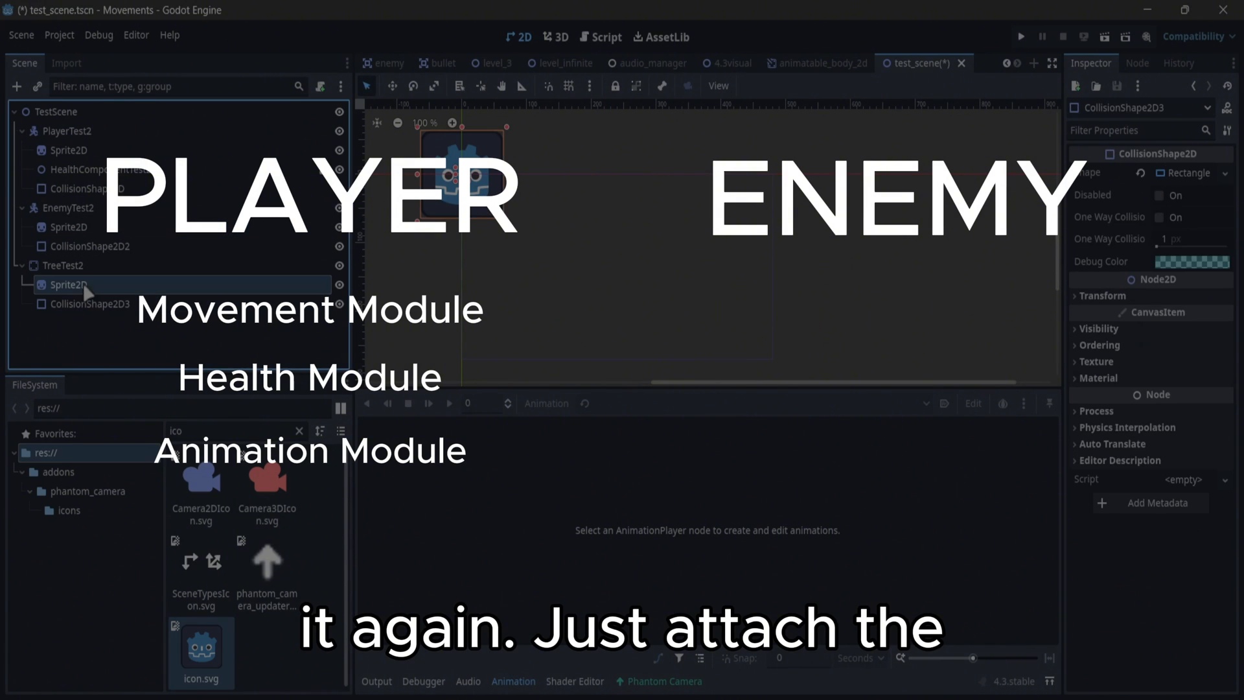
Reshape the tree's sprite and set the tree's position and collision shape
left_click(67, 285)
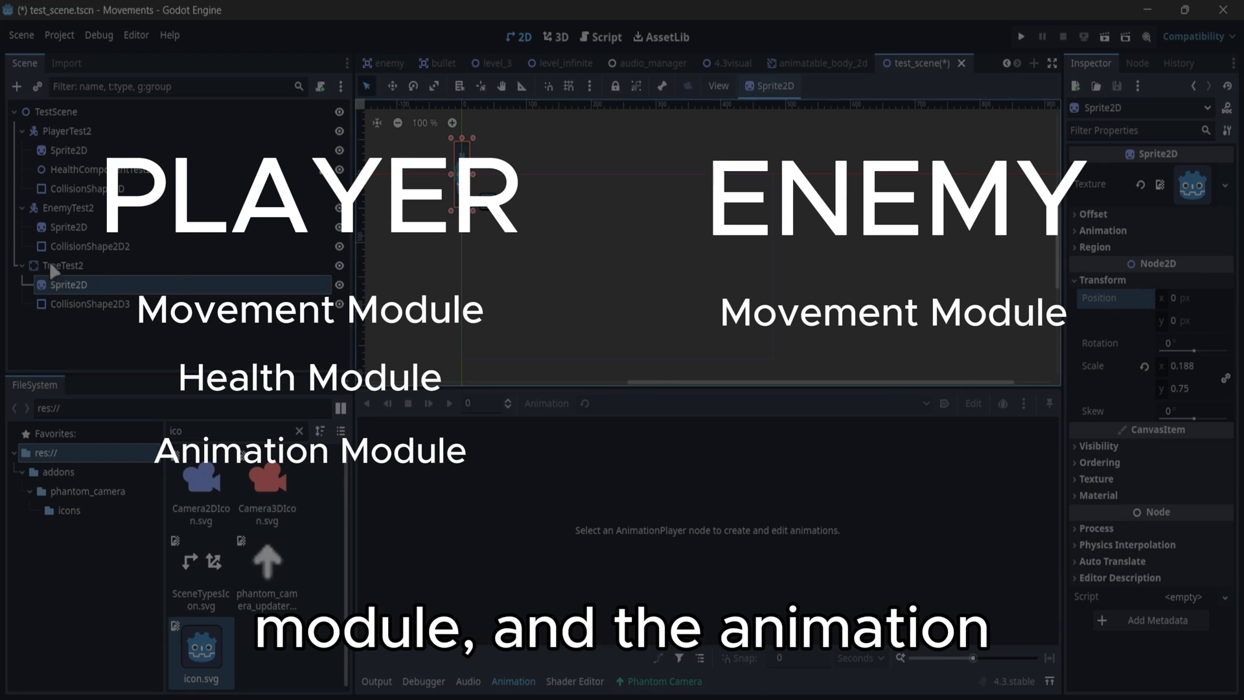
left_click(62, 265)
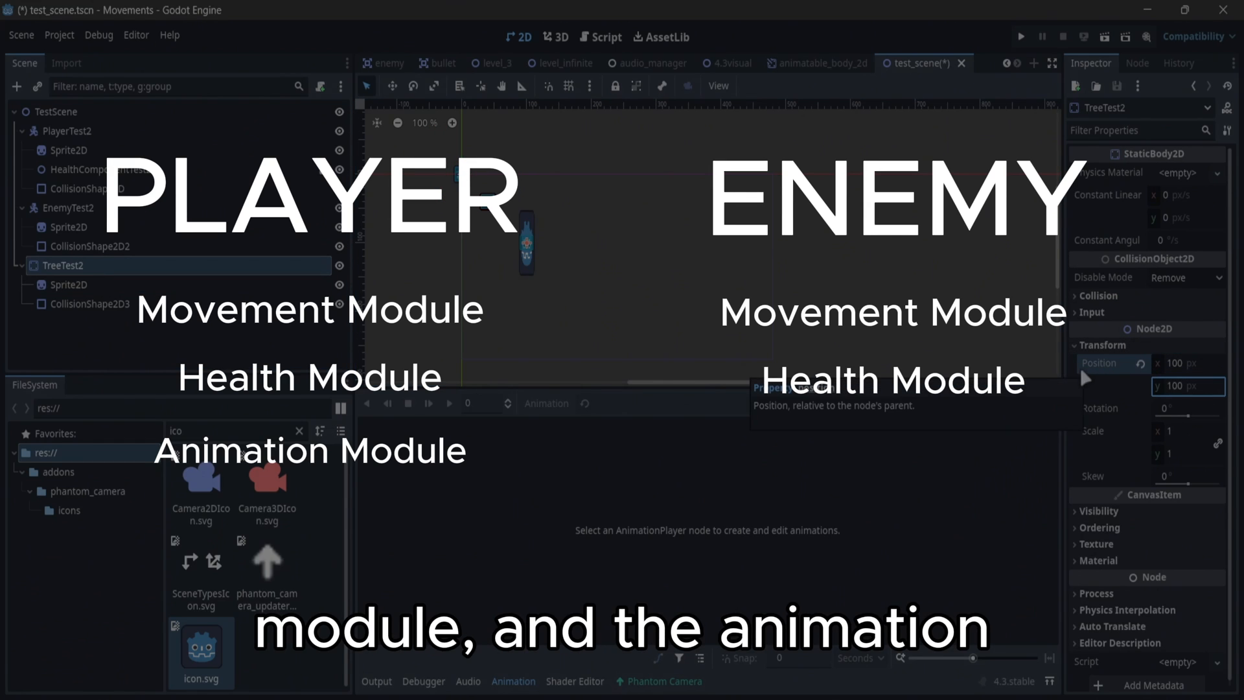
left_click(89, 304)
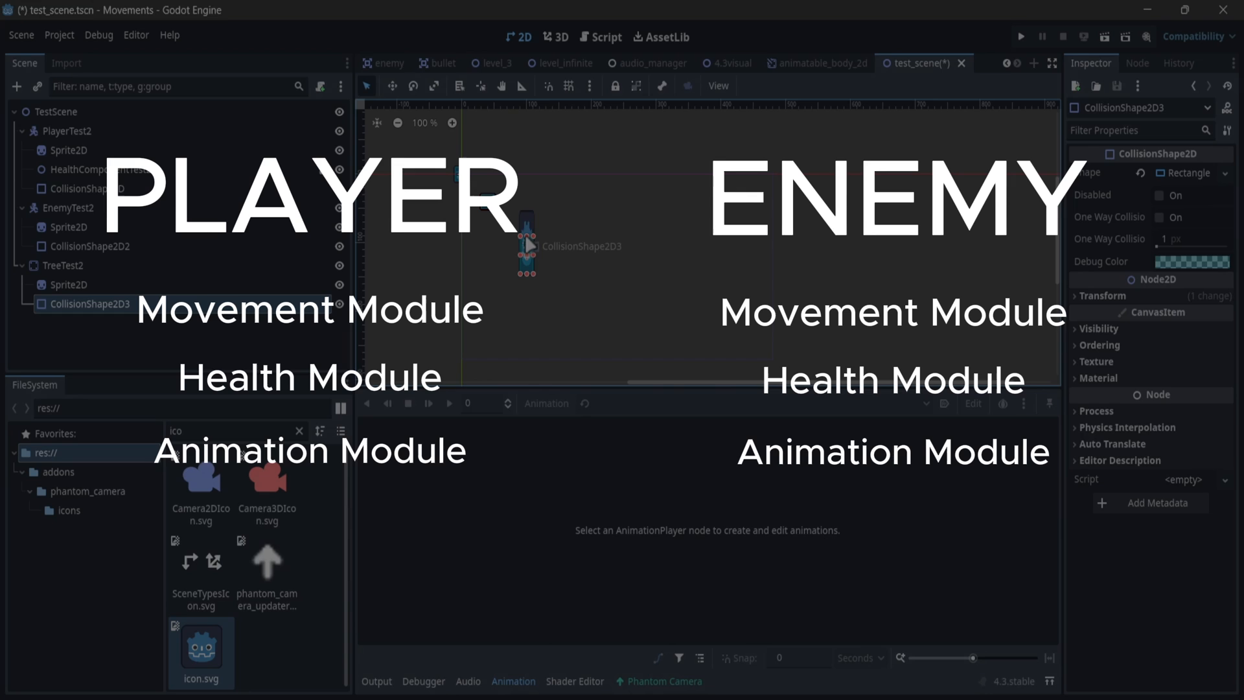
Save the health component as a scene, instance it on enemy and tree, and open its script
left_click(95, 189)
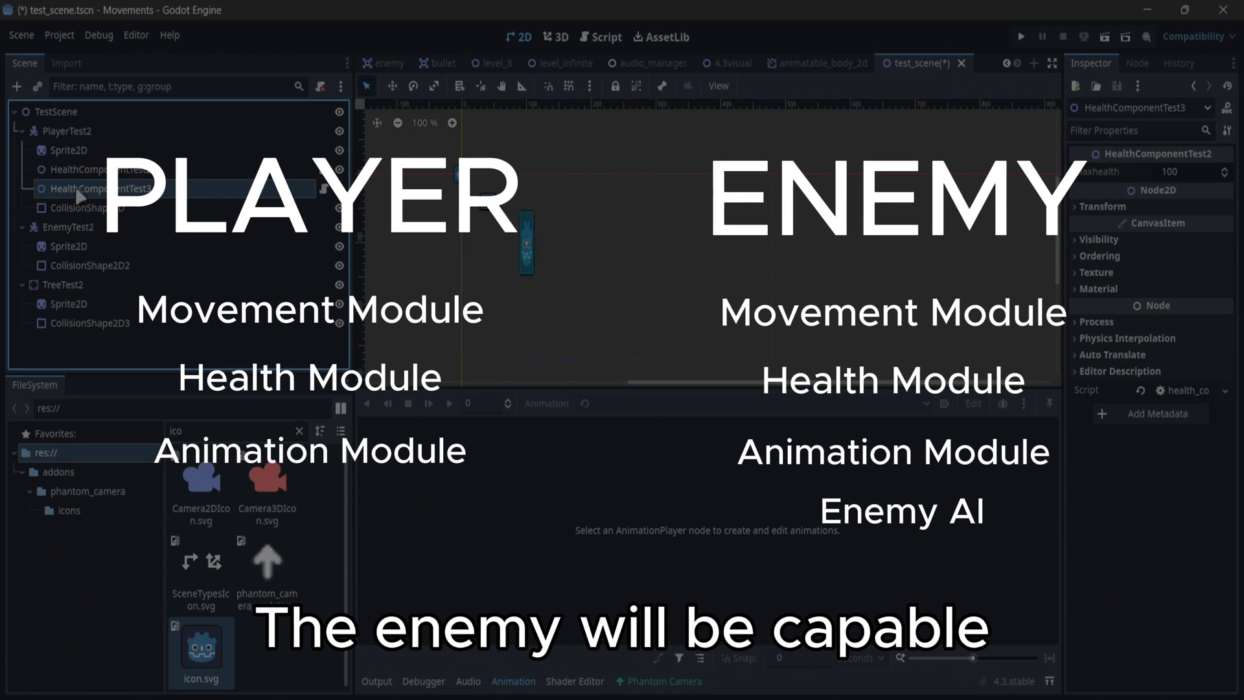
right_click(103, 188)
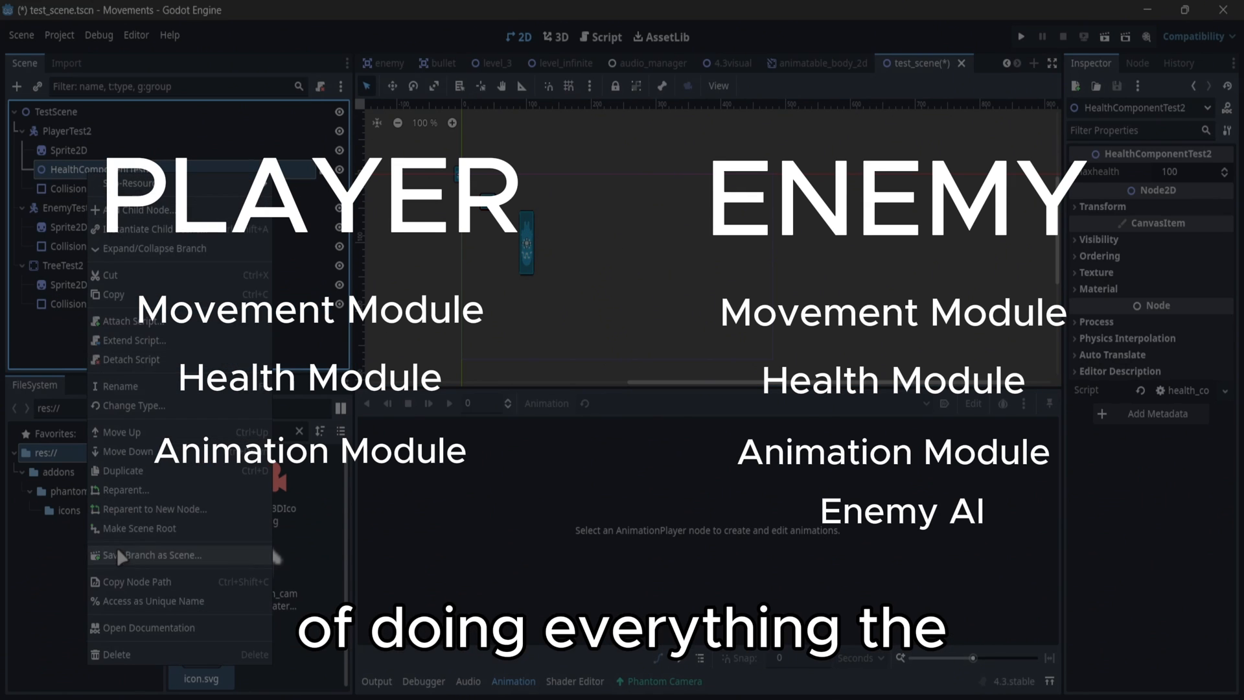
left_click(141, 228)
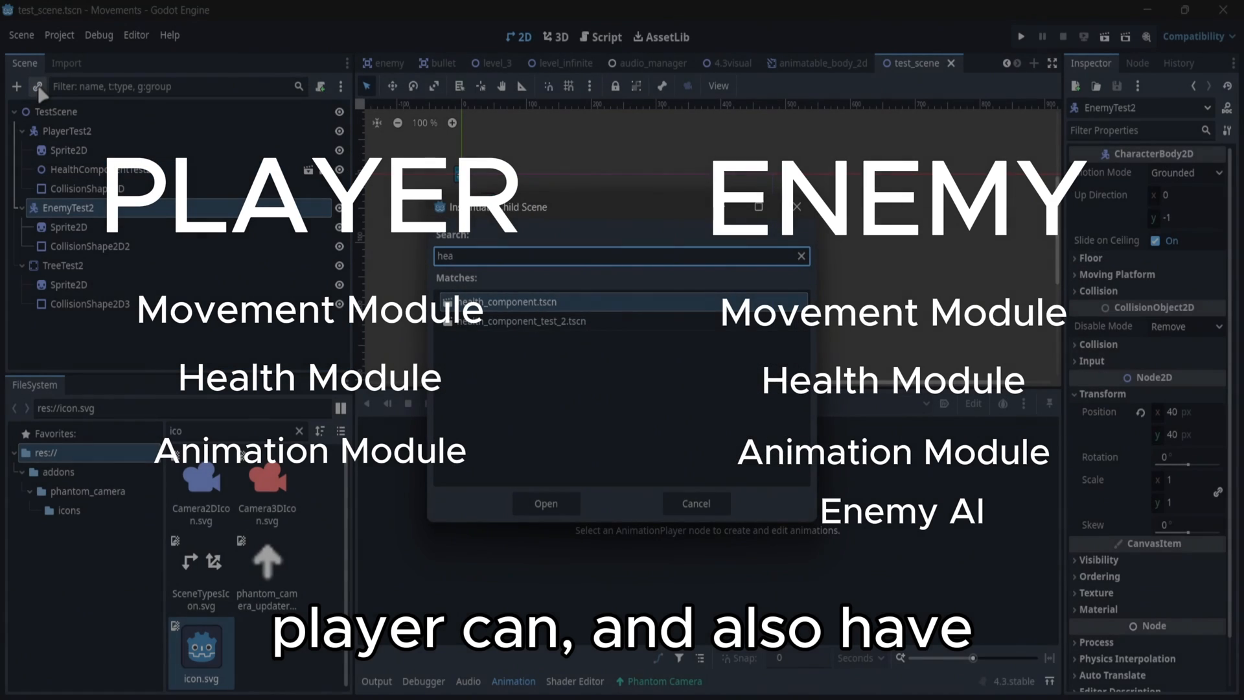
left_click(546, 502)
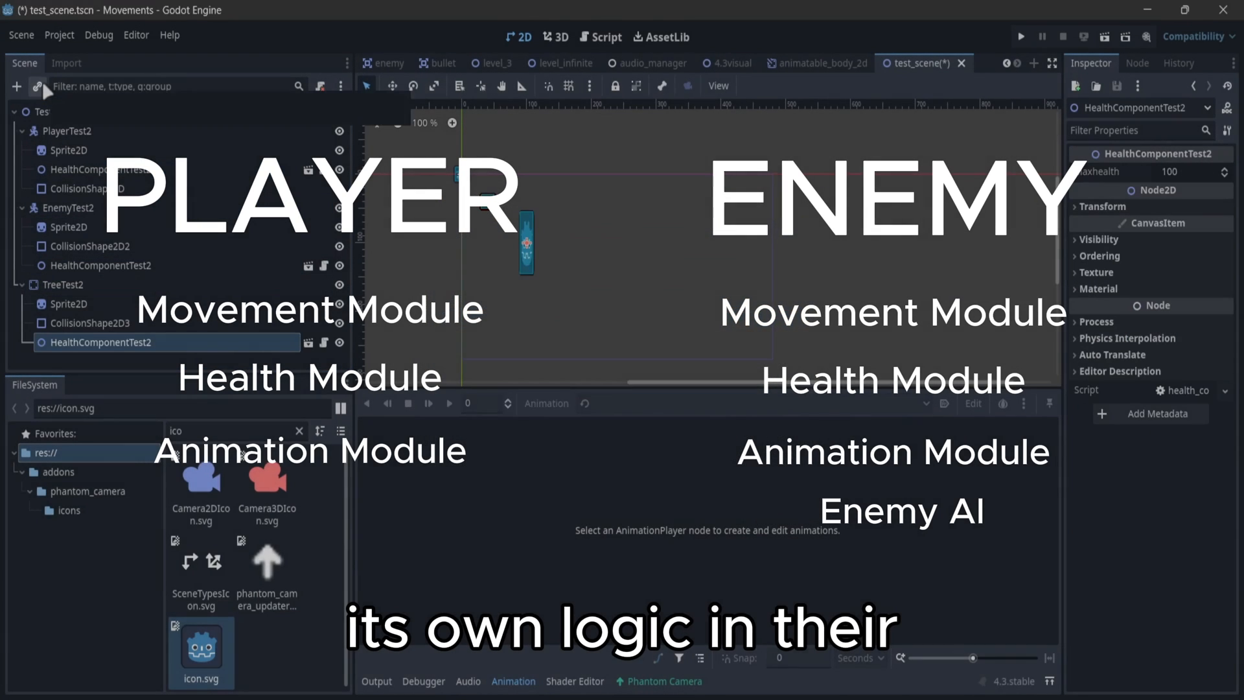
left_click(600, 36)
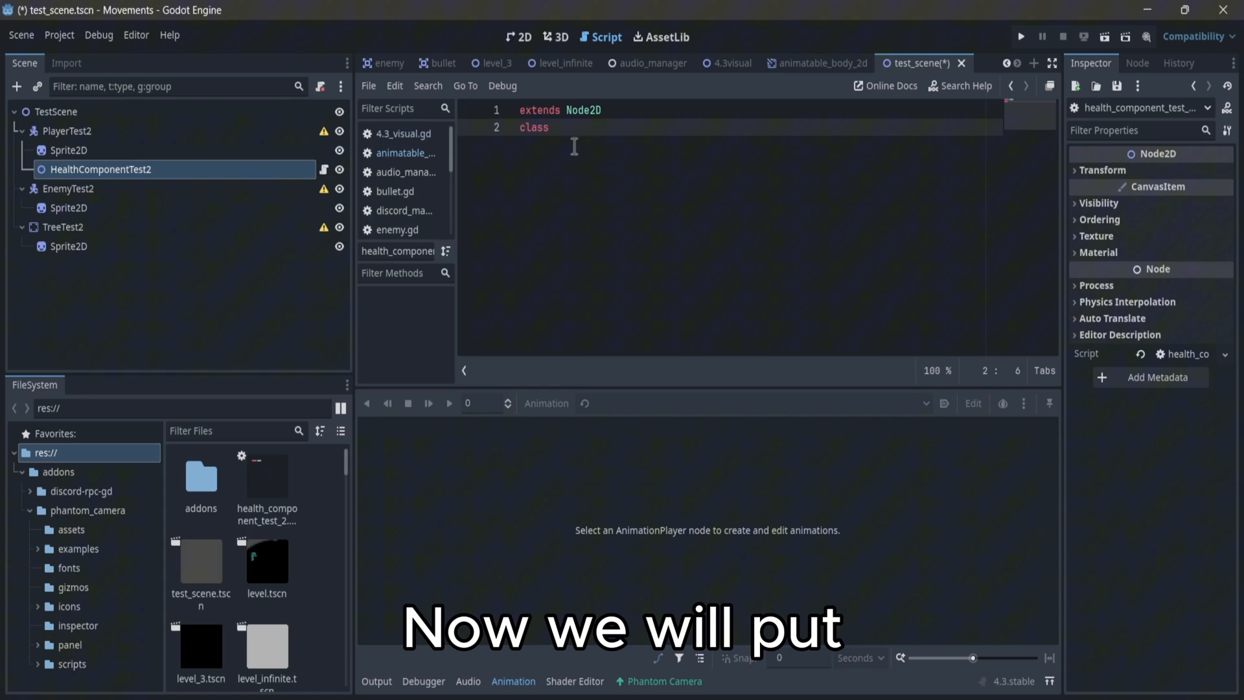
type("_name HealthCom")
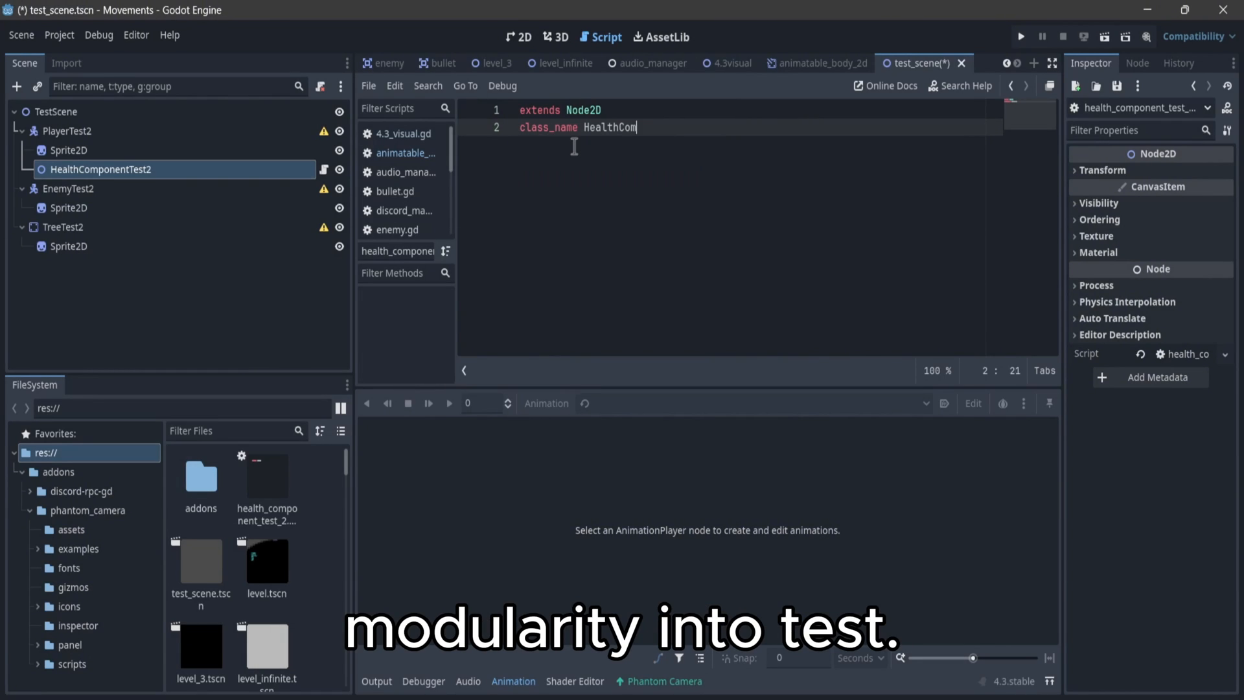
type("ponentTest2")
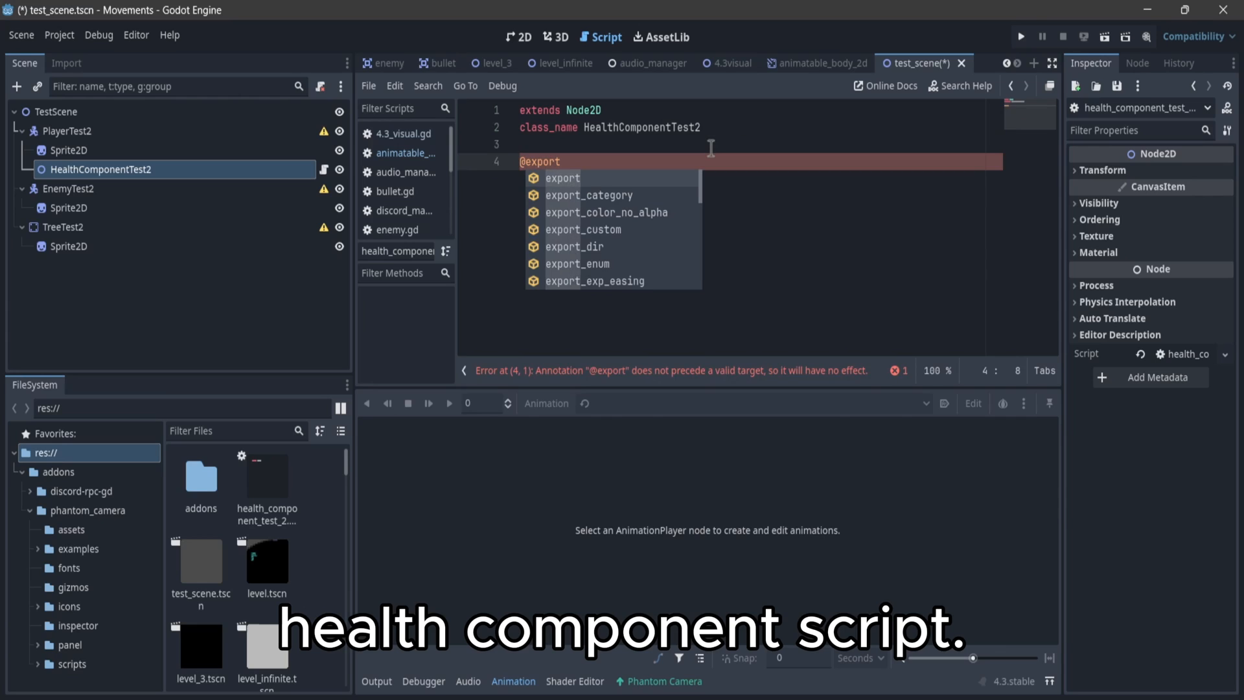
type("MAX")
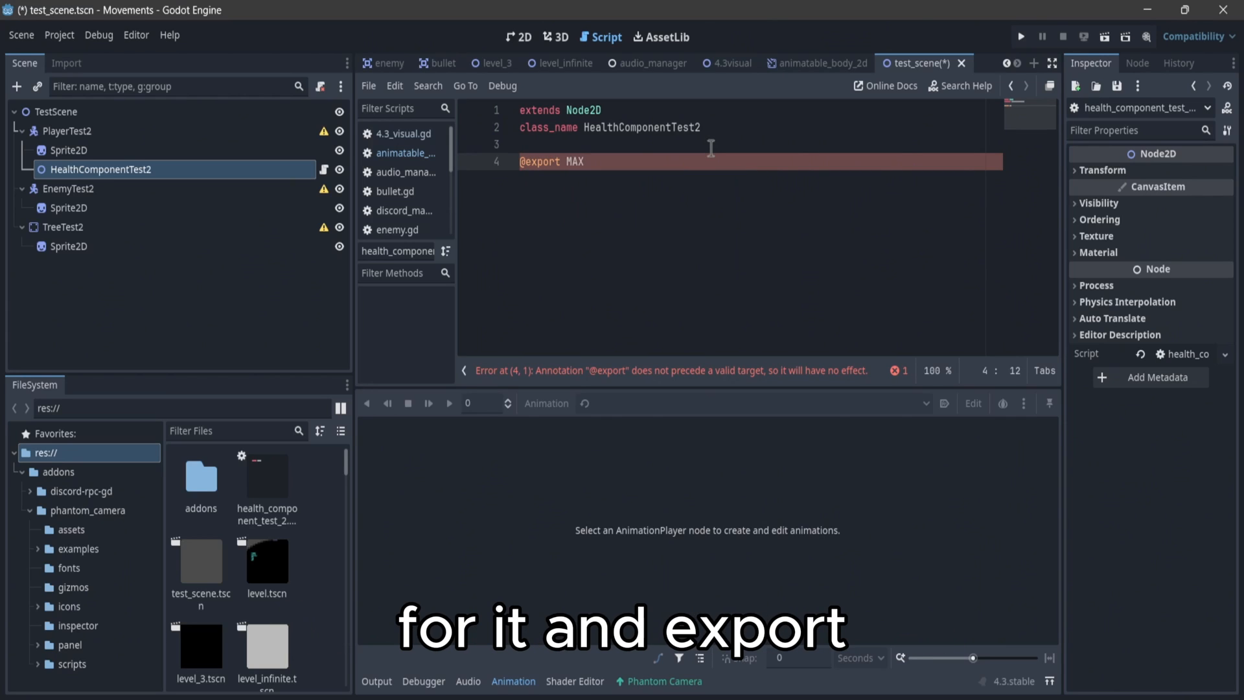
type("HEALTH")
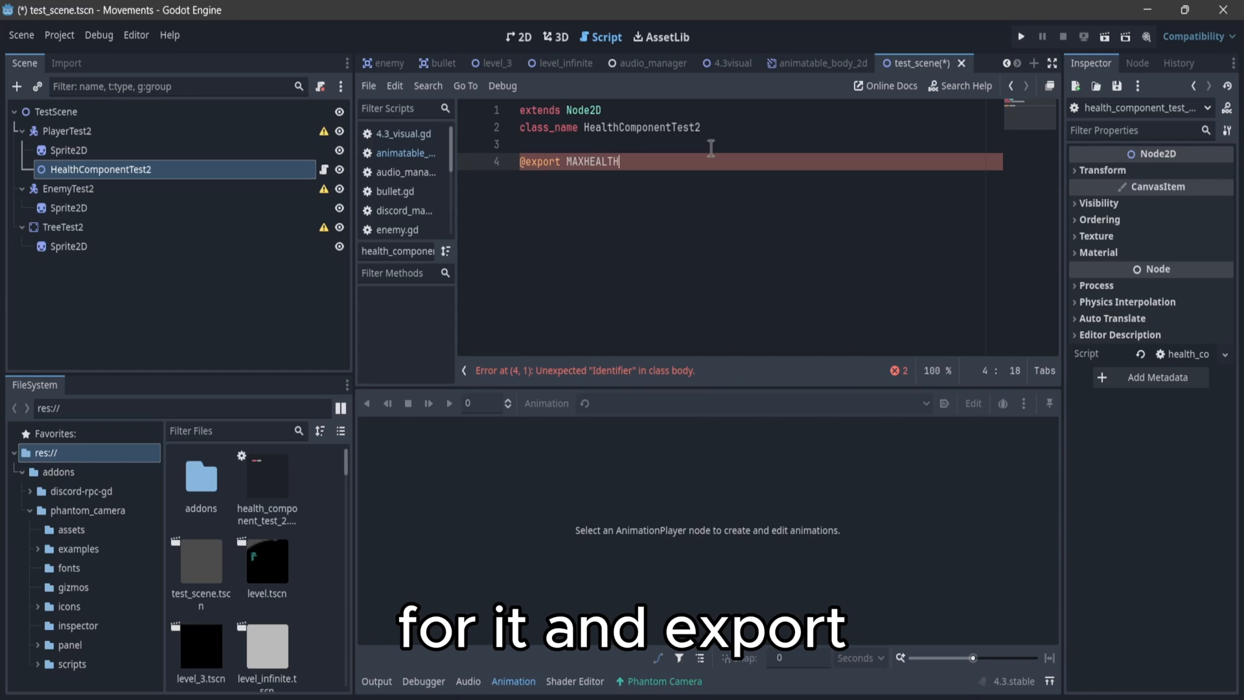
type("= 100")
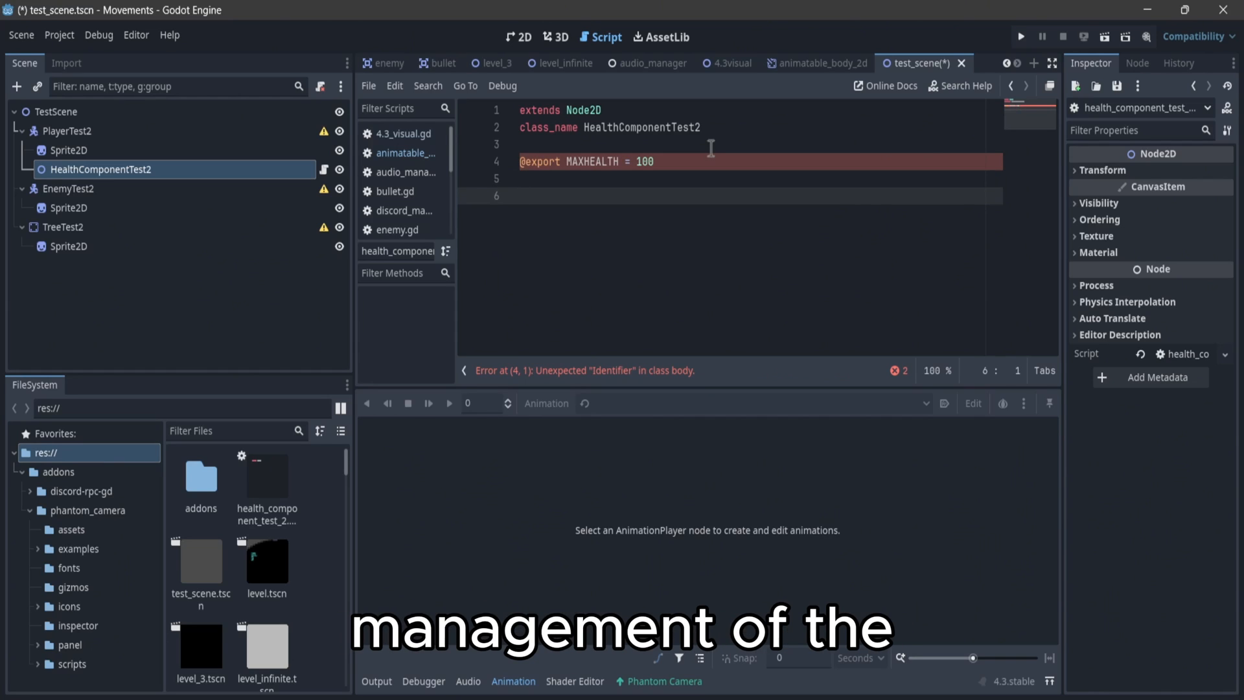
type("var")
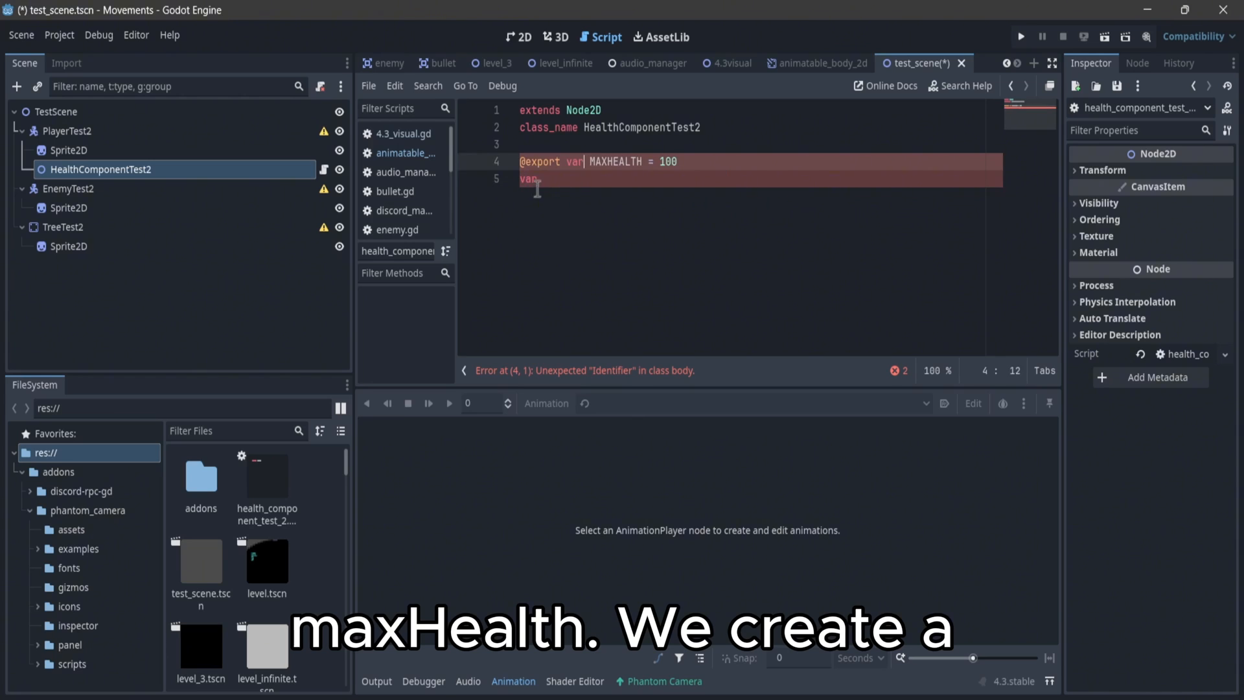
type("health")
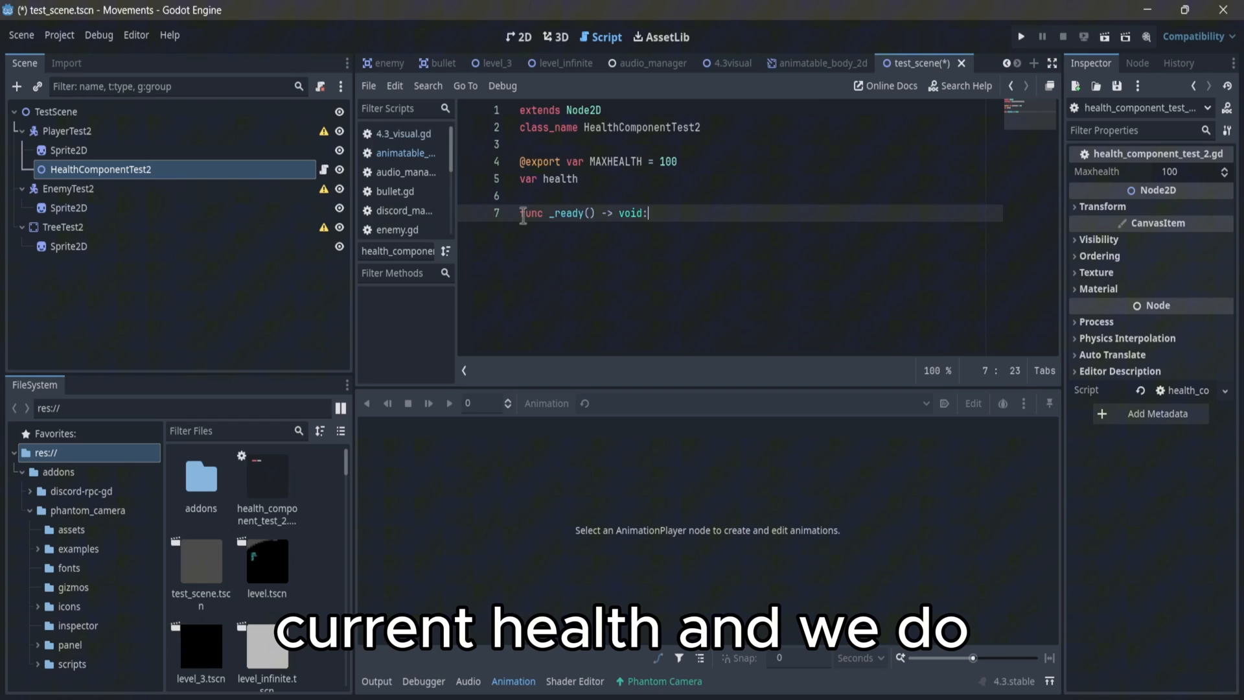
type("gea")
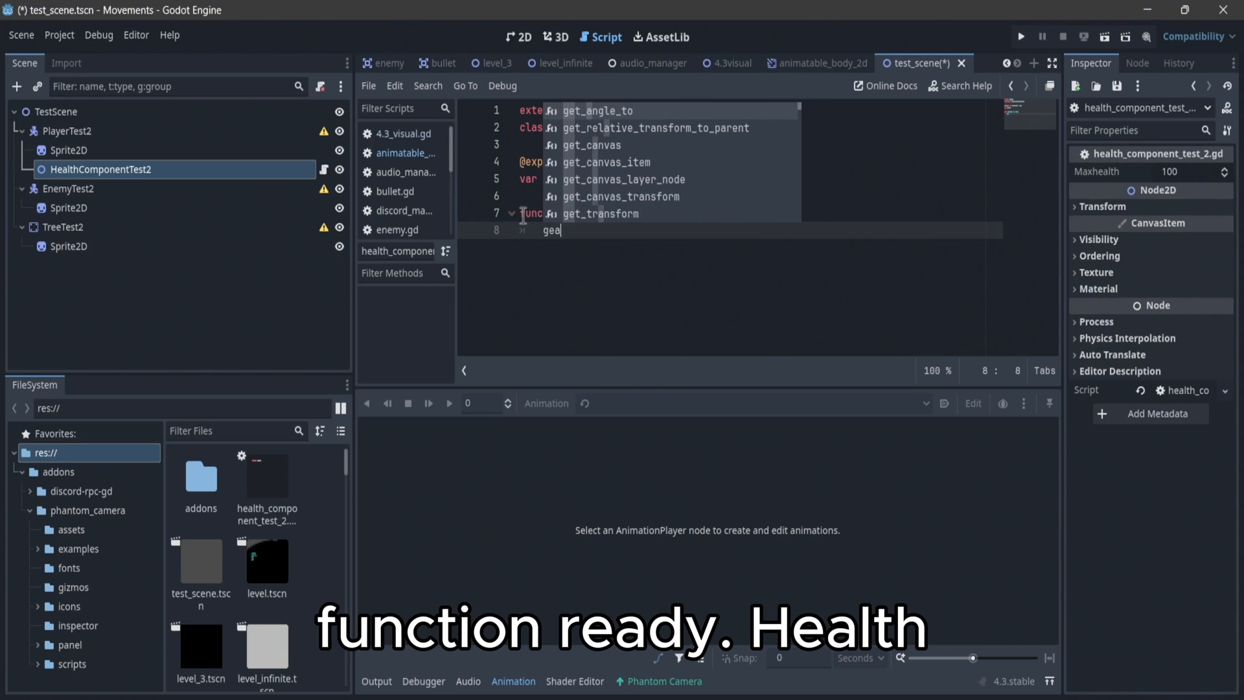
type("health = MAXHEALTH")
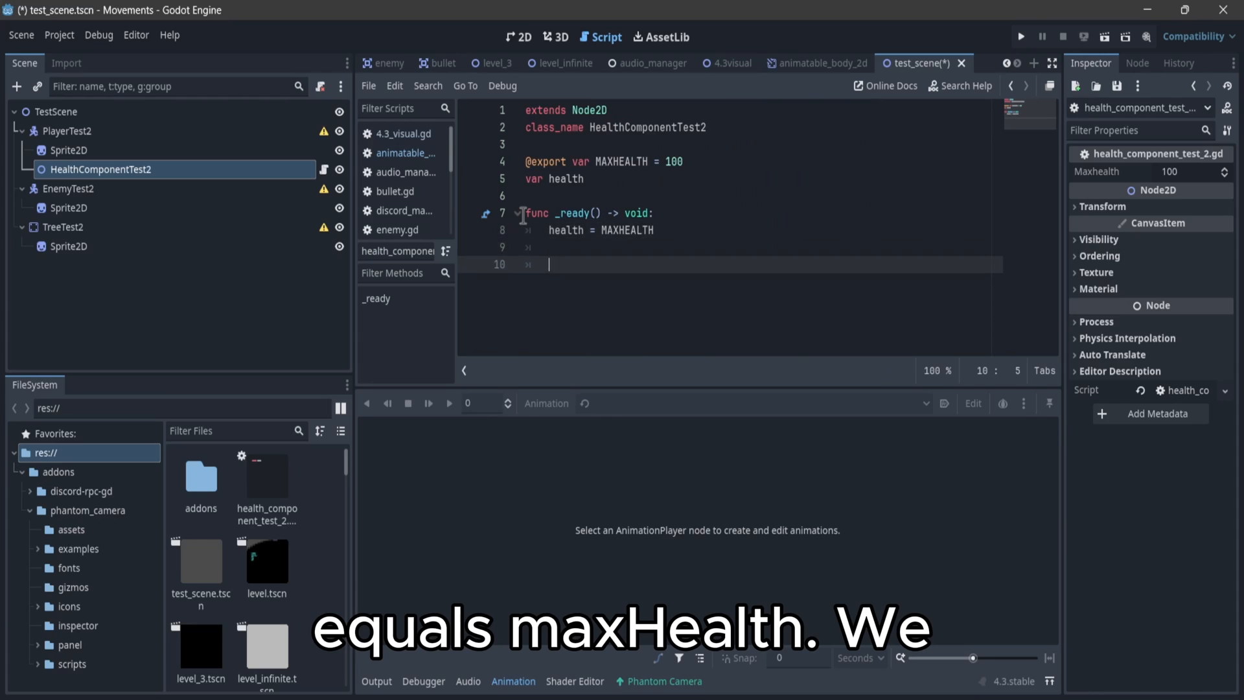
Add hit(attack) that subtracts attack from health and calls get_parent().queue_free() at zero
type("func hit(attack):")
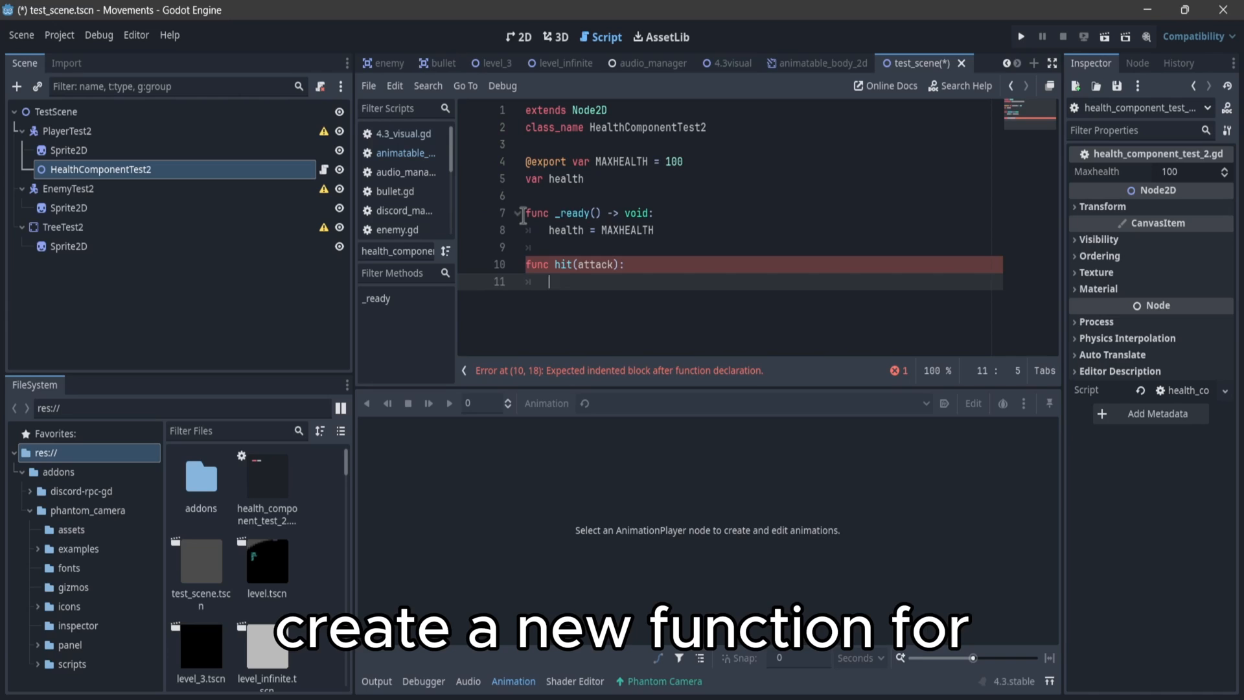
type("health -= att")
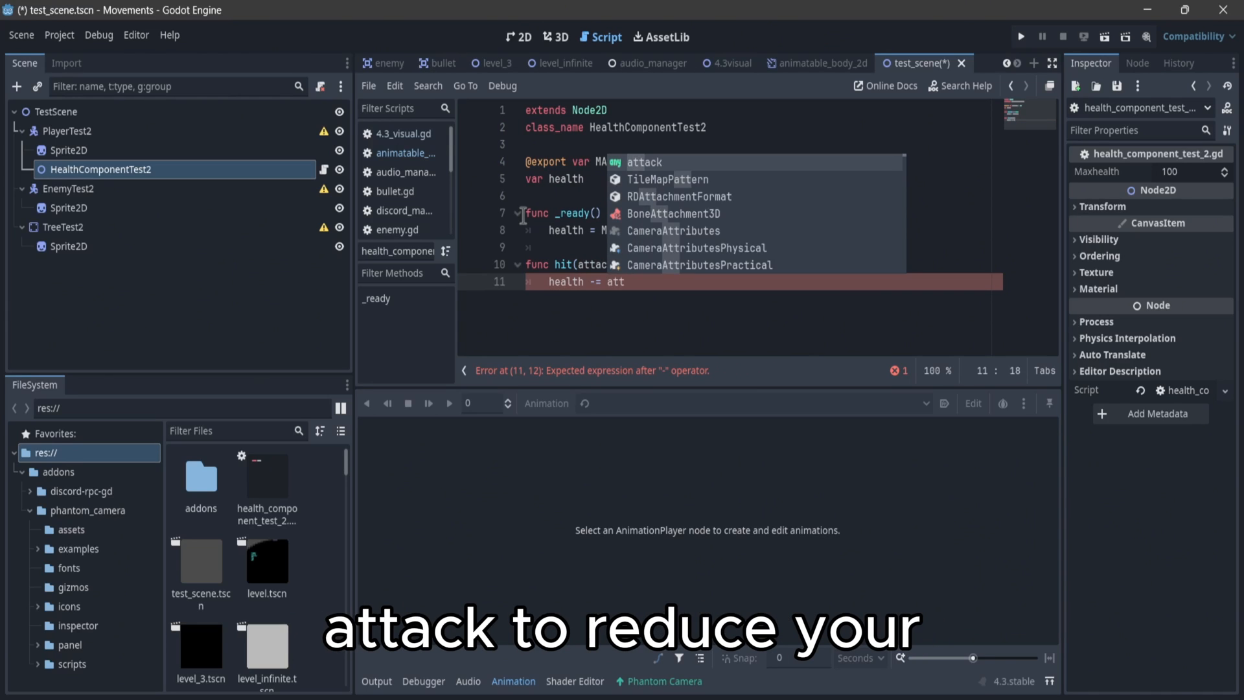
type("if health <")
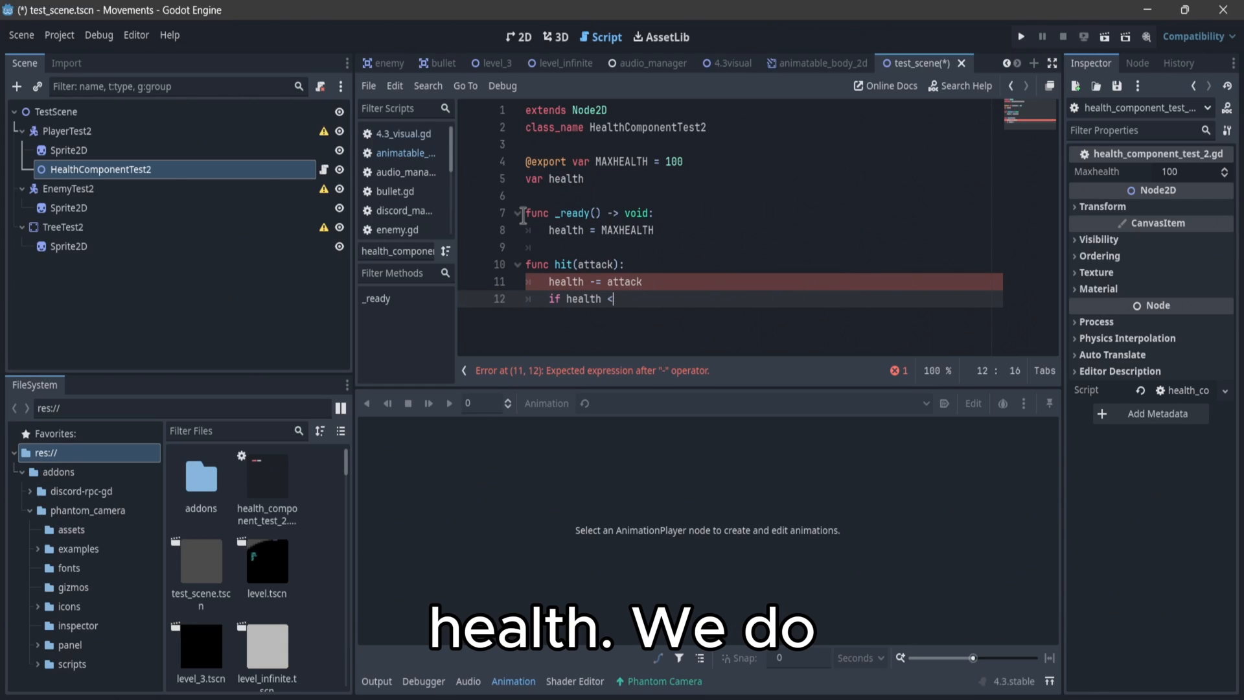
type("= 0:")
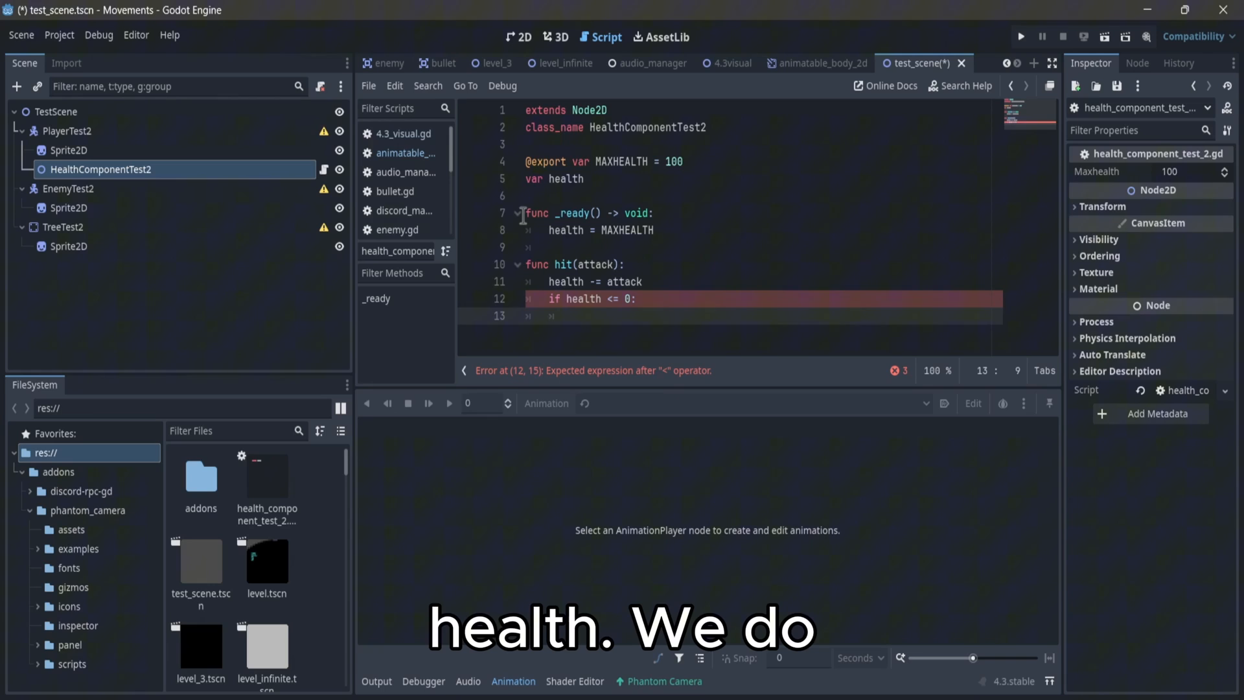
type("parent.queue_free(")
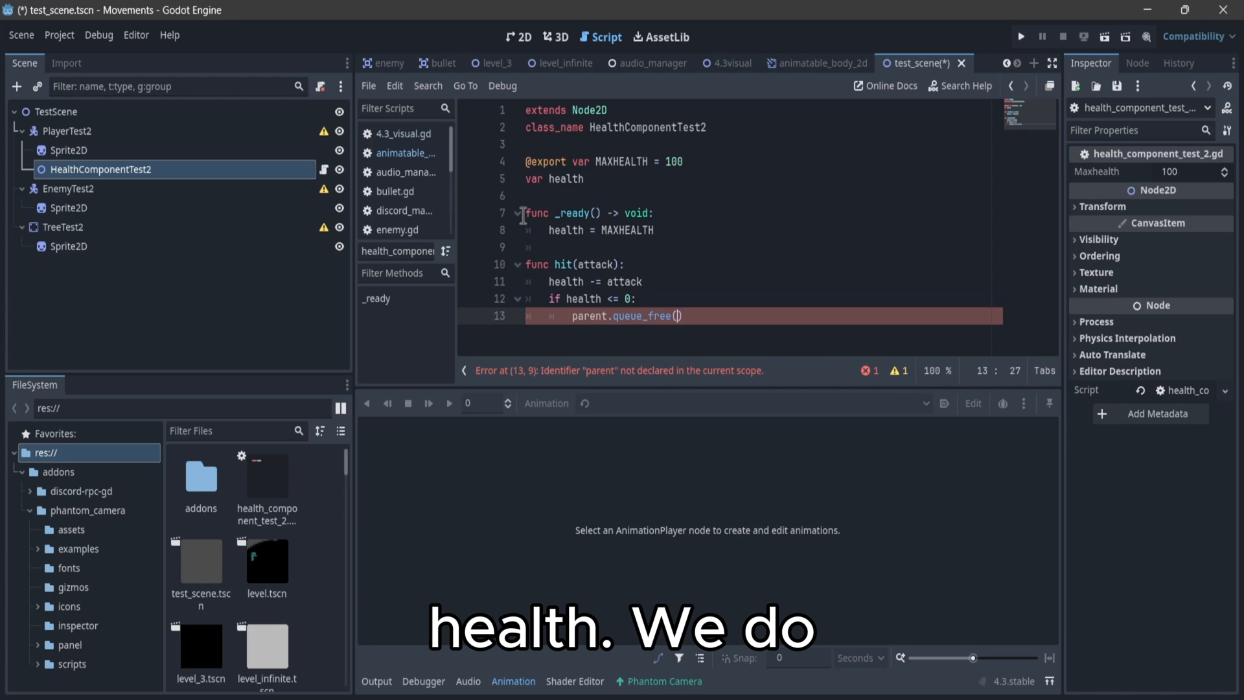
type("get_pra")
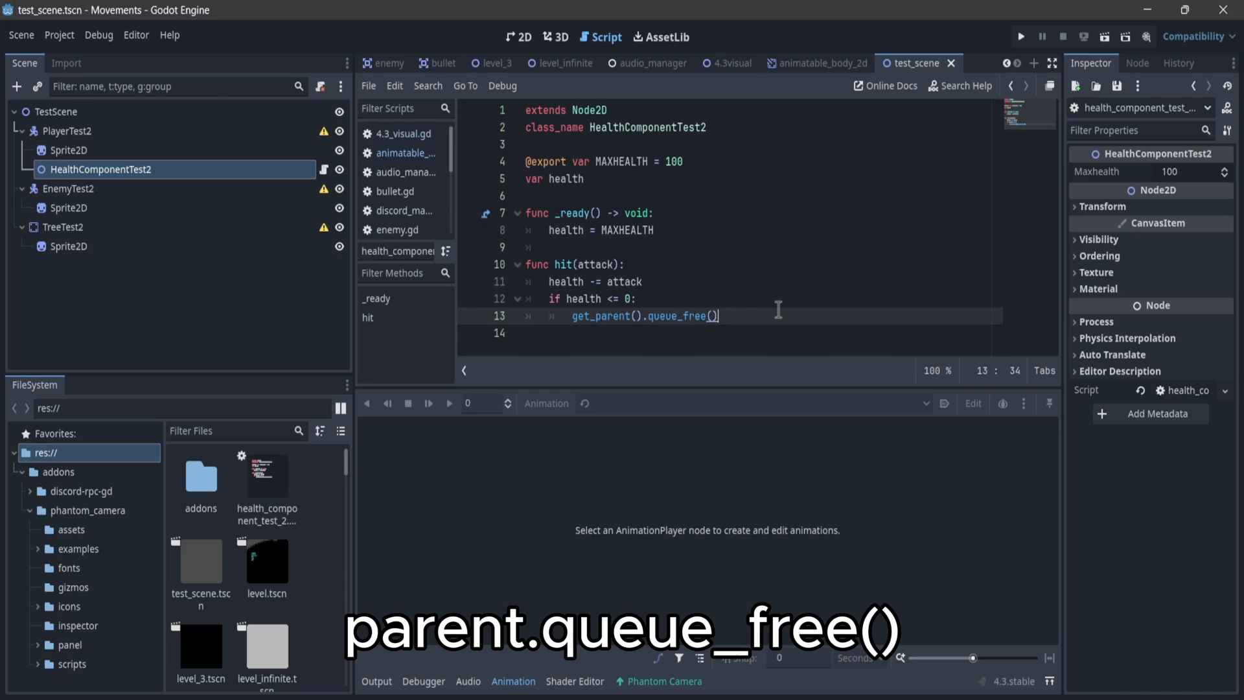
left_click(520, 36)
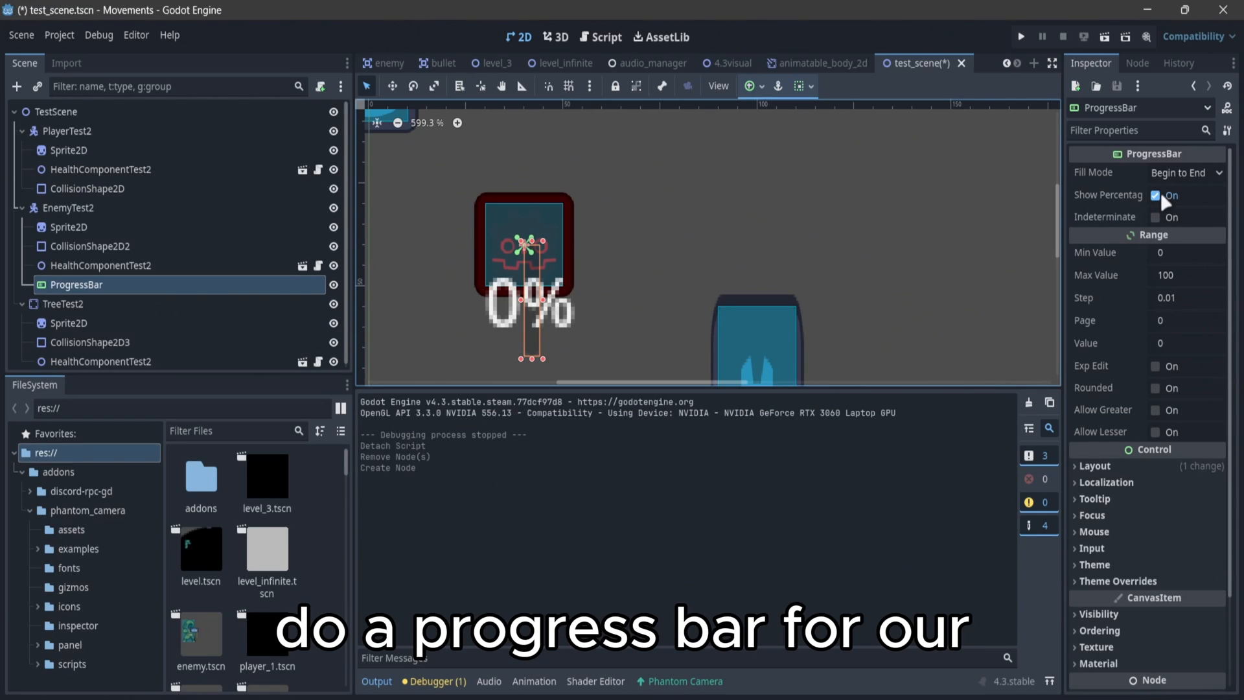
Turn off Show Percentage and give the bar StyleBoxFlat background (black) and fill styles
left_click(1156, 195)
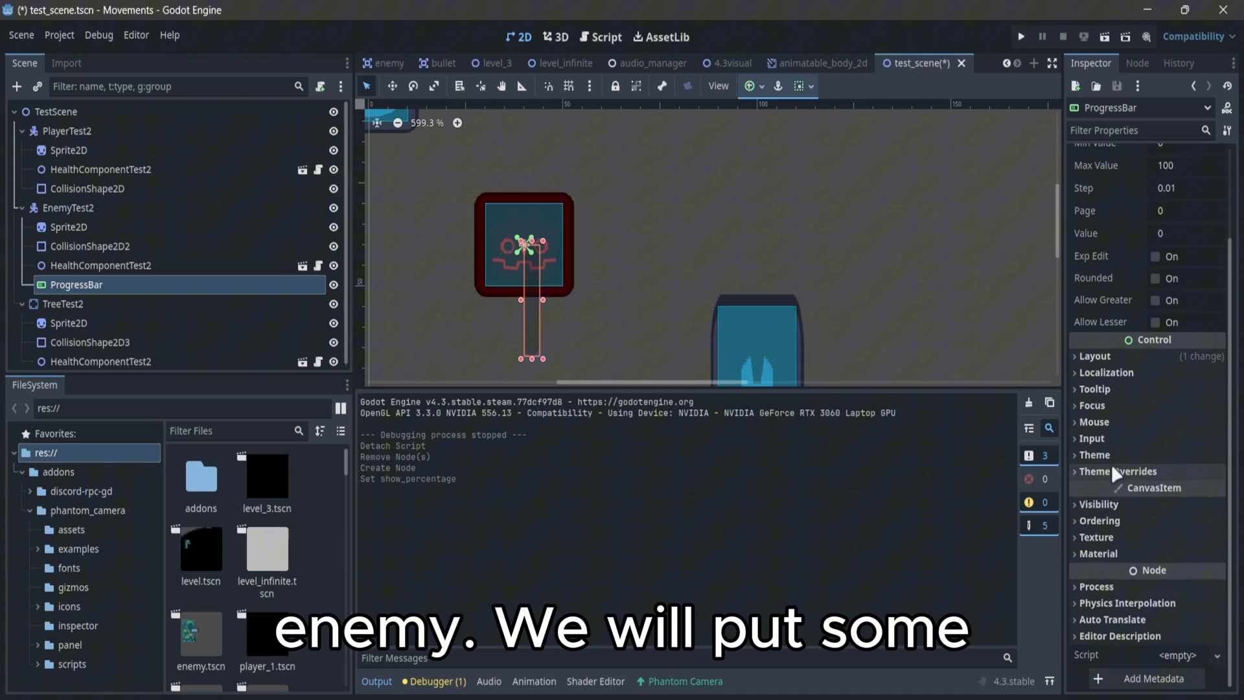
left_click(1181, 446)
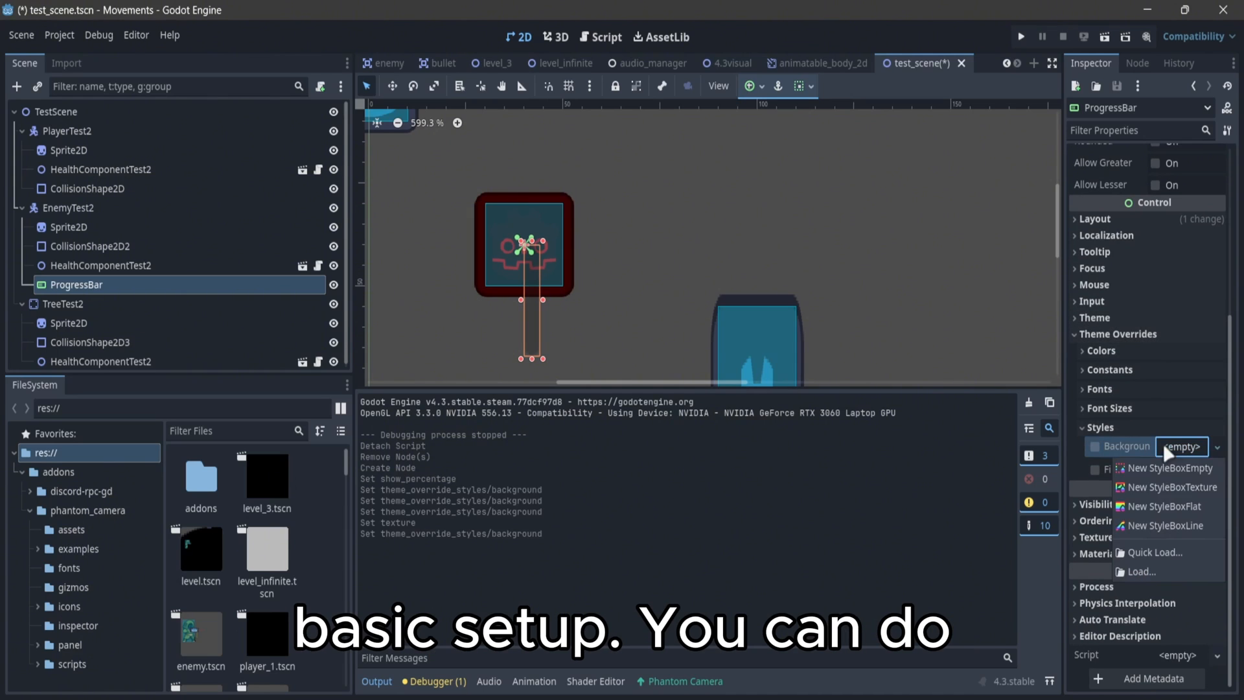
left_click(1164, 505)
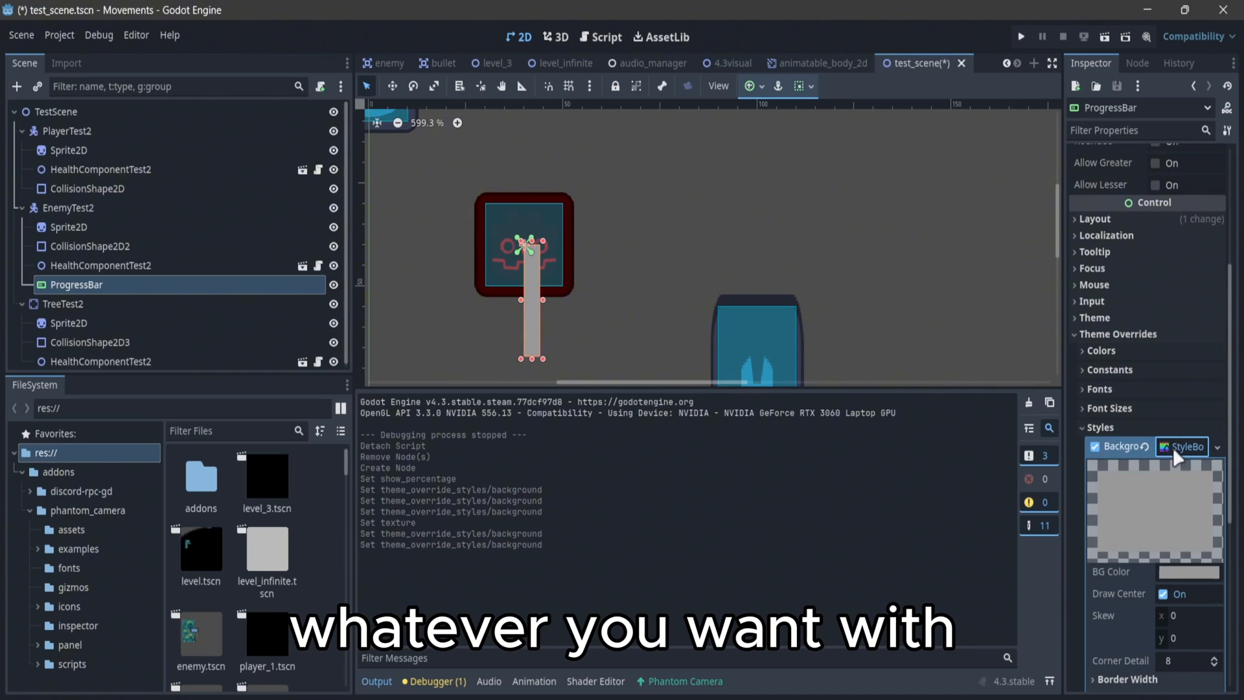
left_click(1188, 572)
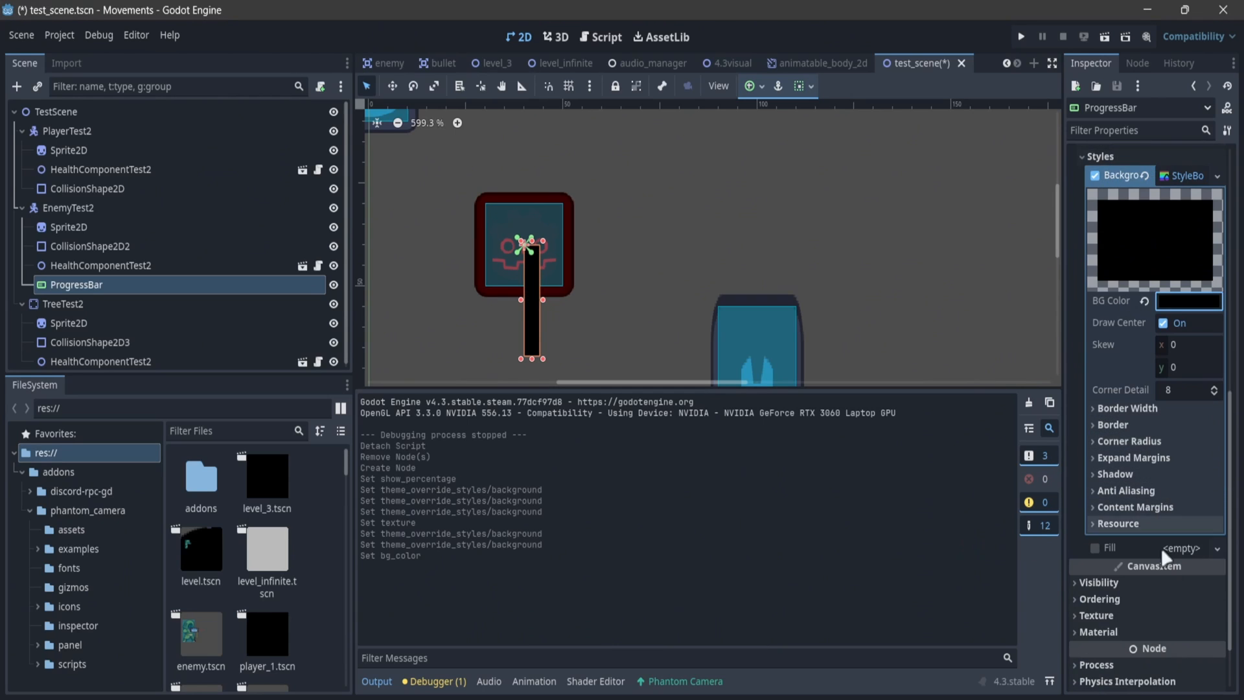
left_click(1181, 549)
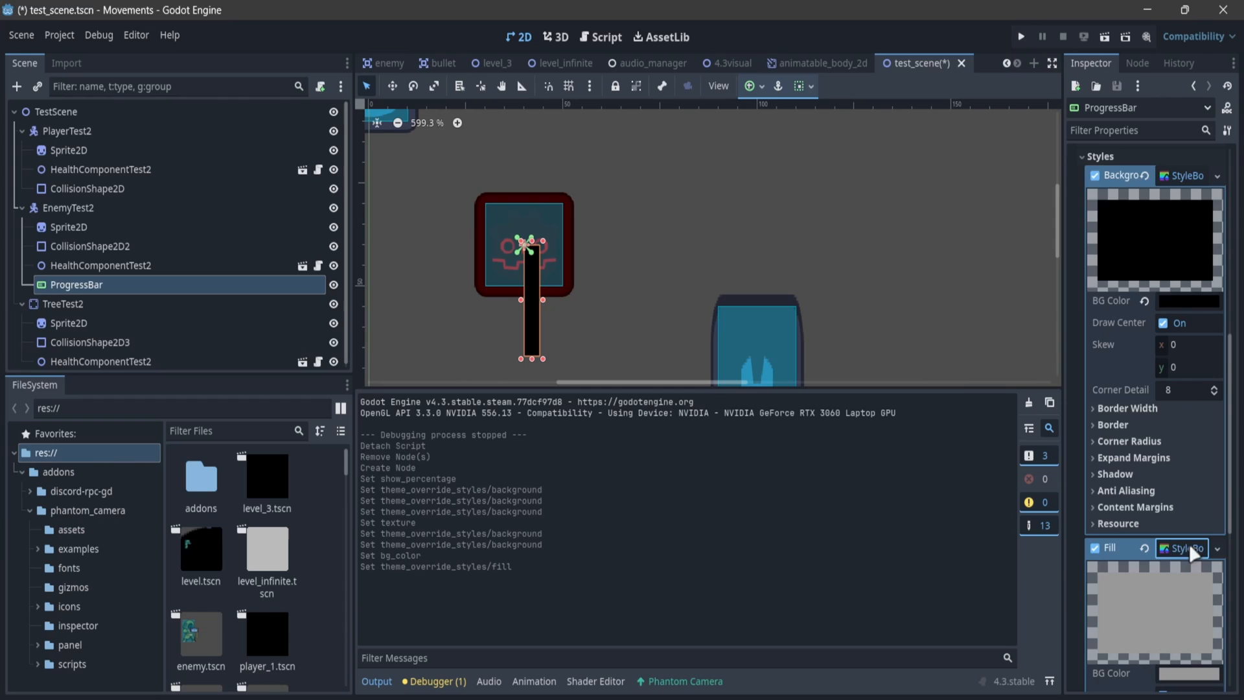
left_click(1189, 607)
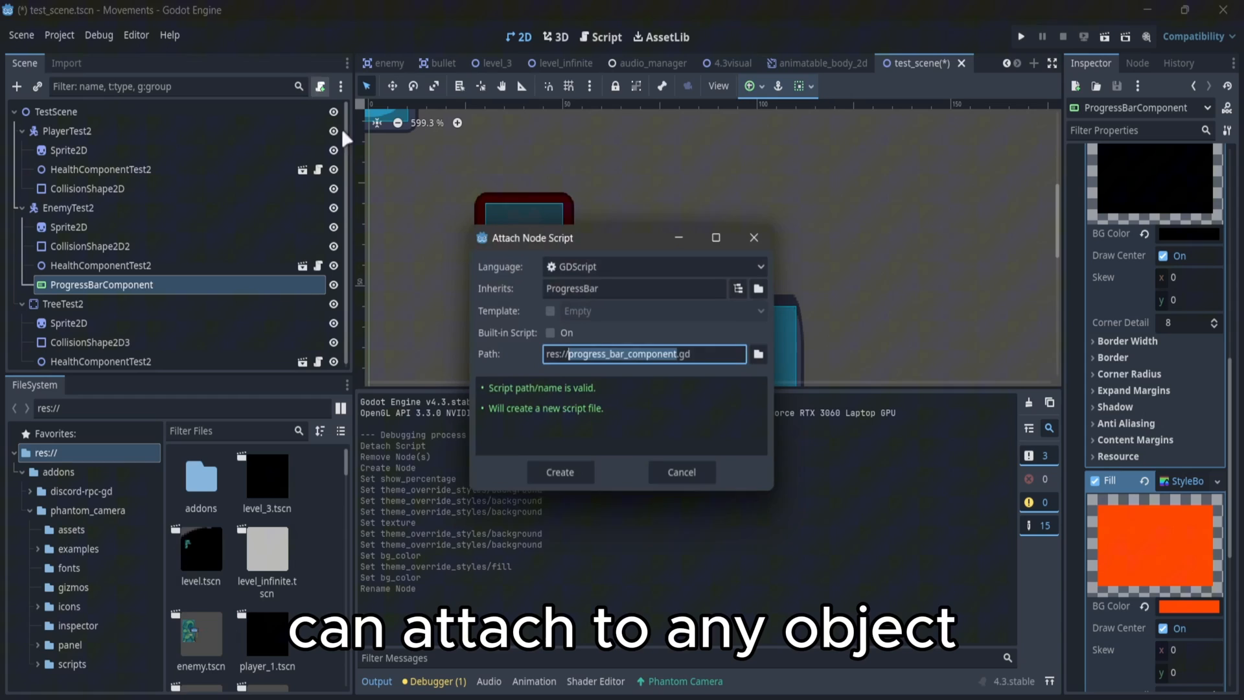
Create progress_bar_component.gd exporting HealthComponent: HealthComponentTest2 plus int sizeY and sizeX
left_click(560, 472)
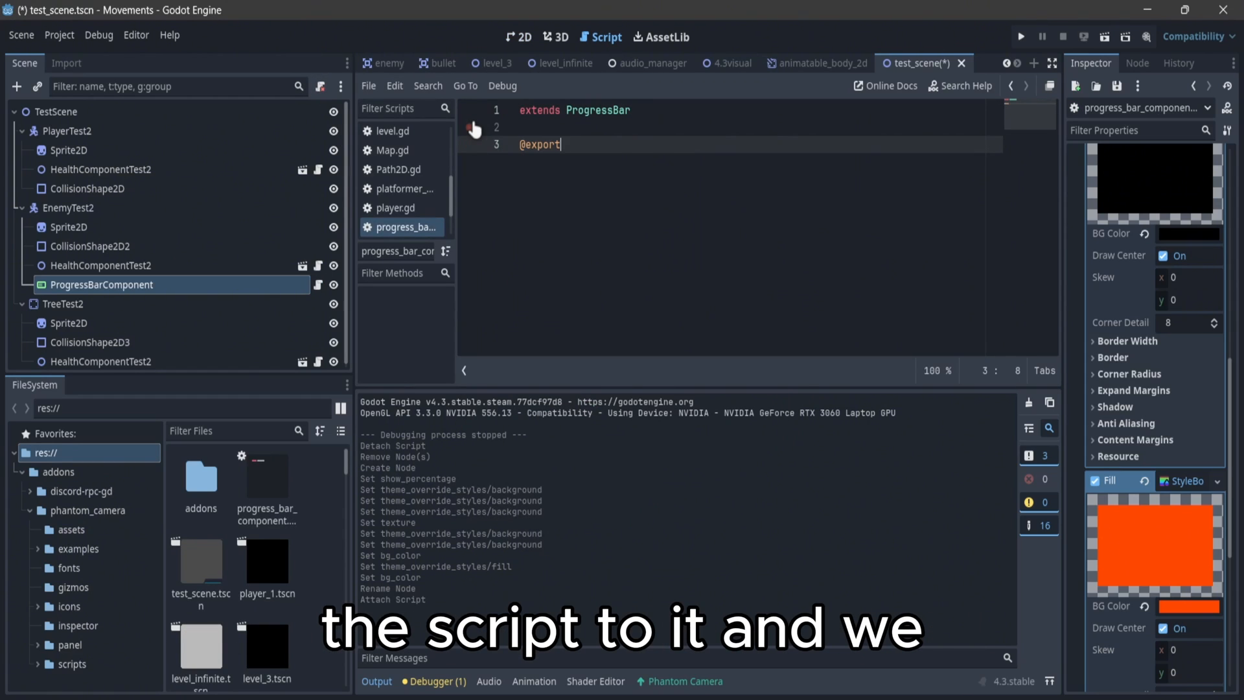
type("HealthComponent")
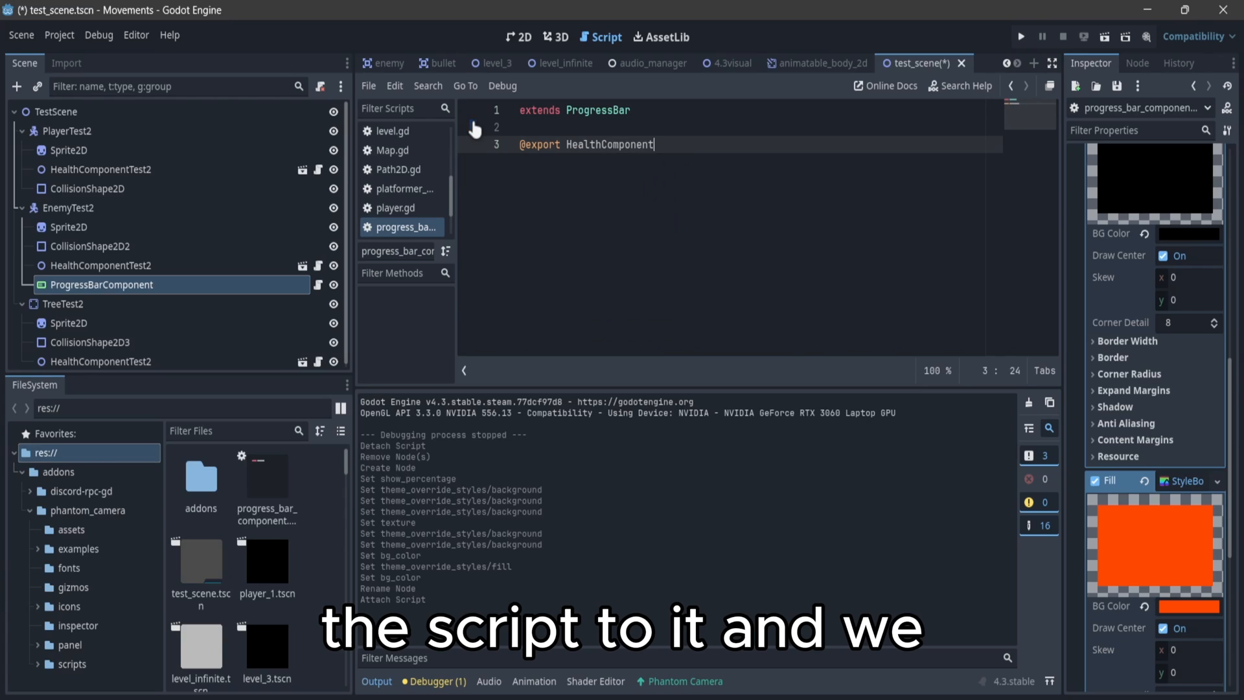
type(": Health")
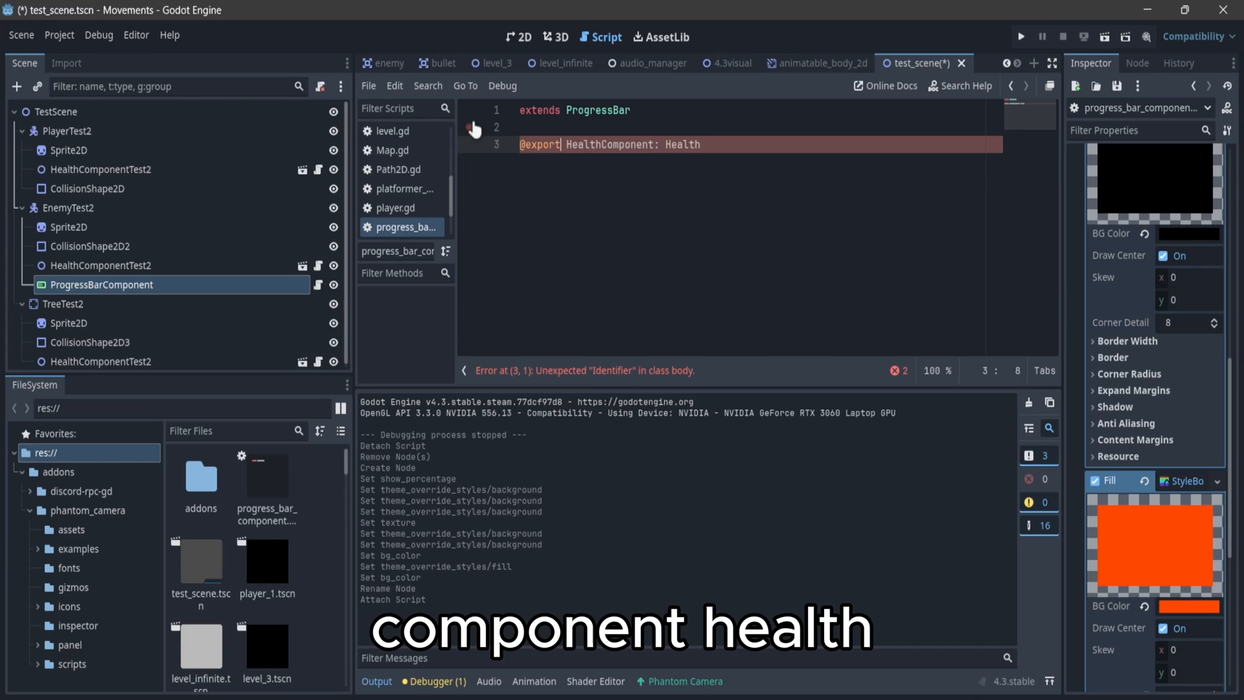
type("var HealthComponent: HealthComponentTest2")
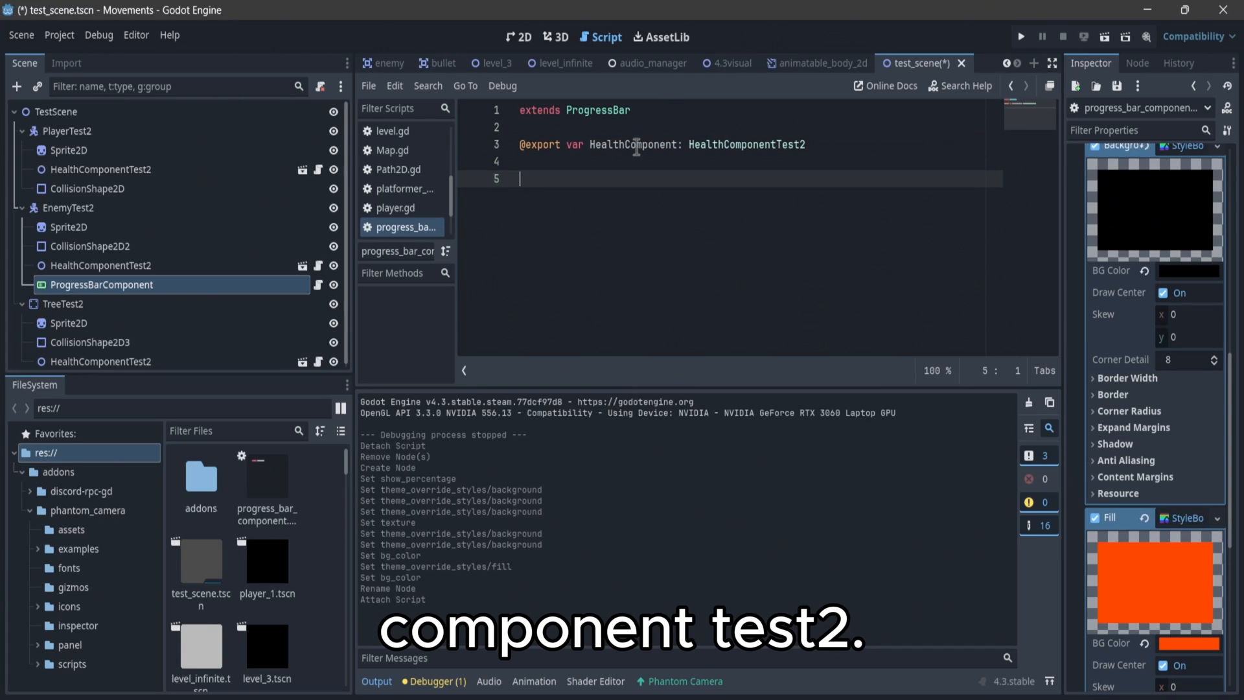
type("var")
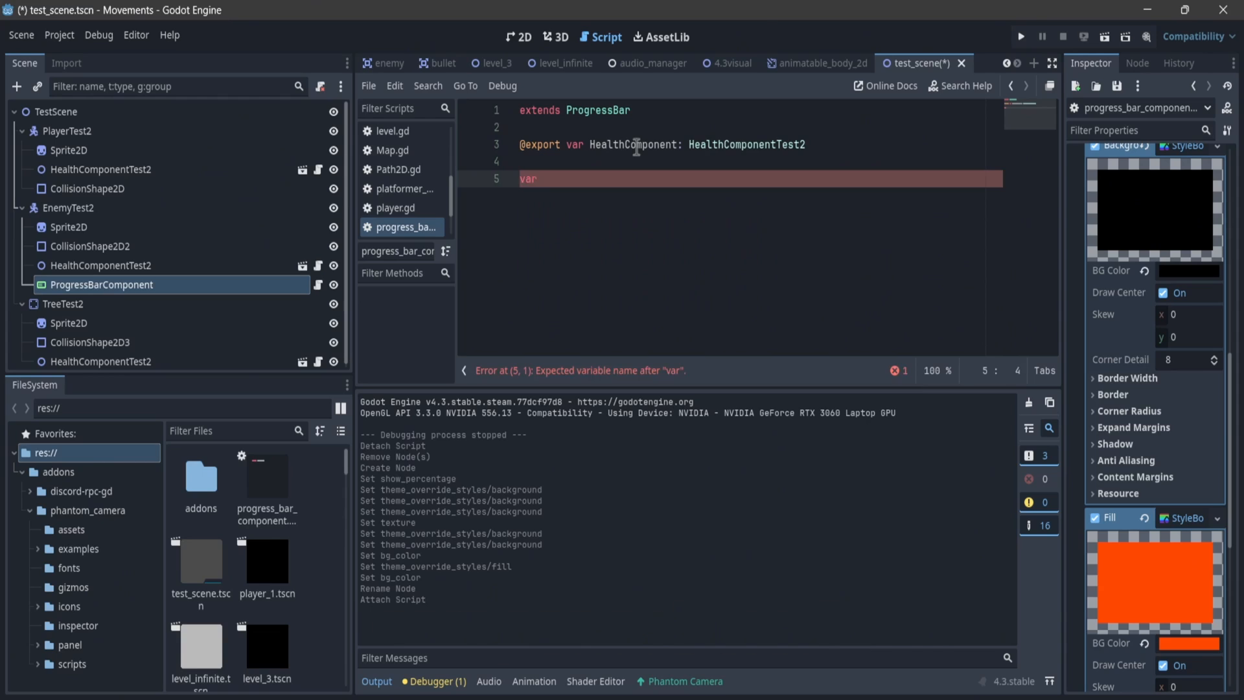
type("@export")
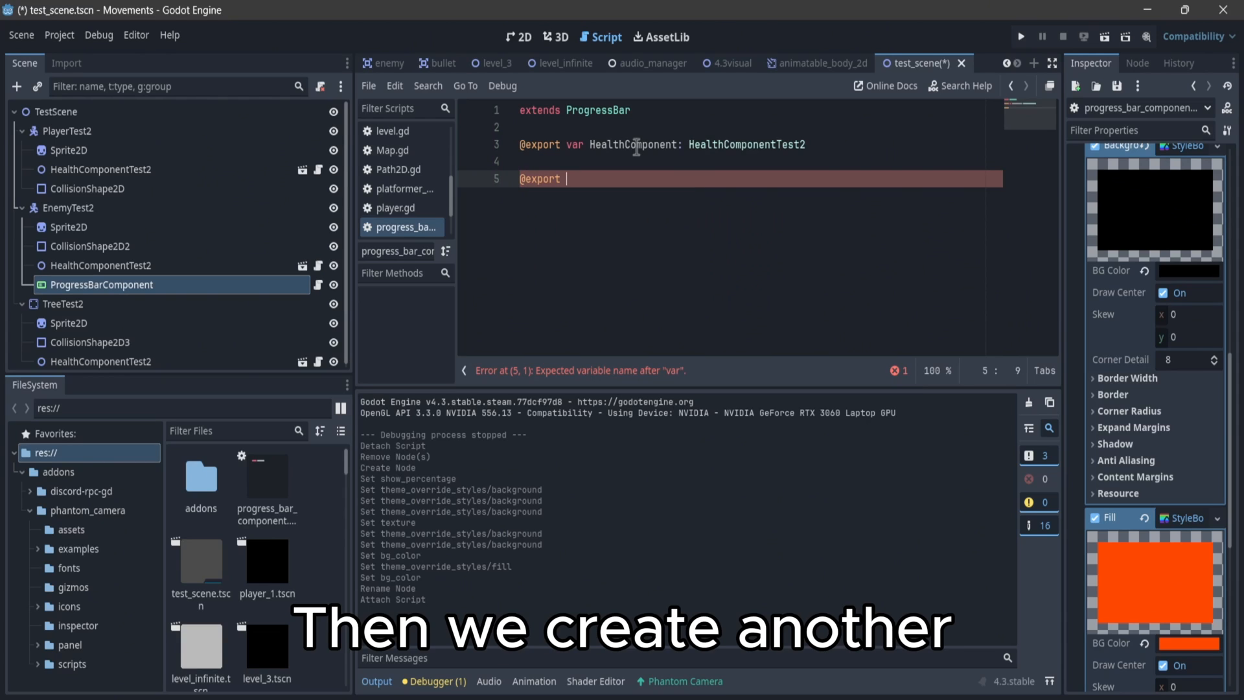
type("sizeY")
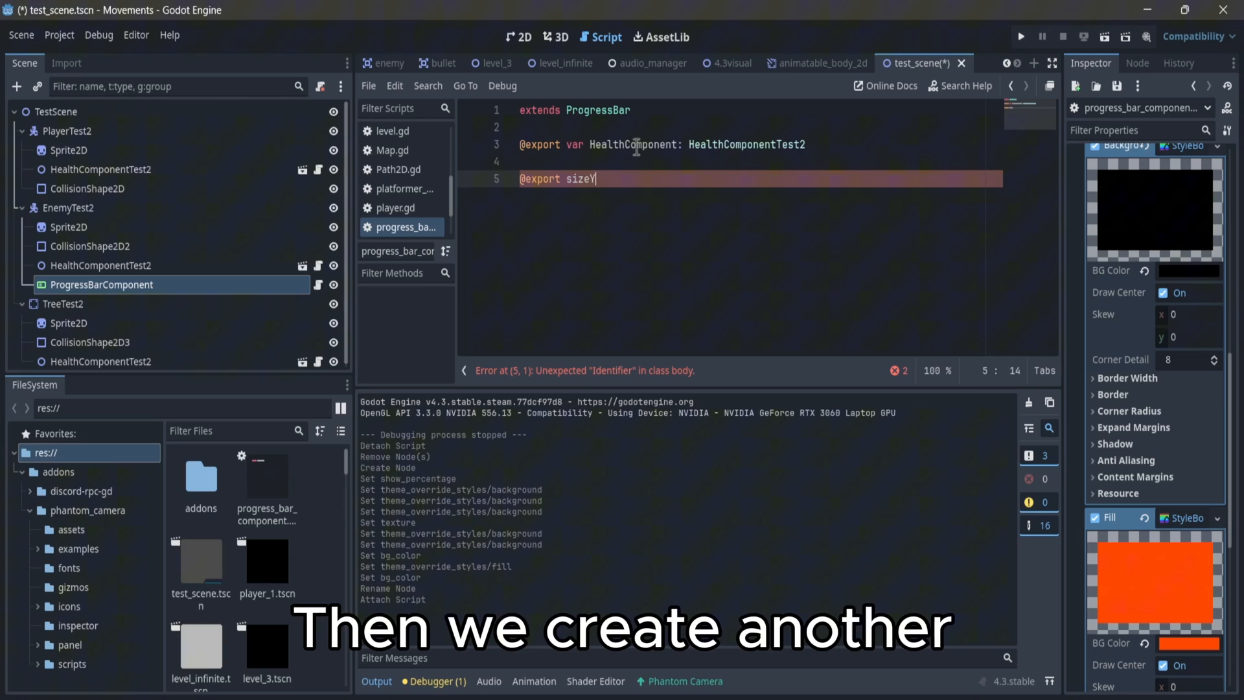
type("@export")
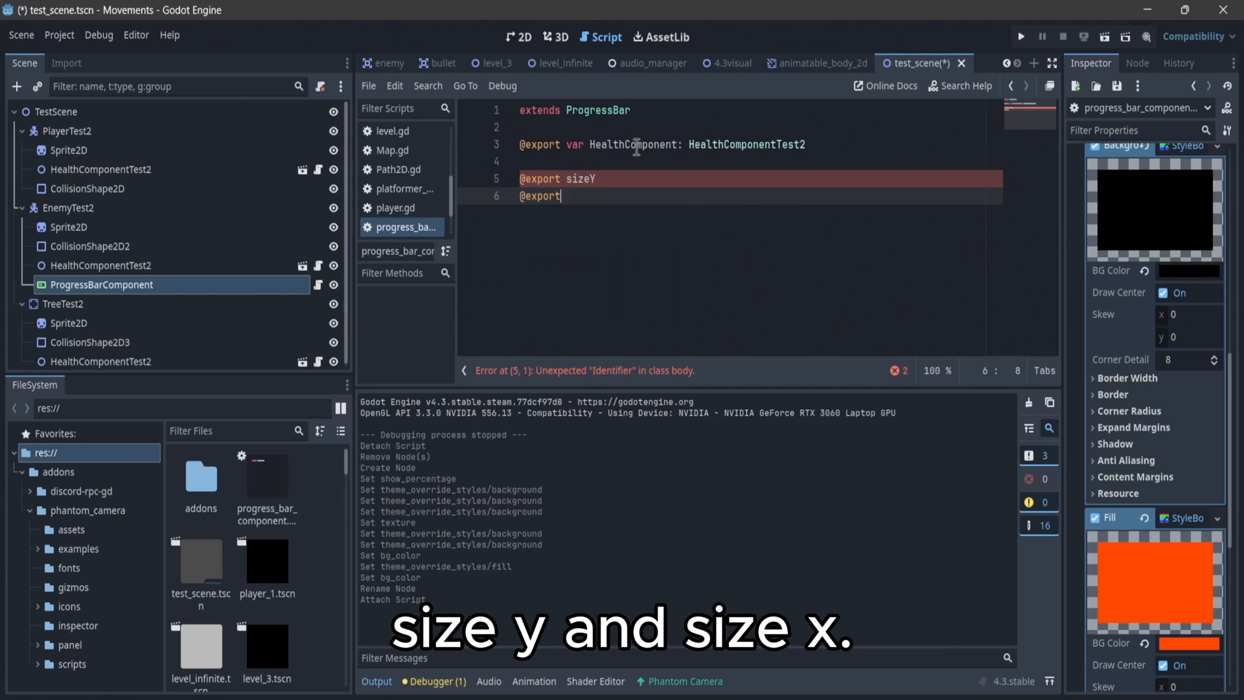
type("sizeX")
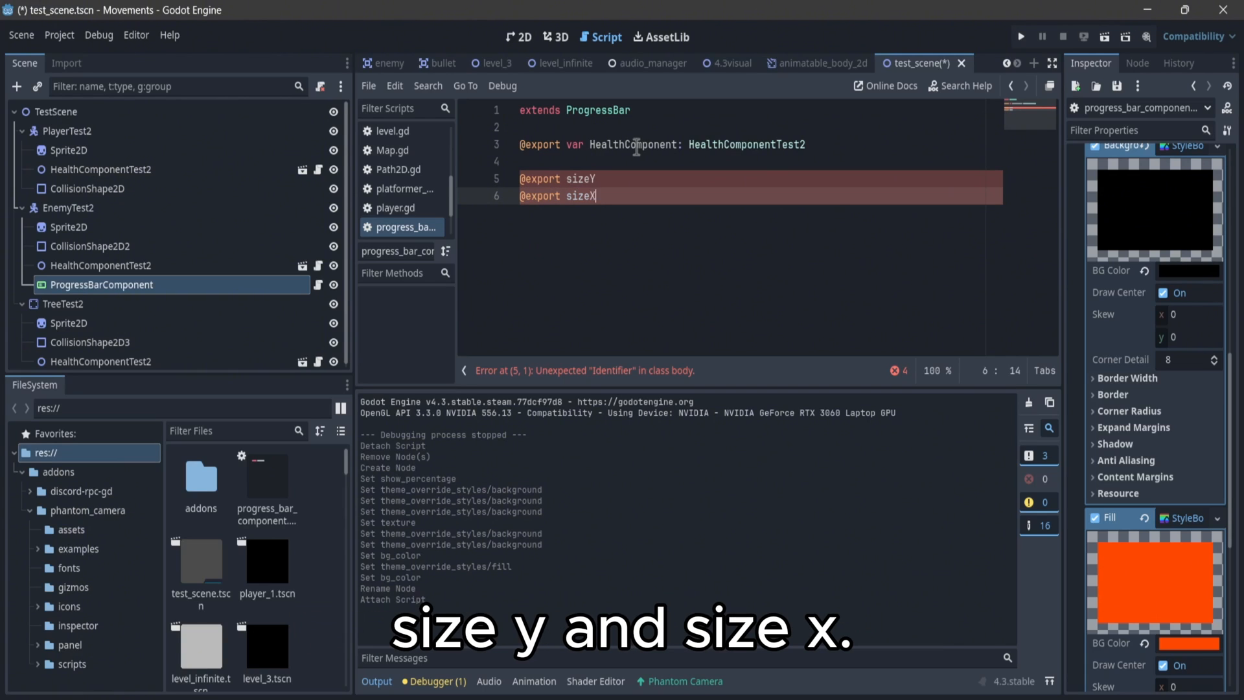
type(": numbe")
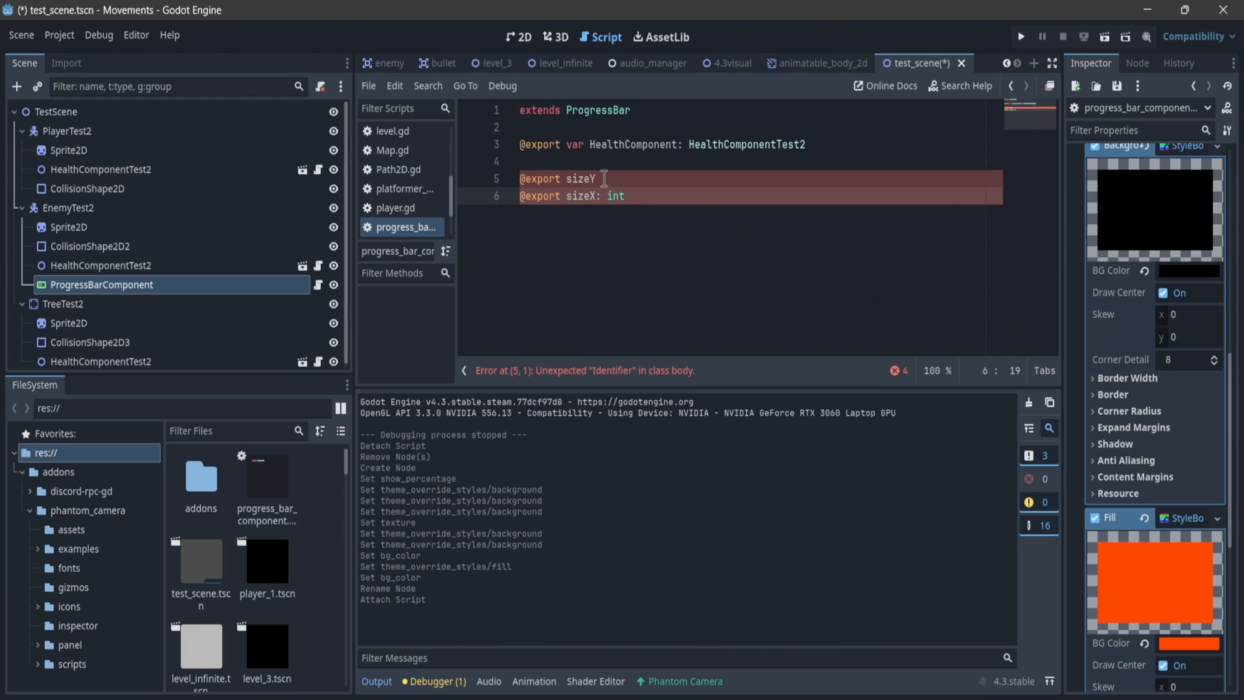
type(": int")
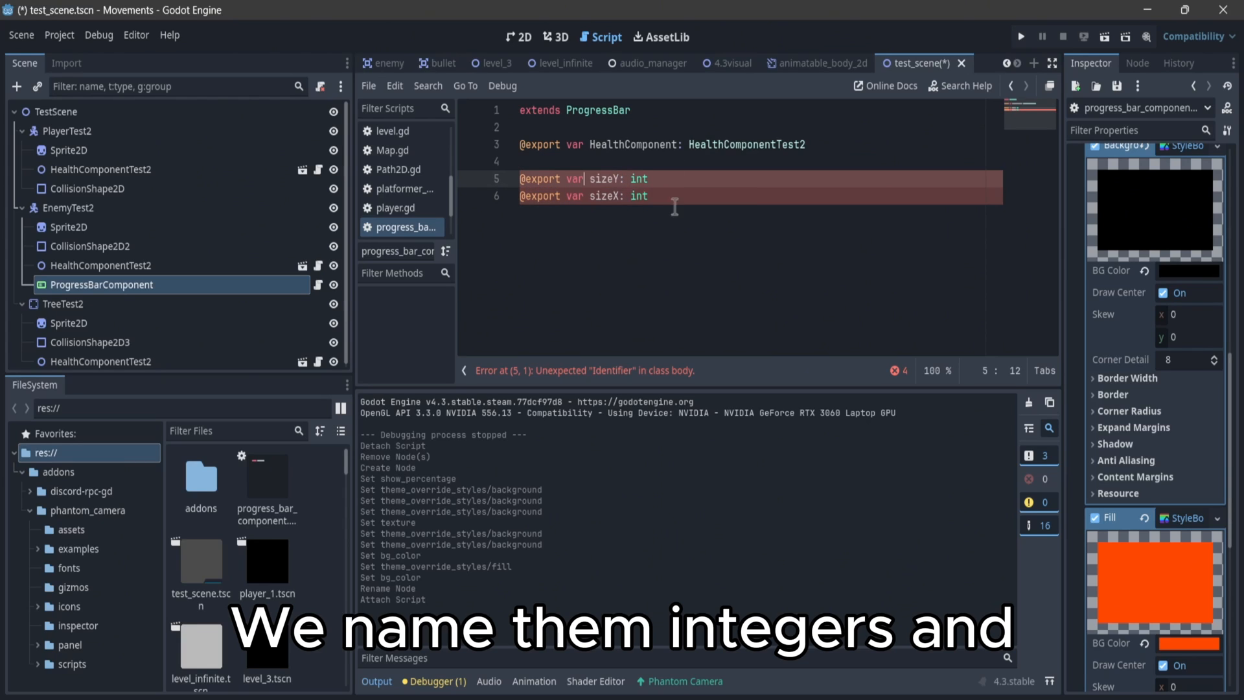
type("@onready")
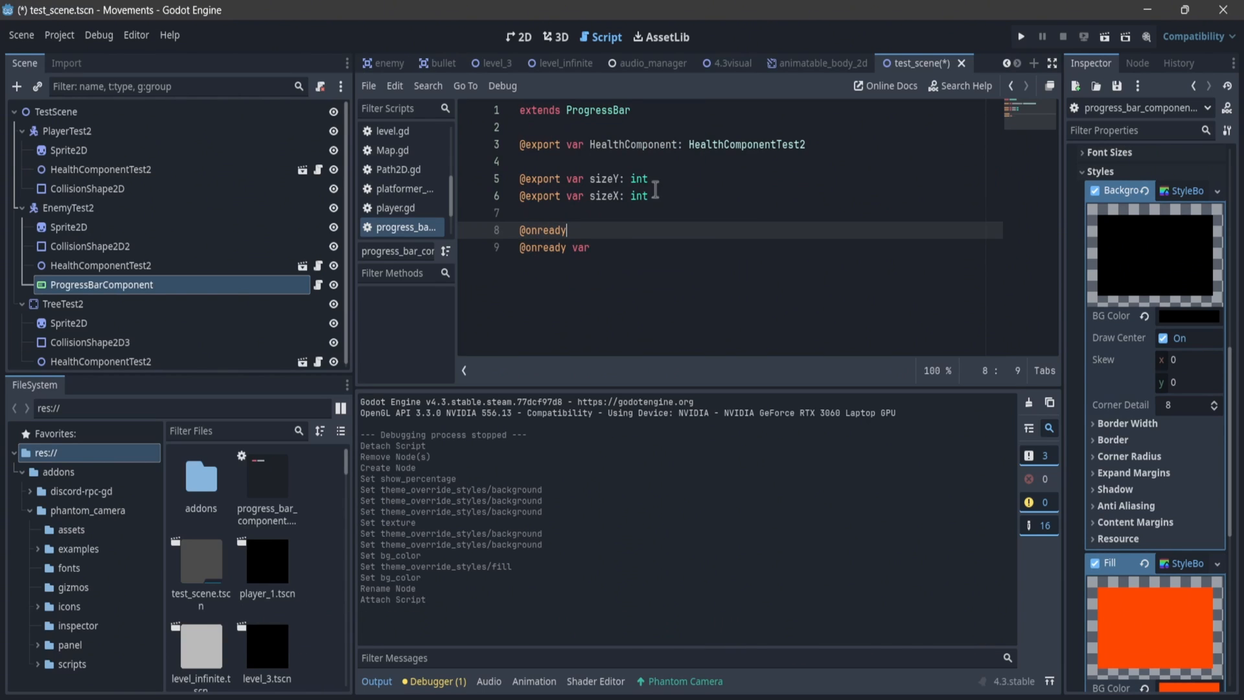
type("var minSize")
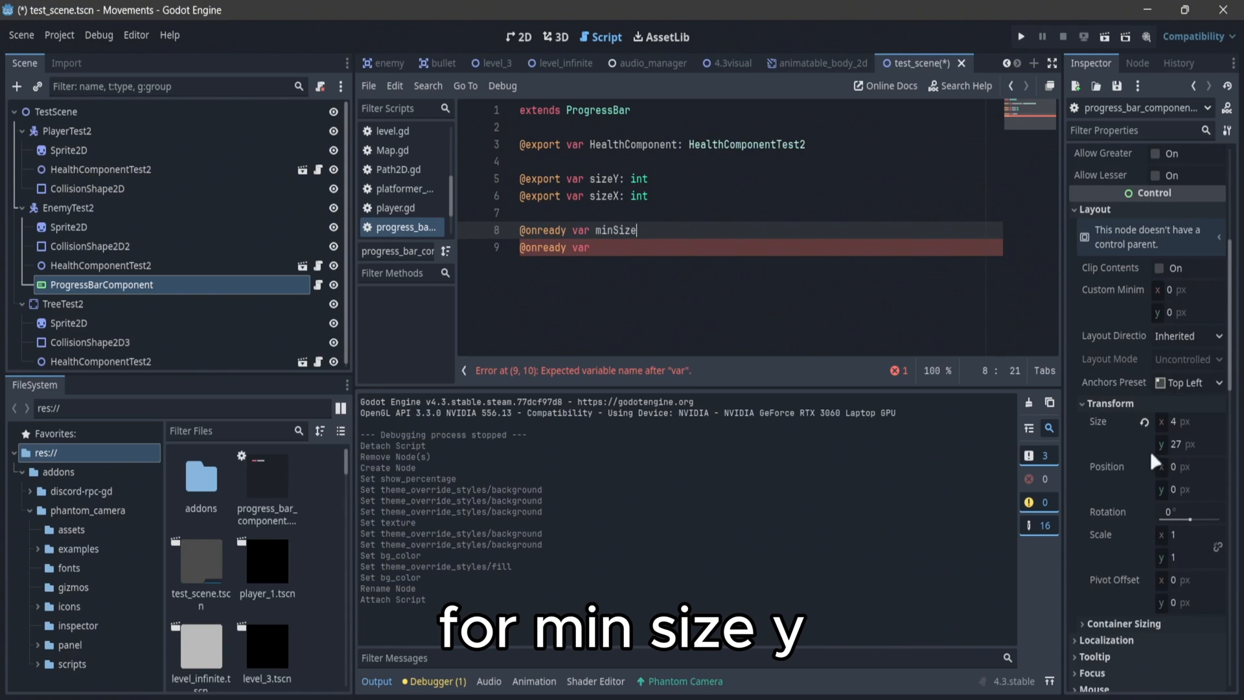
type("Y =")
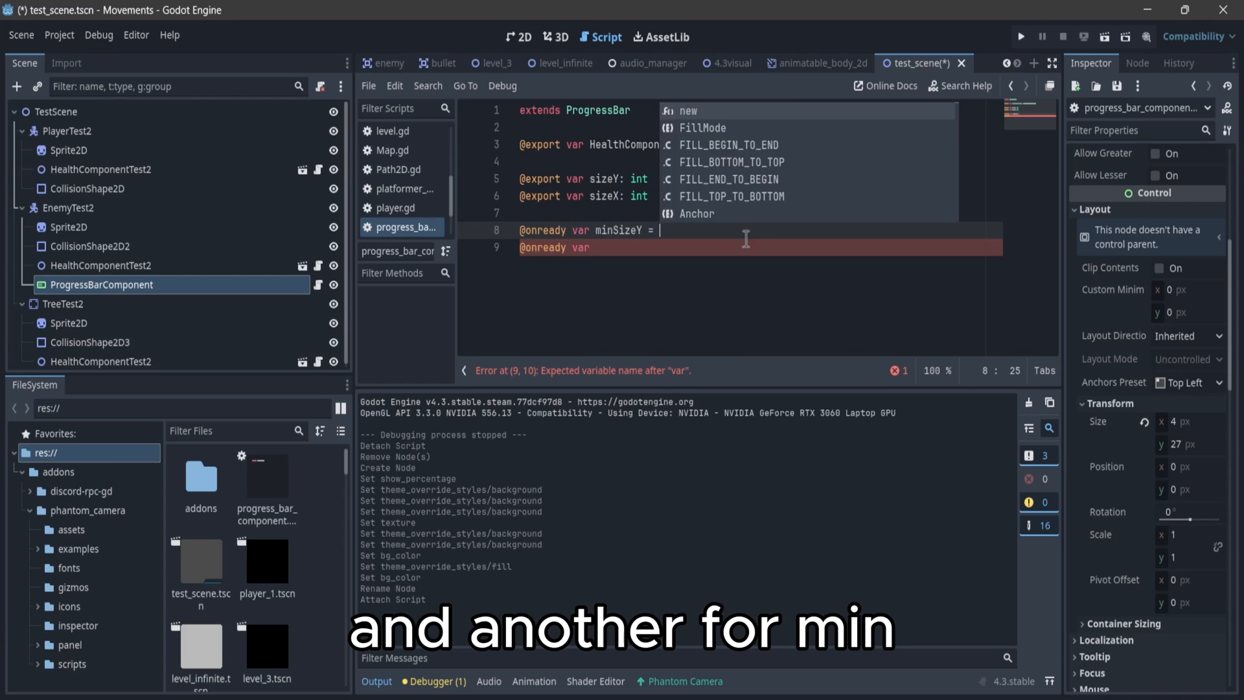
type("minPositionY =")
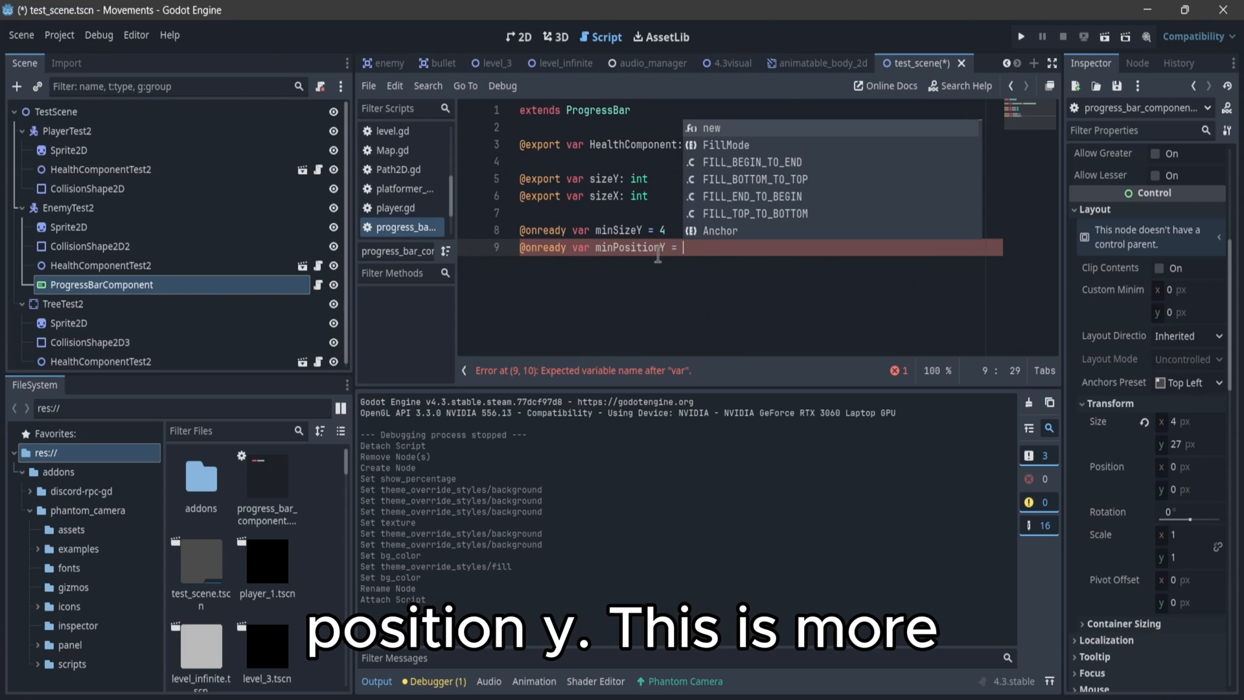
type("-18")
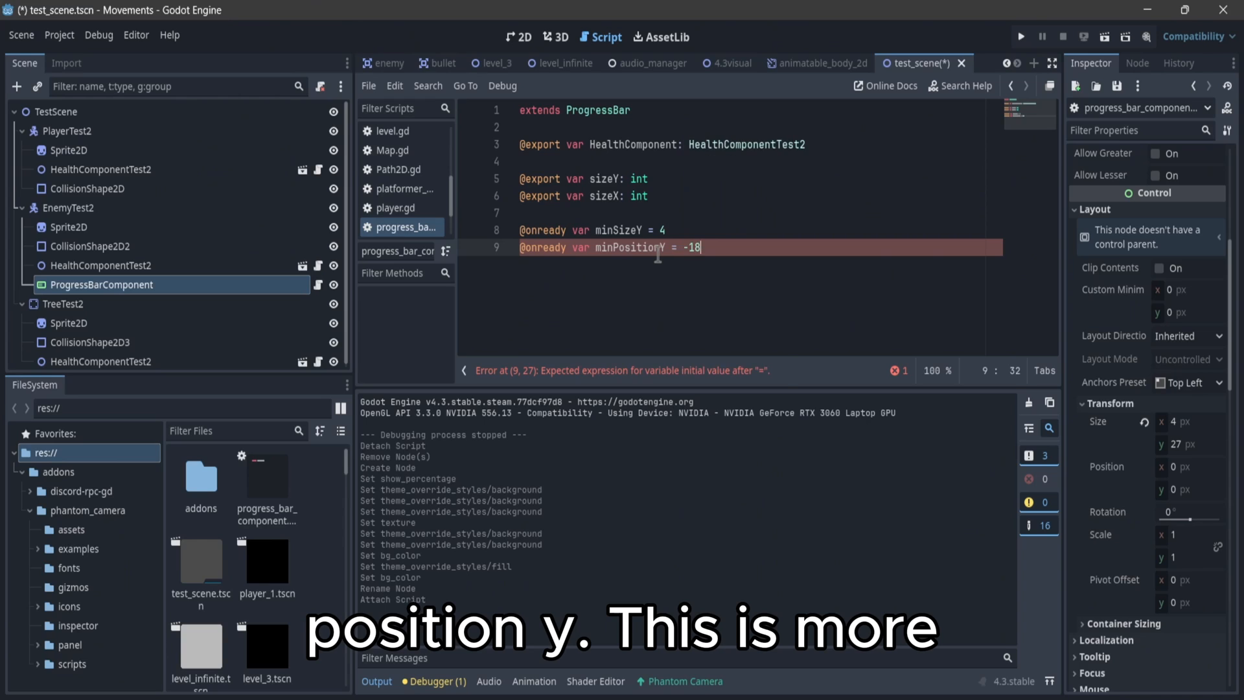
type("@func")
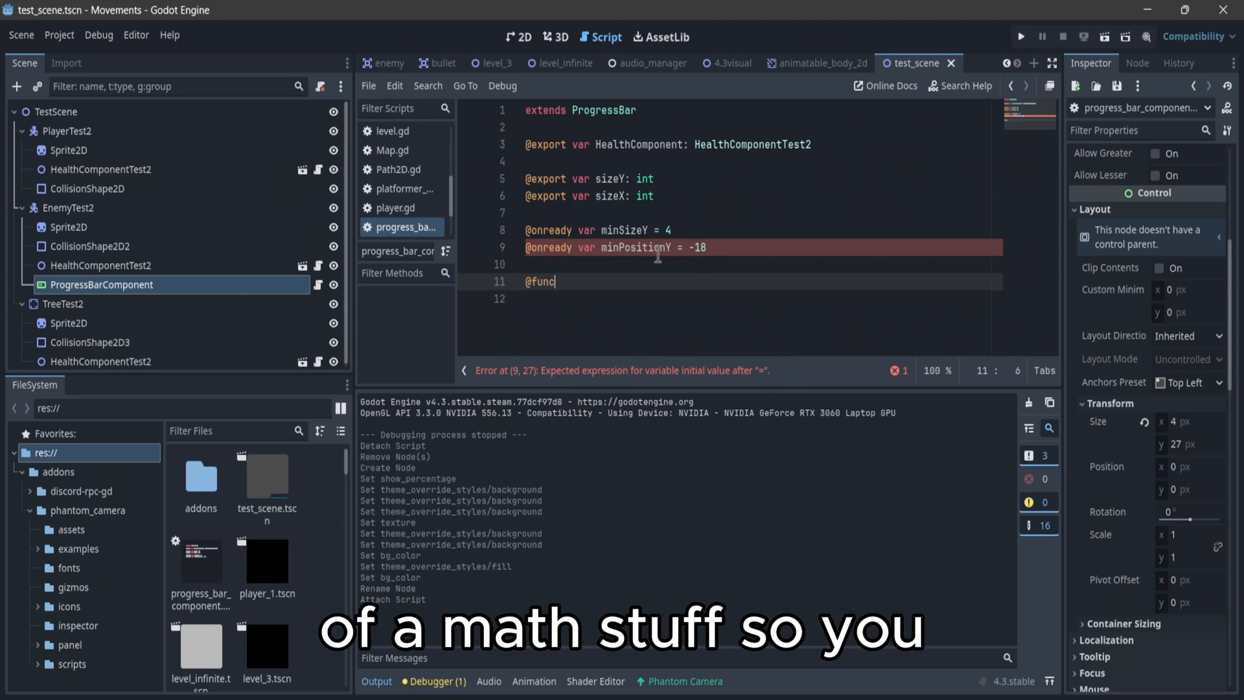
Write _ready setting max_value and value from HealthComponent.MAXHEALTH, size Vector2(sizeX, sizeY), and position
type("ready() -> void:")
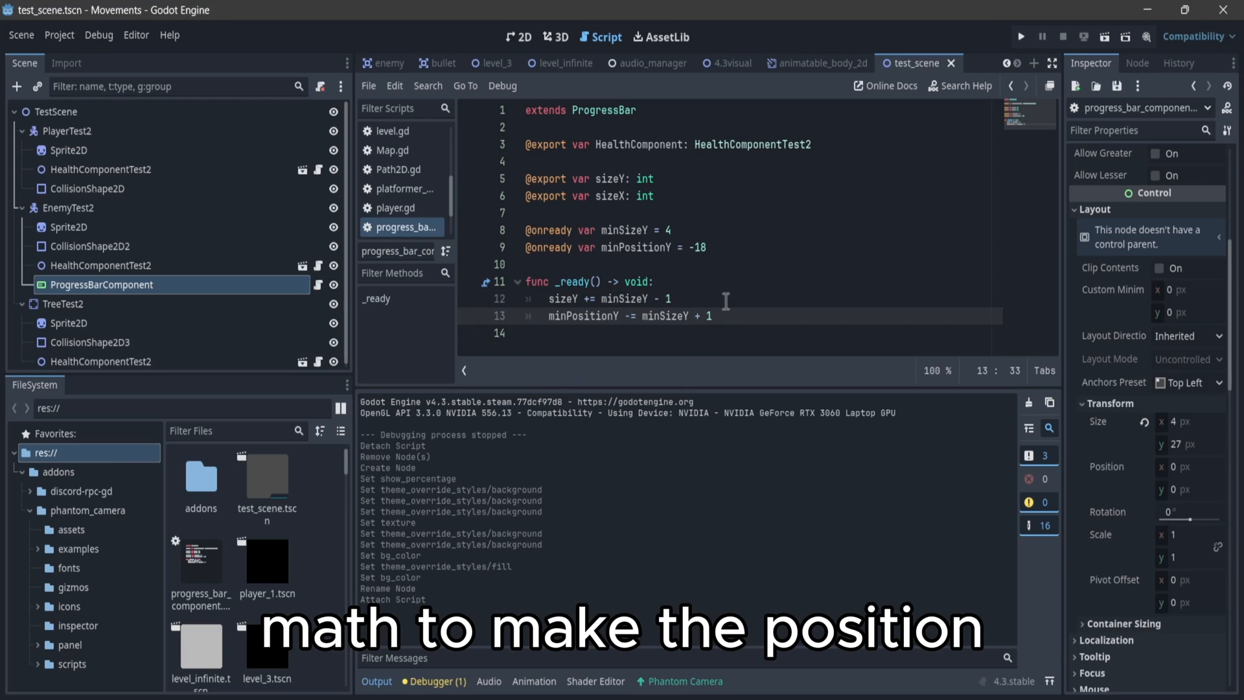
key("Return")
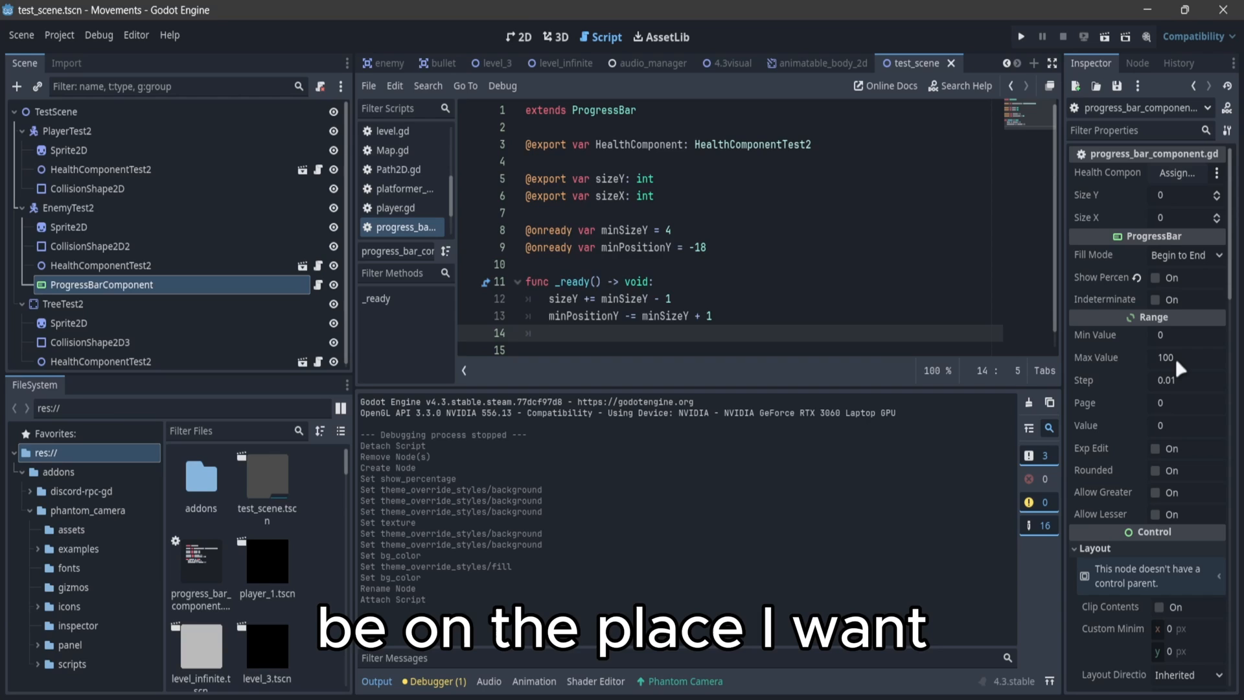
type("max_value = HealthComponent.MAXHEALTH")
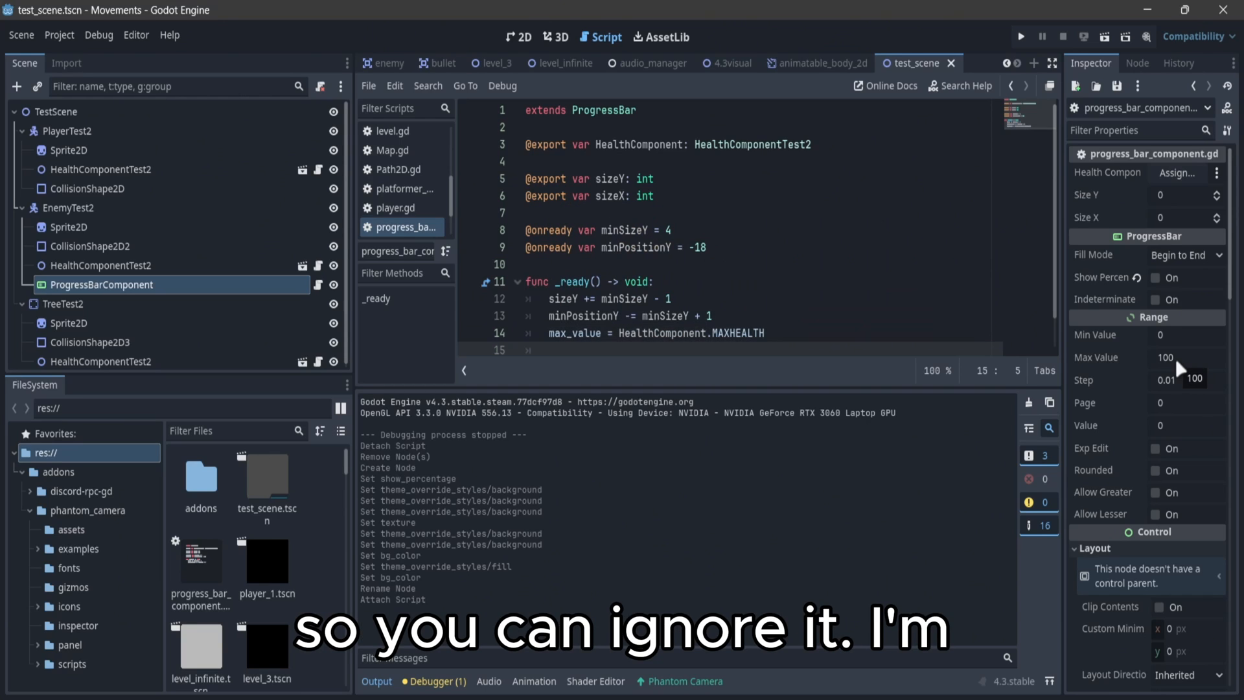
type("value = HealthComponent.MAXHEALTH")
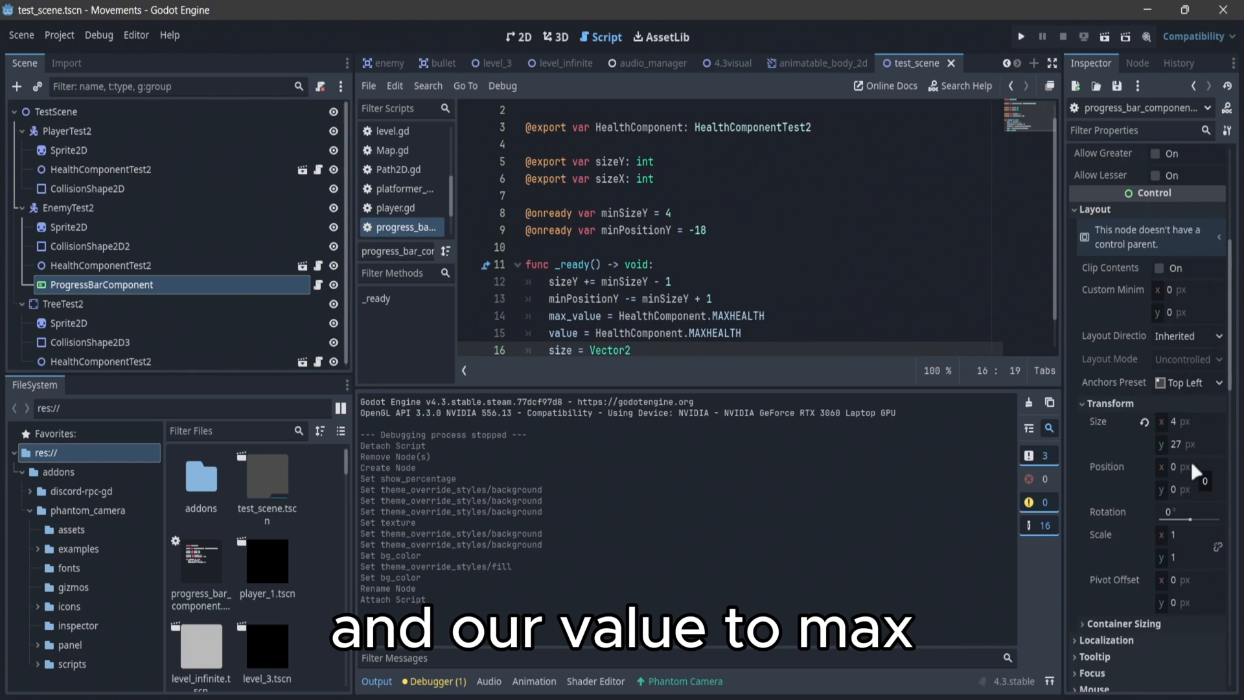
type("(diz")
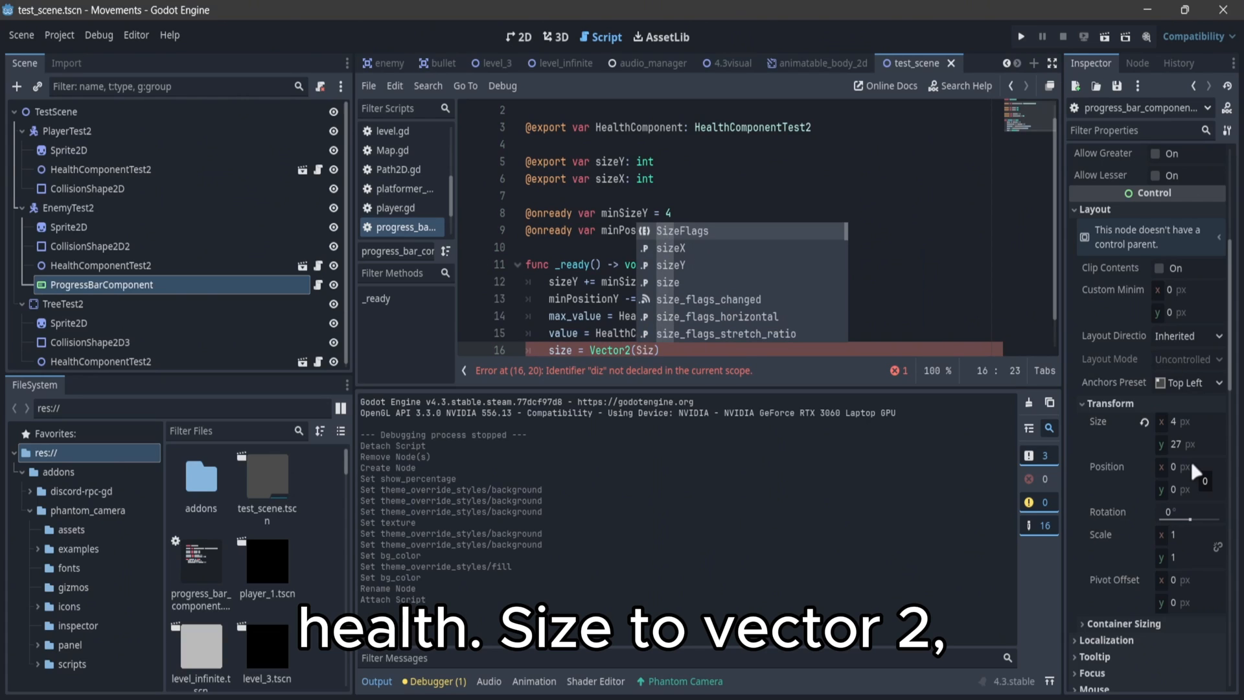
type("izeX, S")
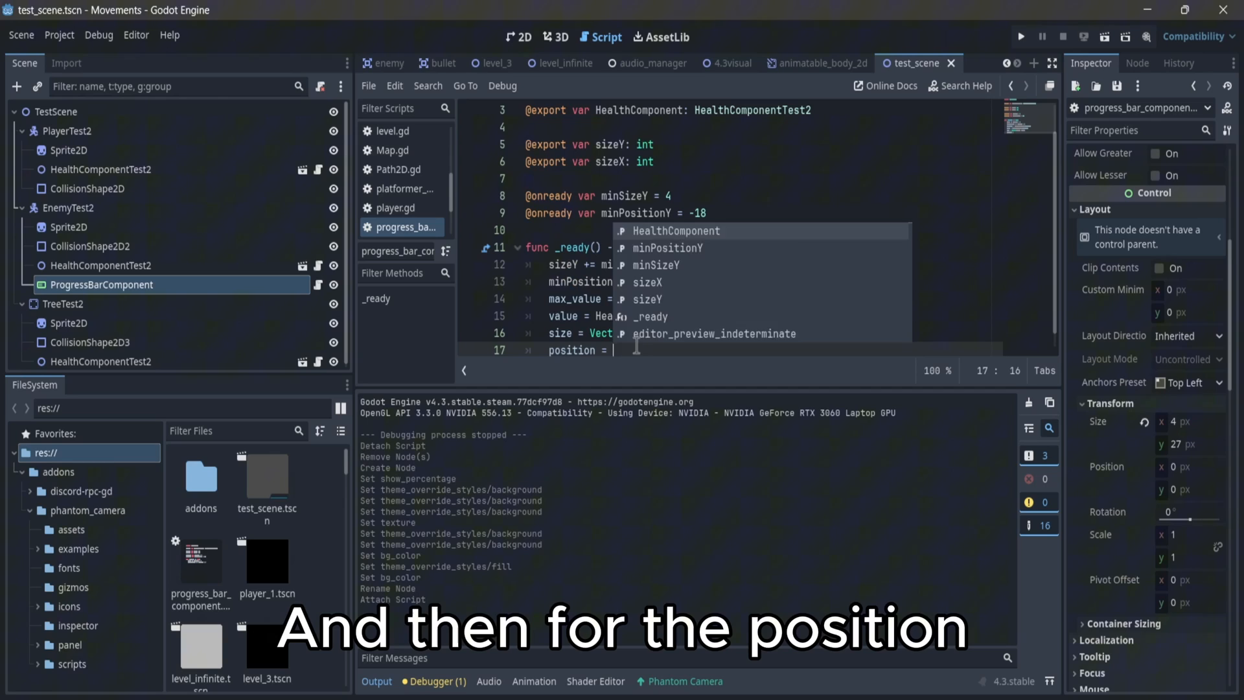
type("Vector2((sizeX/2)*-1, minPositionY")
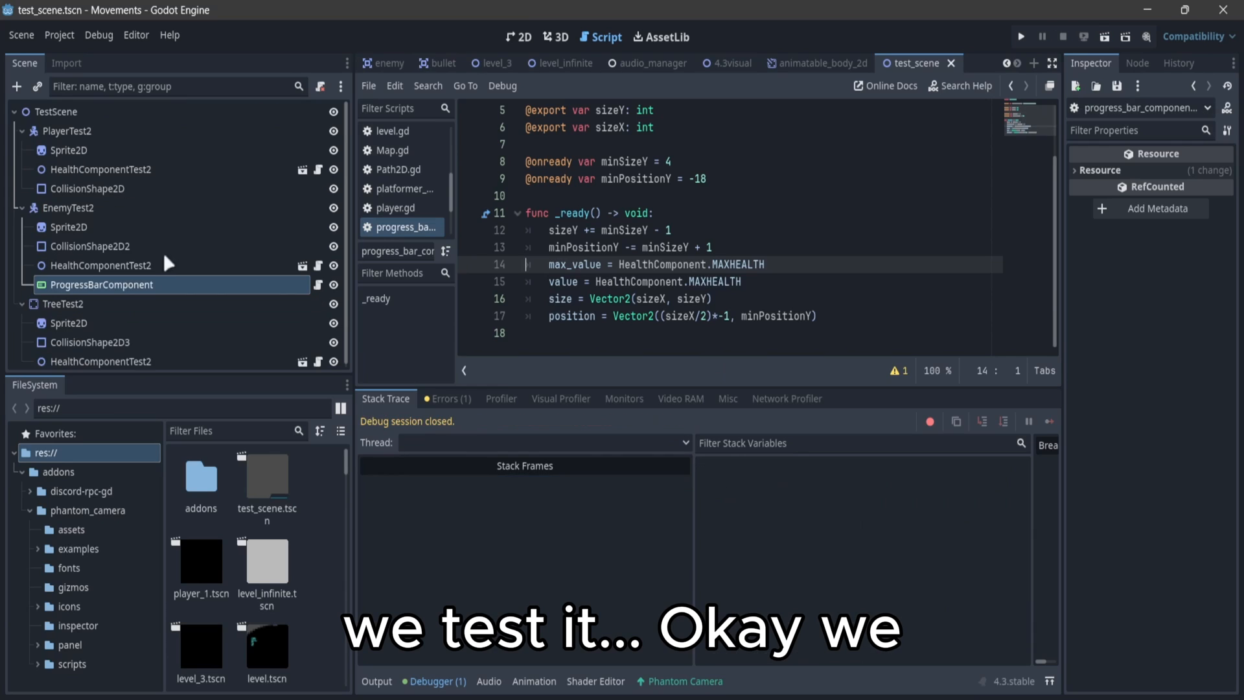
mouse_move(241, 248)
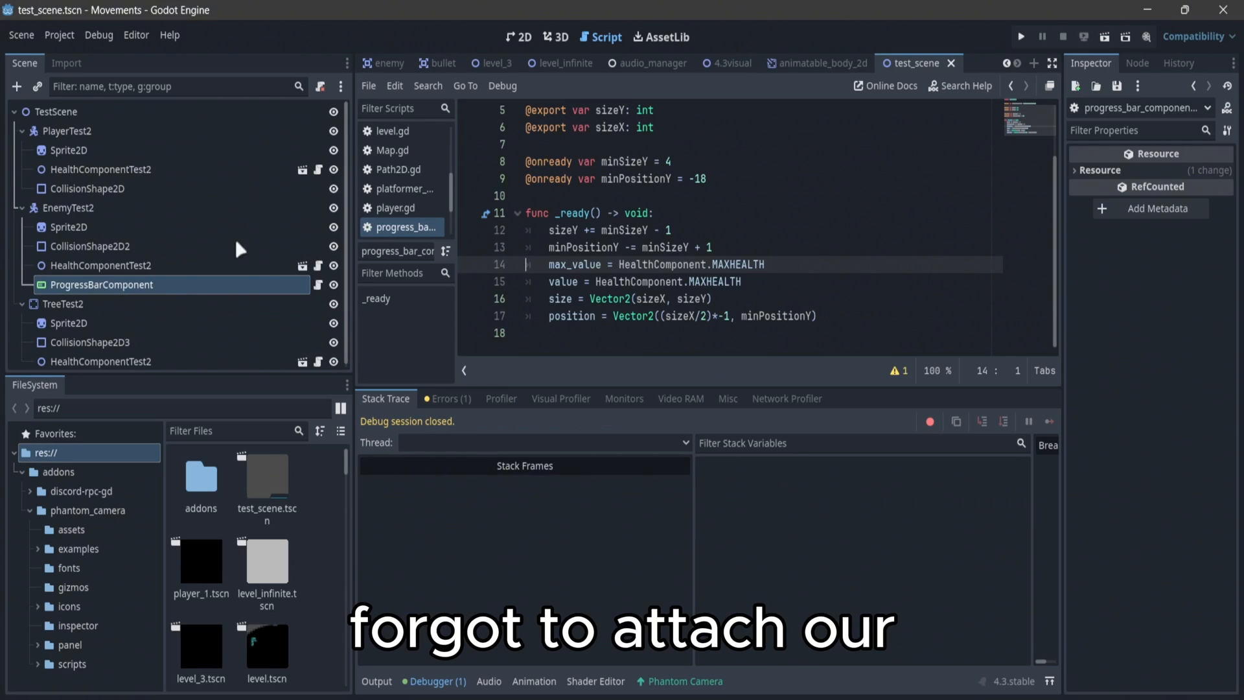
Link the enemy's health component to its bar, test-run, and move PlayerTest2 to 90, 30
left_click(101, 265)
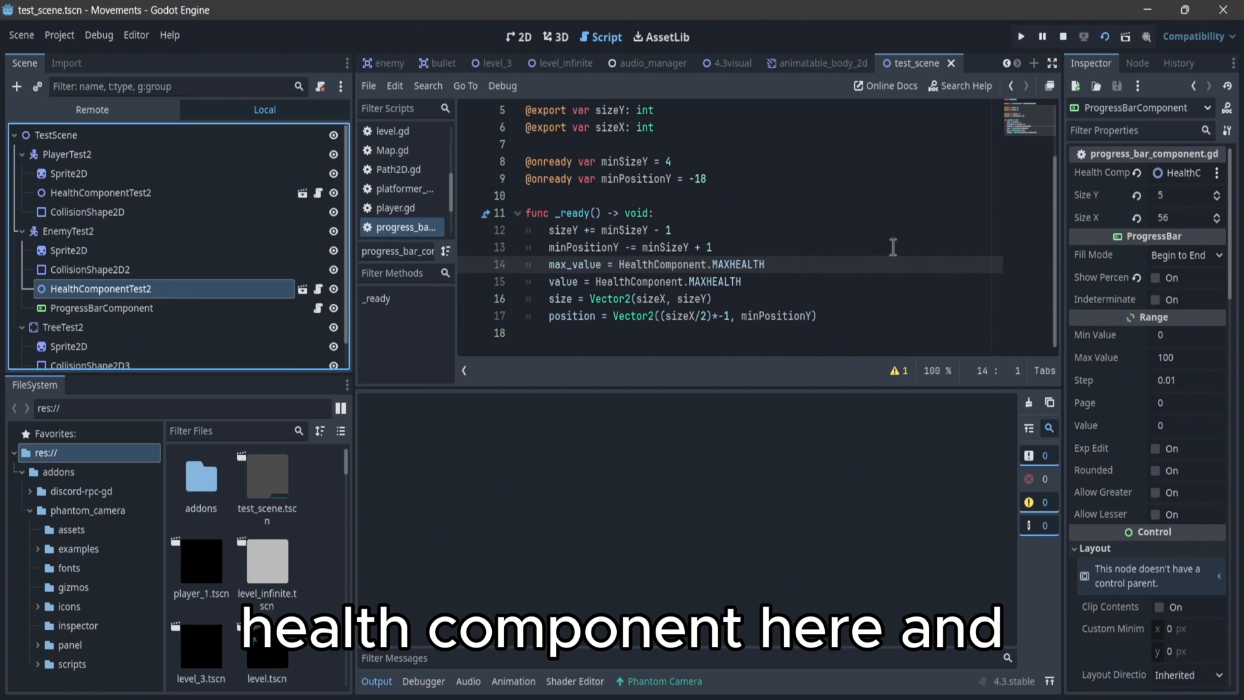
left_click(1019, 36)
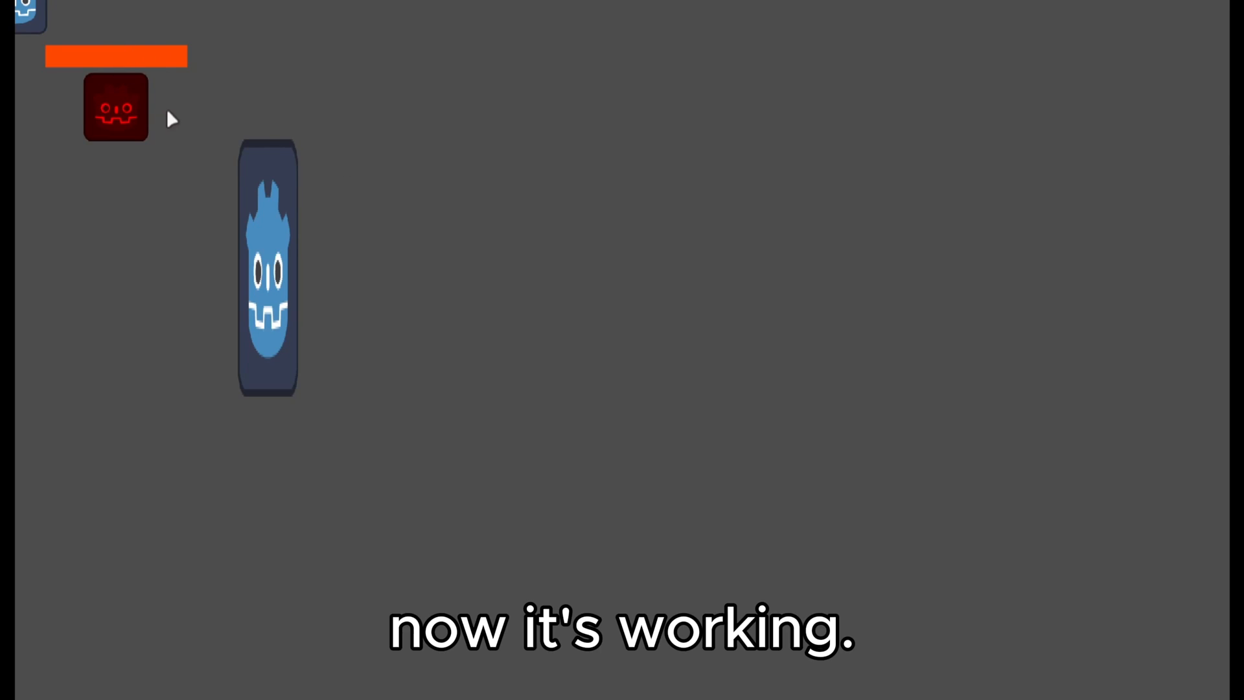
left_click(1062, 36)
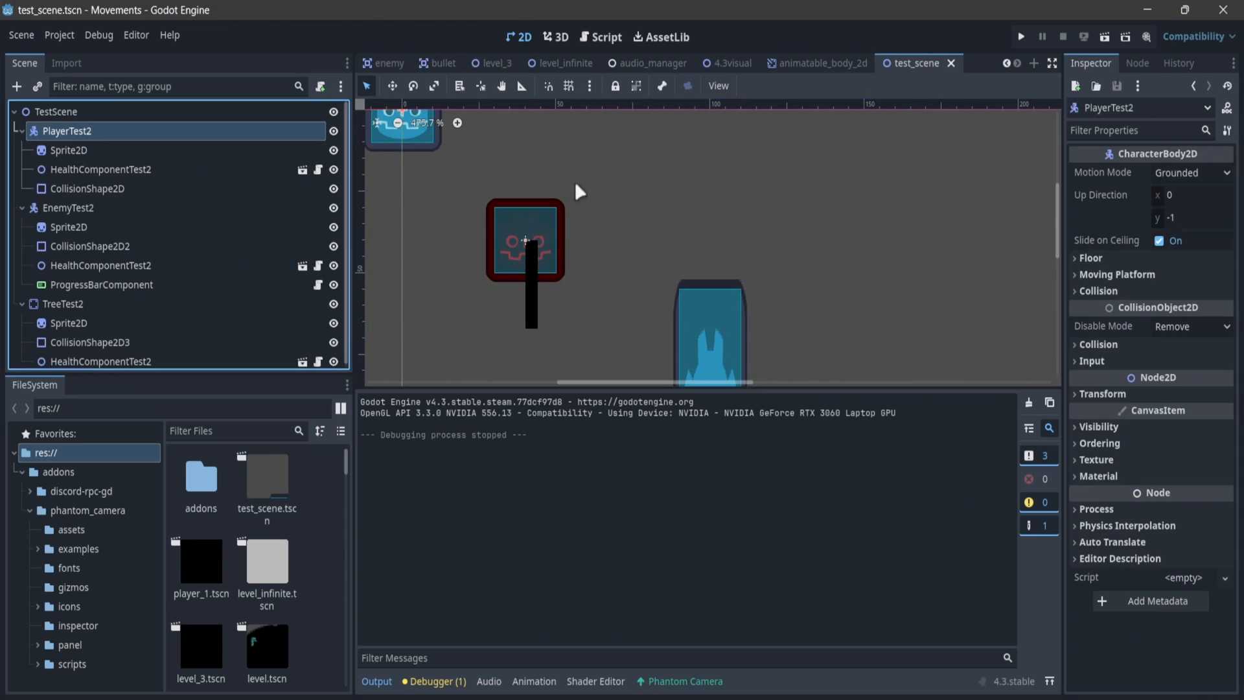
left_click(1097, 393)
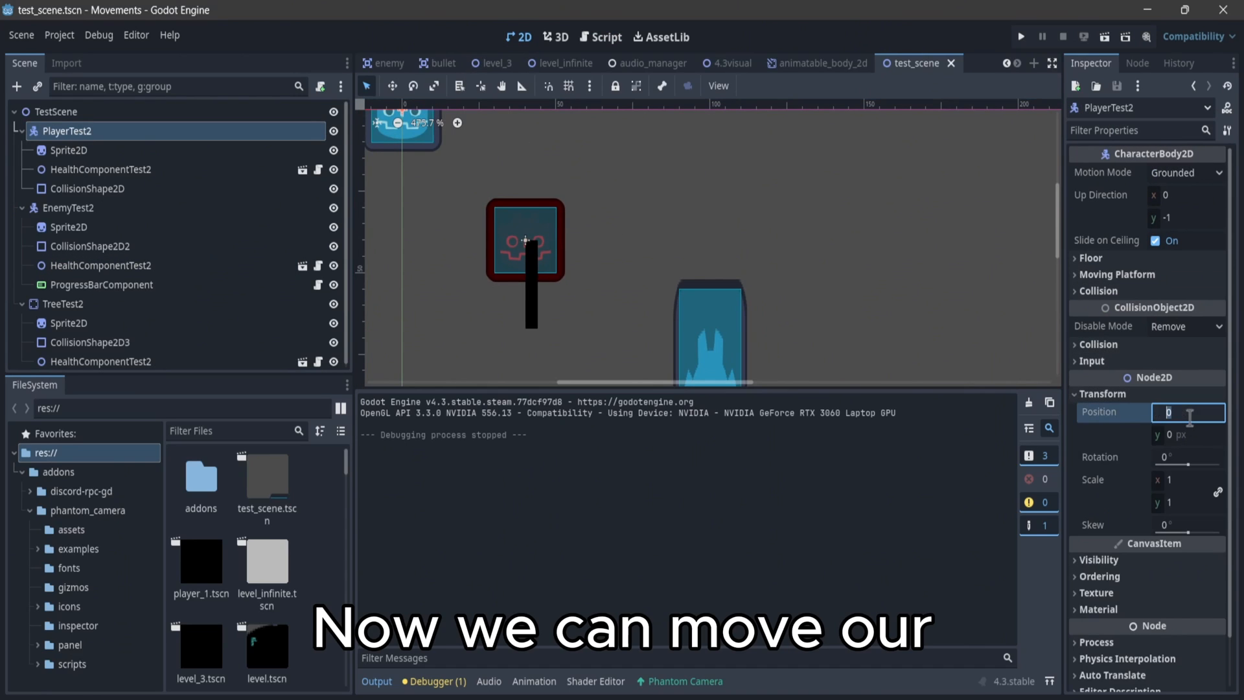
type("90")
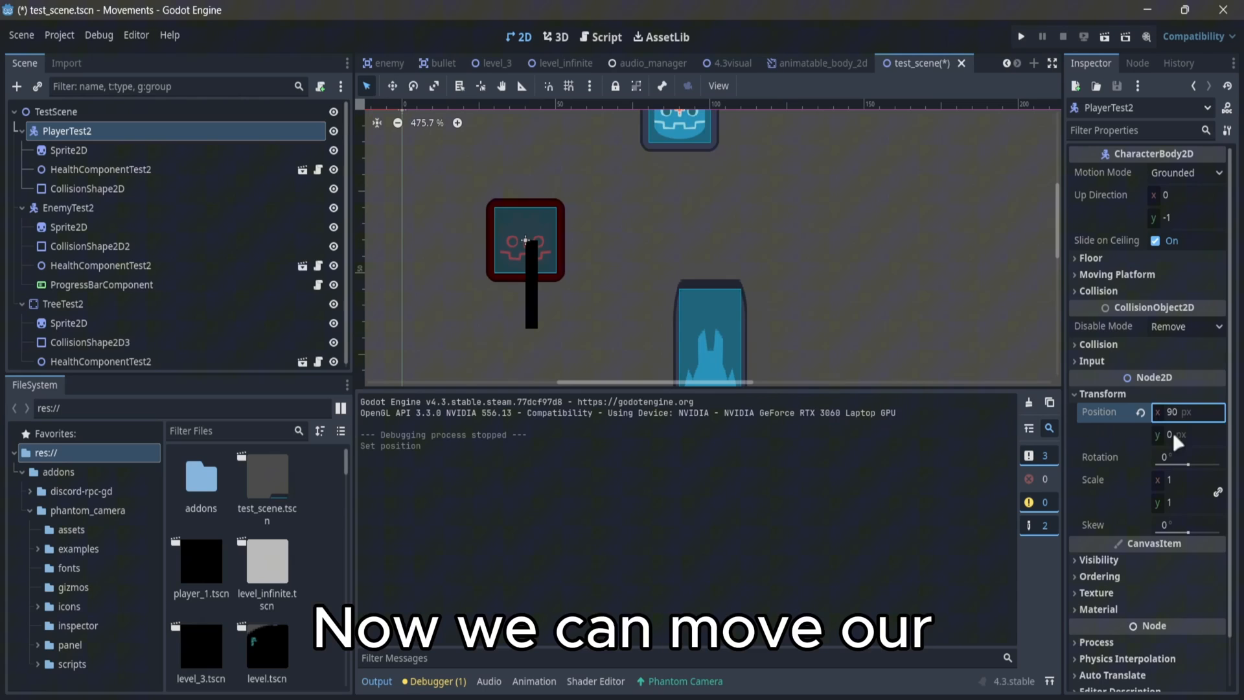
type("30")
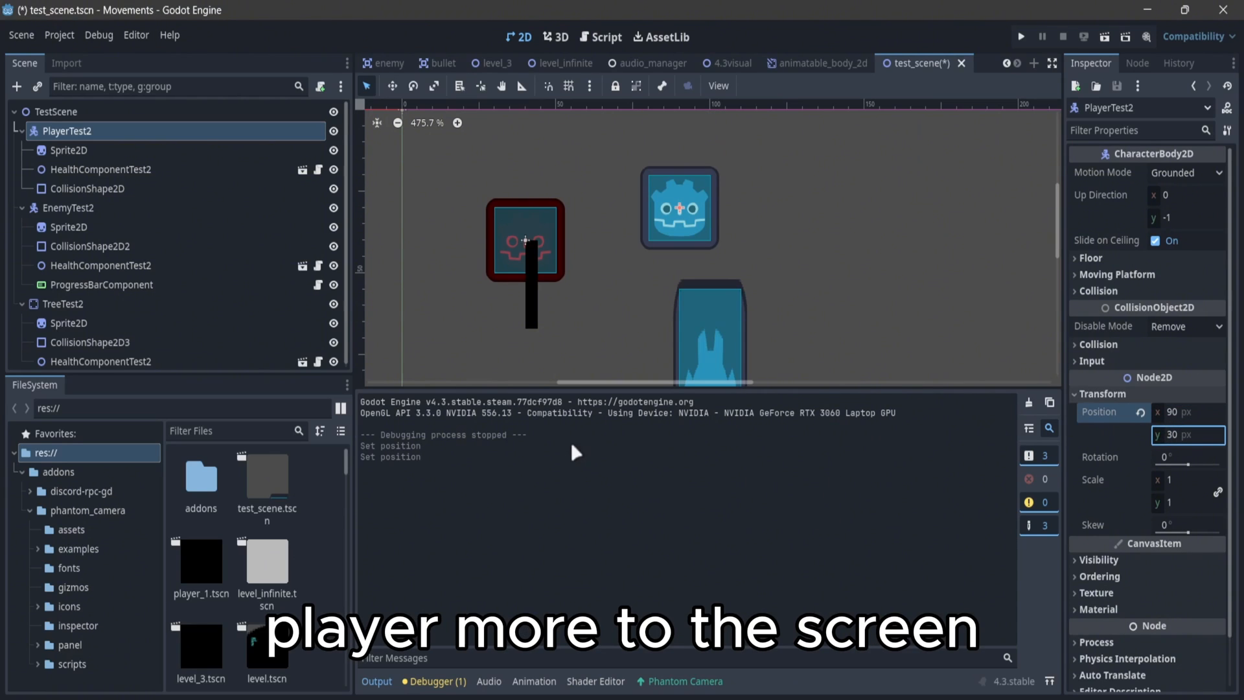
mouse_move(317, 296)
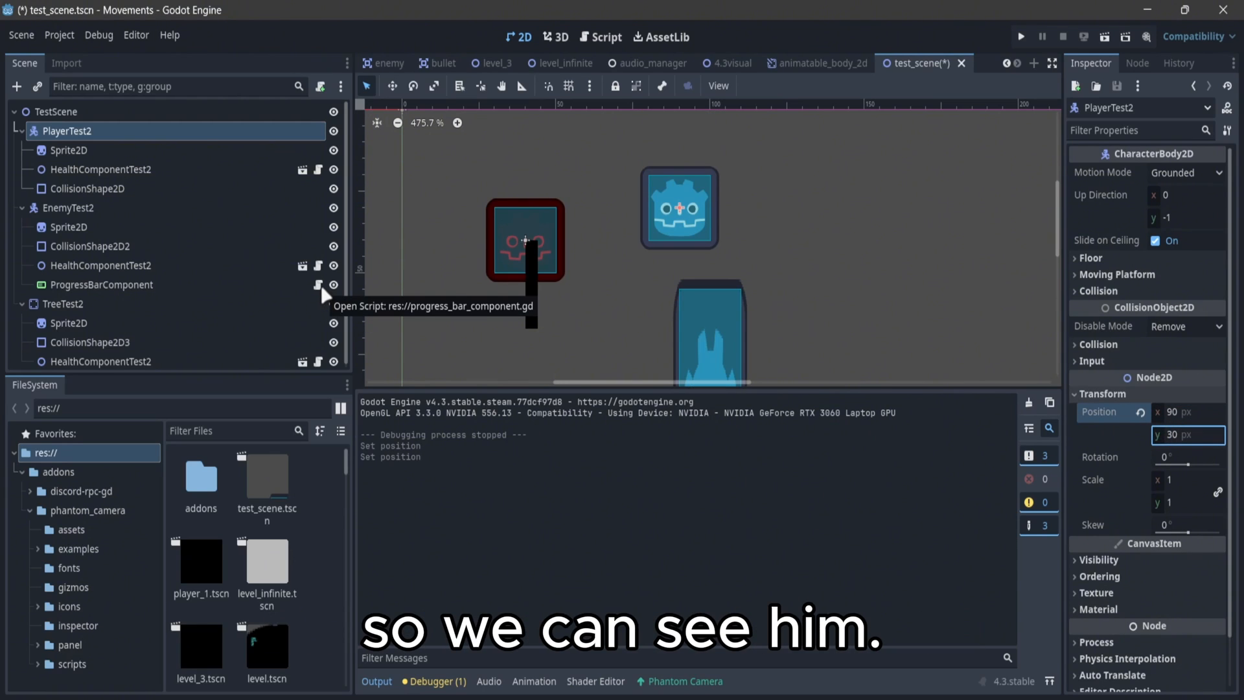
left_click(317, 284)
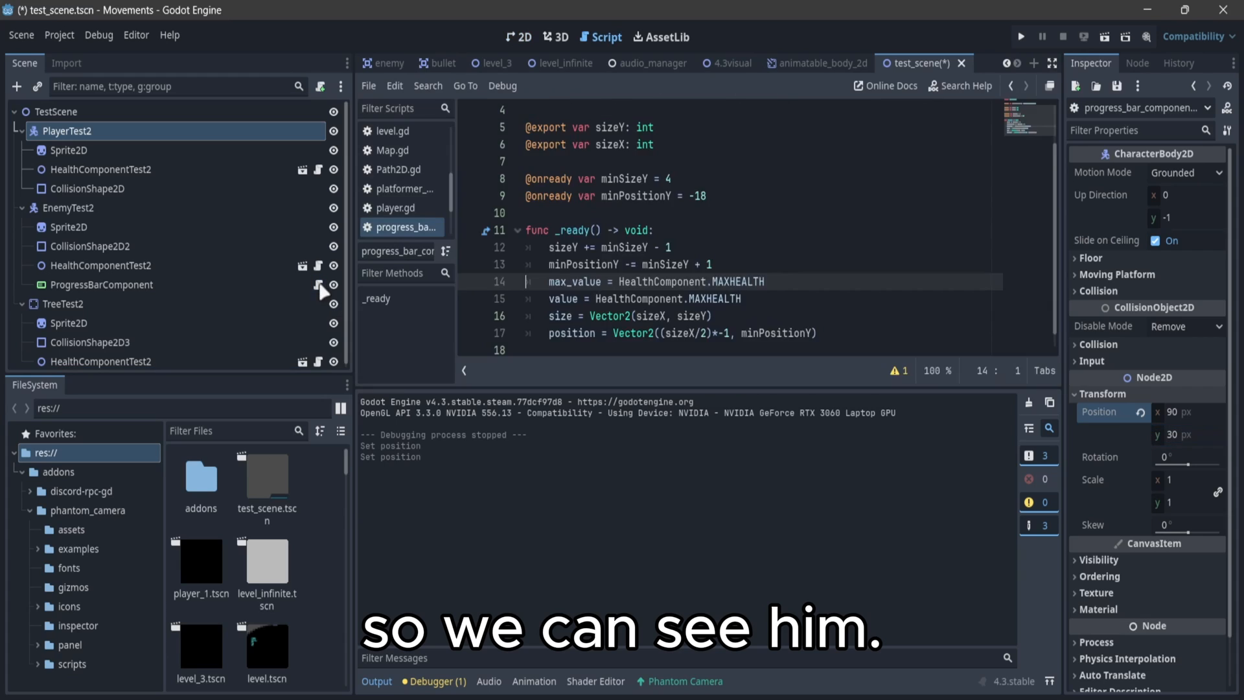
Add _process(delta) setting value = HealthComponent.health, then run the scene again
type("fu")
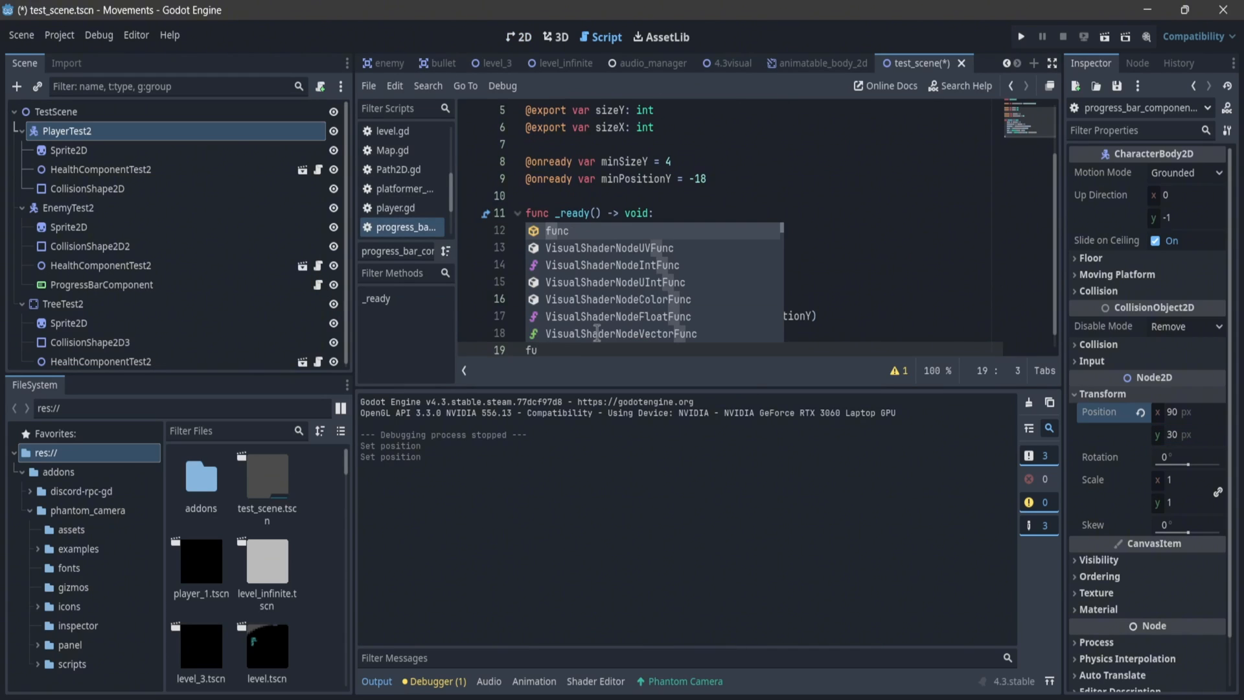
type("process(delta: float) -> void:")
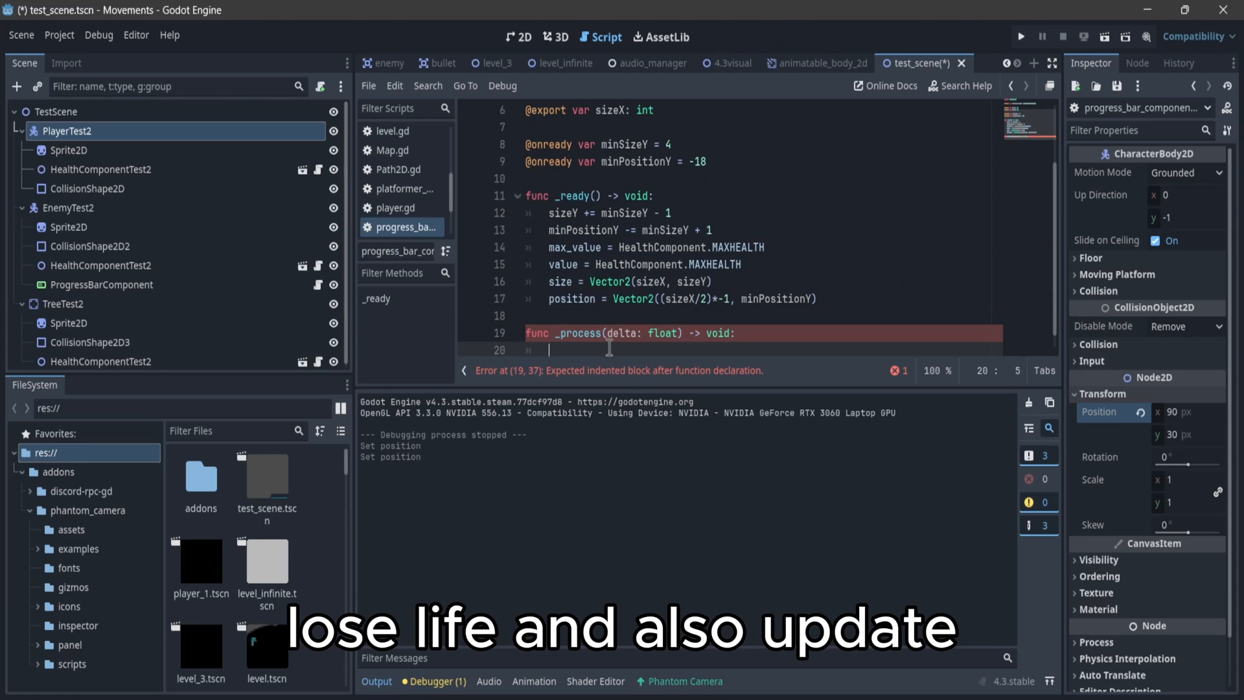
type("value = HealthComponent.health")
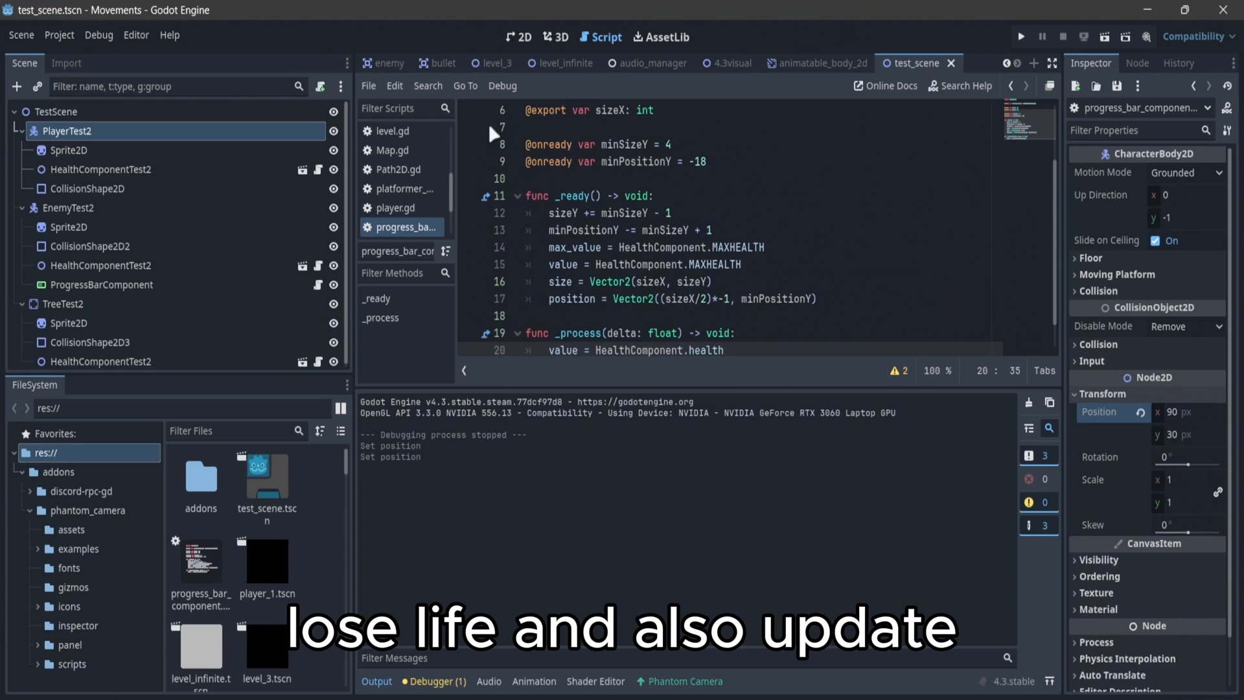
left_click(1106, 37)
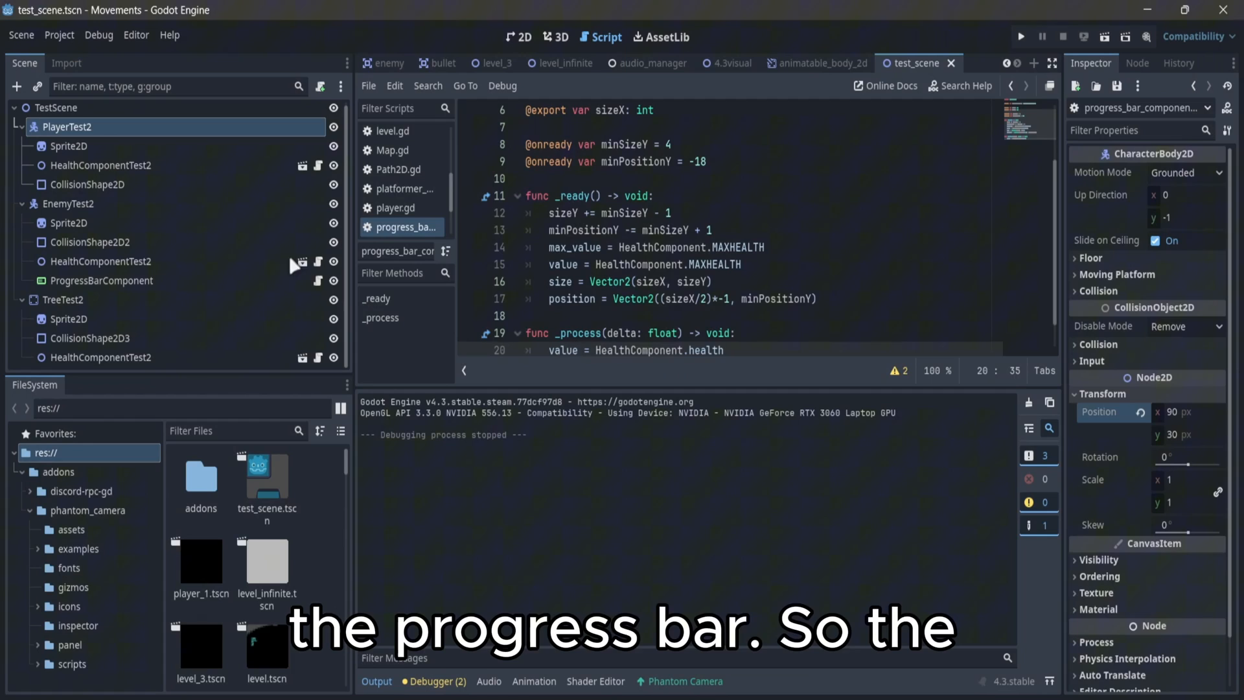
left_click(404, 133)
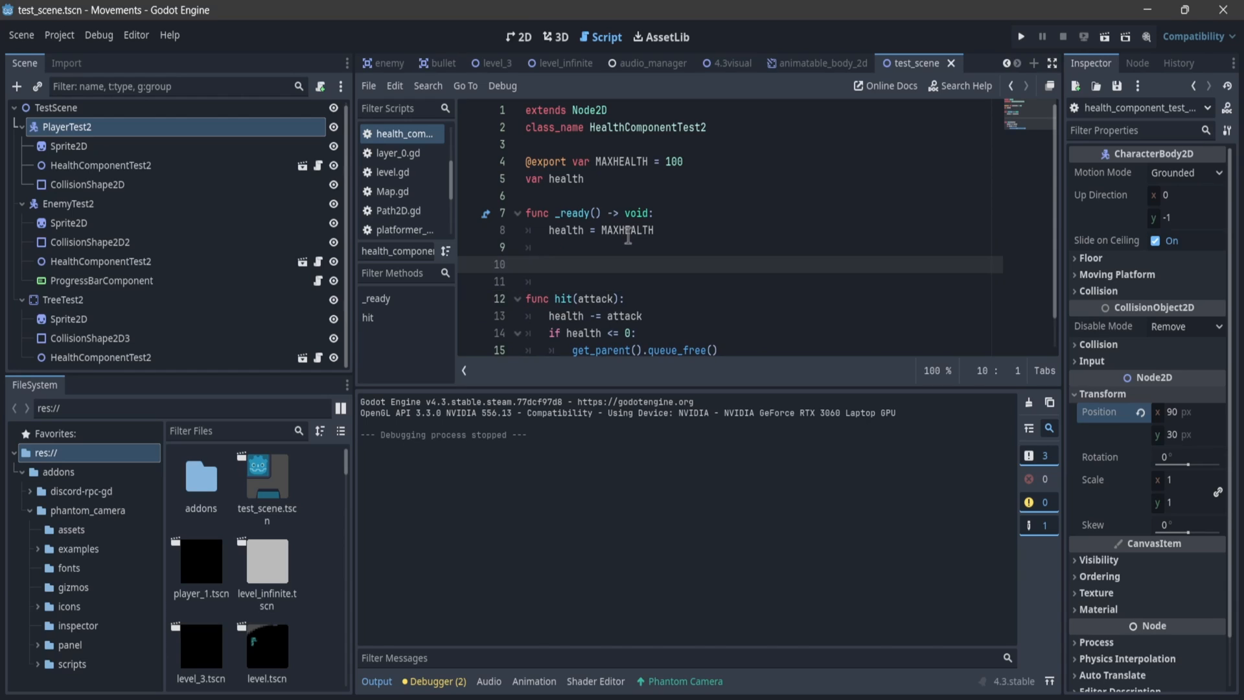
Add a _process calling hit(1) to the health component and set the enemy's MAXHEALTH to 1000
type("func process(delta: float) -> void:")
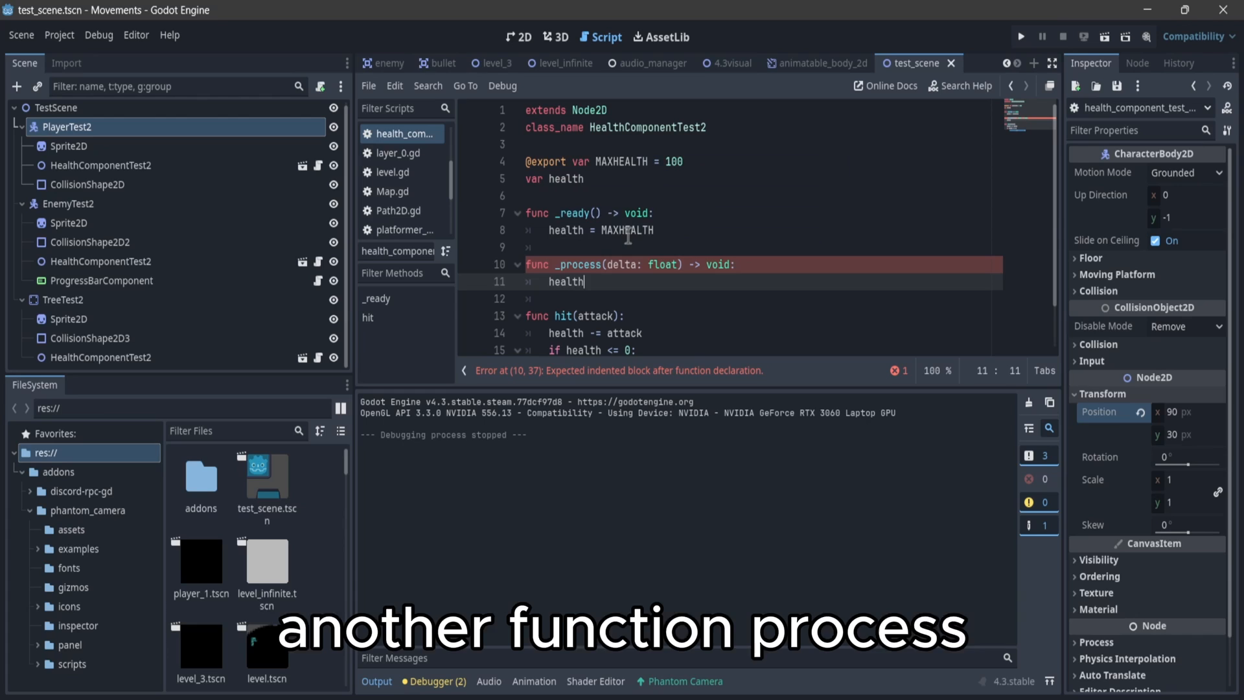
type("hit(1)")
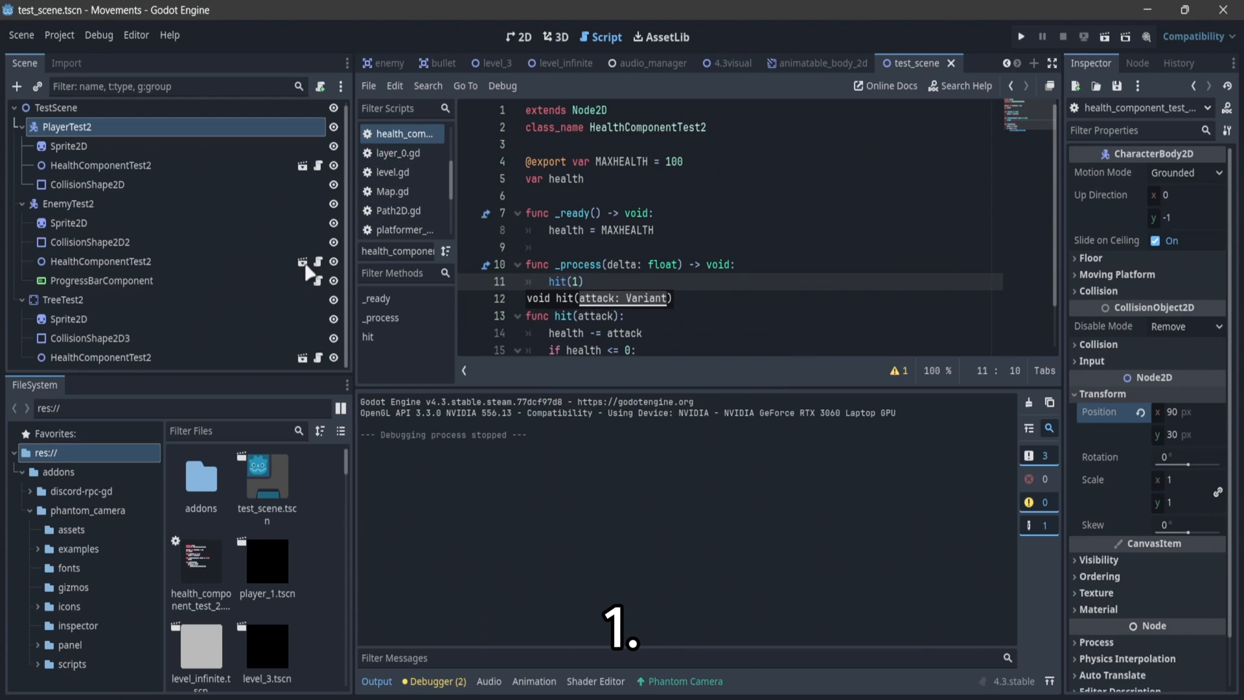
left_click(405, 227)
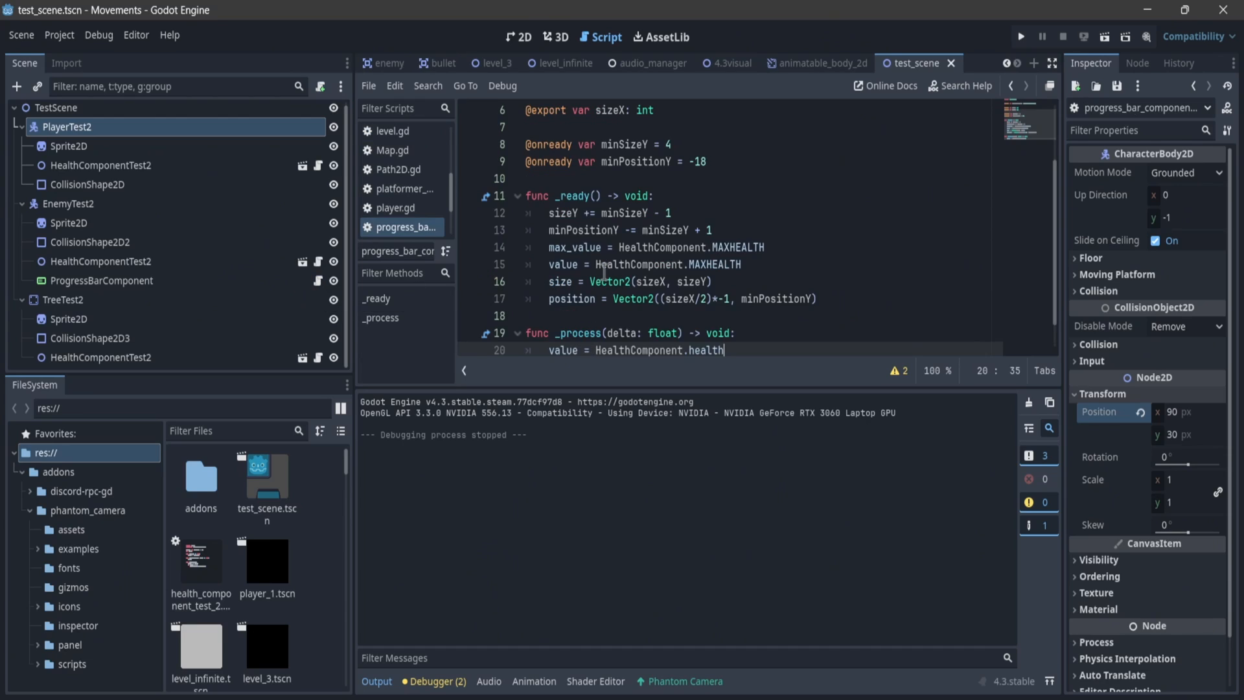
left_click(101, 261)
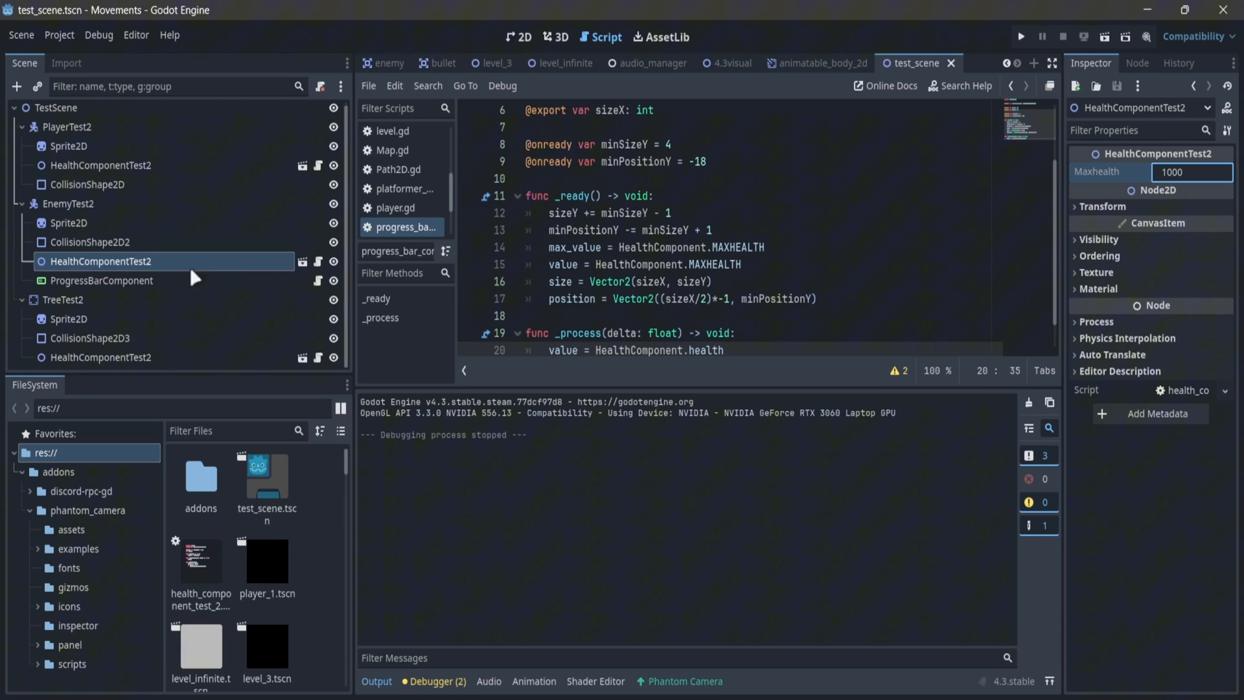
left_click(63, 300)
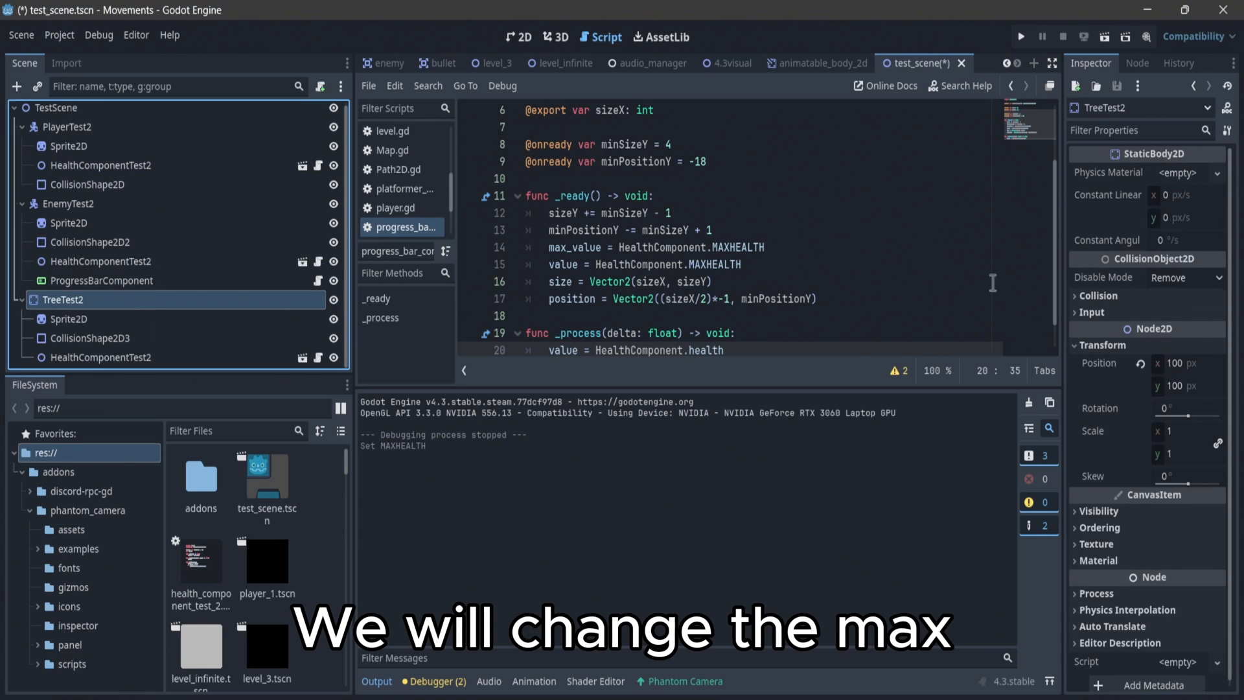
left_click(103, 357)
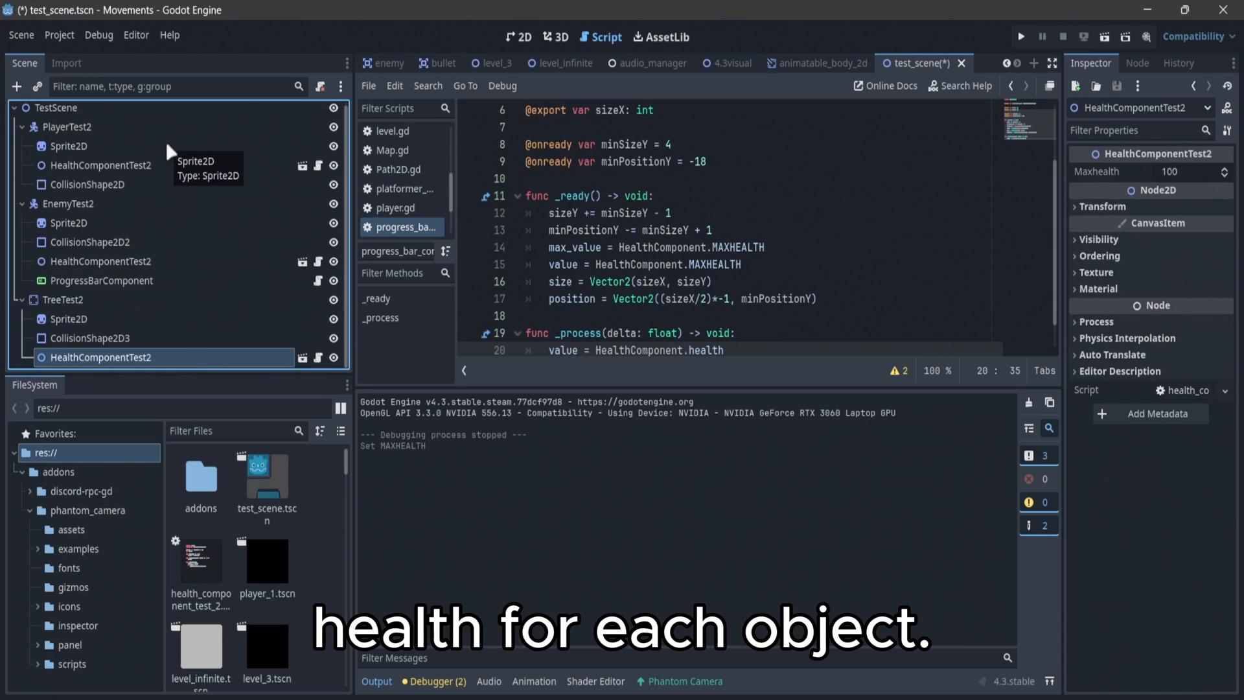
left_click(109, 166)
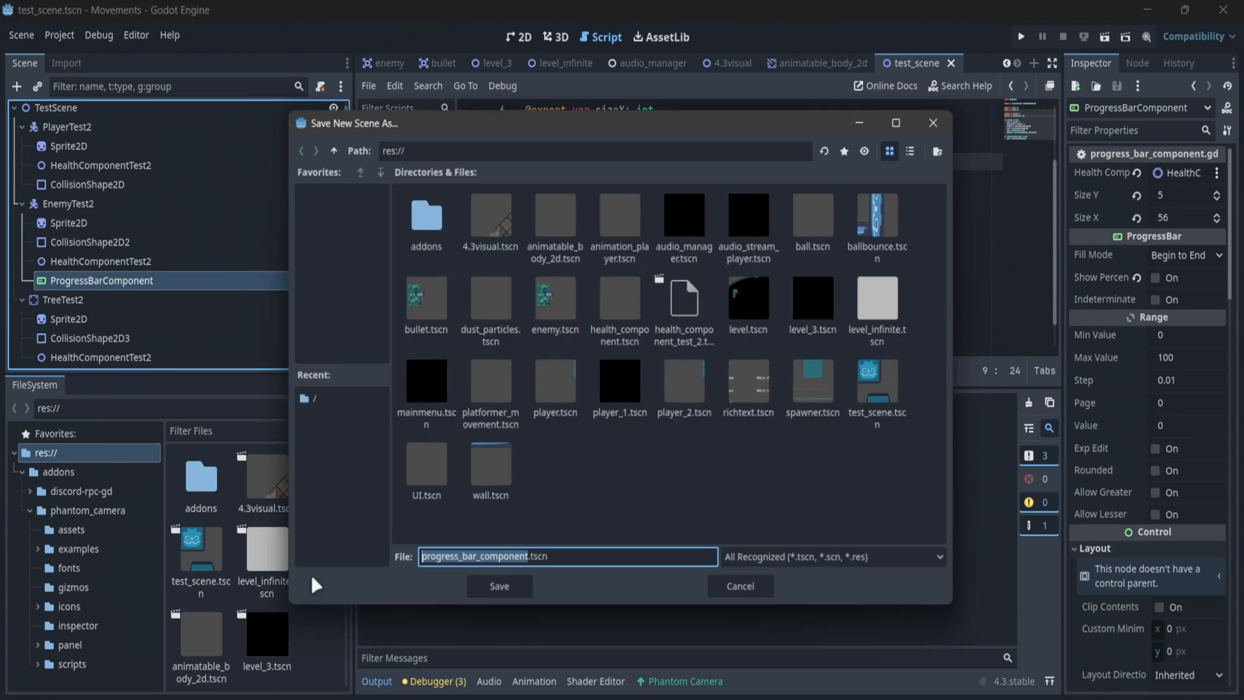
Save ProgressBarComponent as a scene, instance it under PlayerTest2, and set Size X to 30
left_click(498, 586)
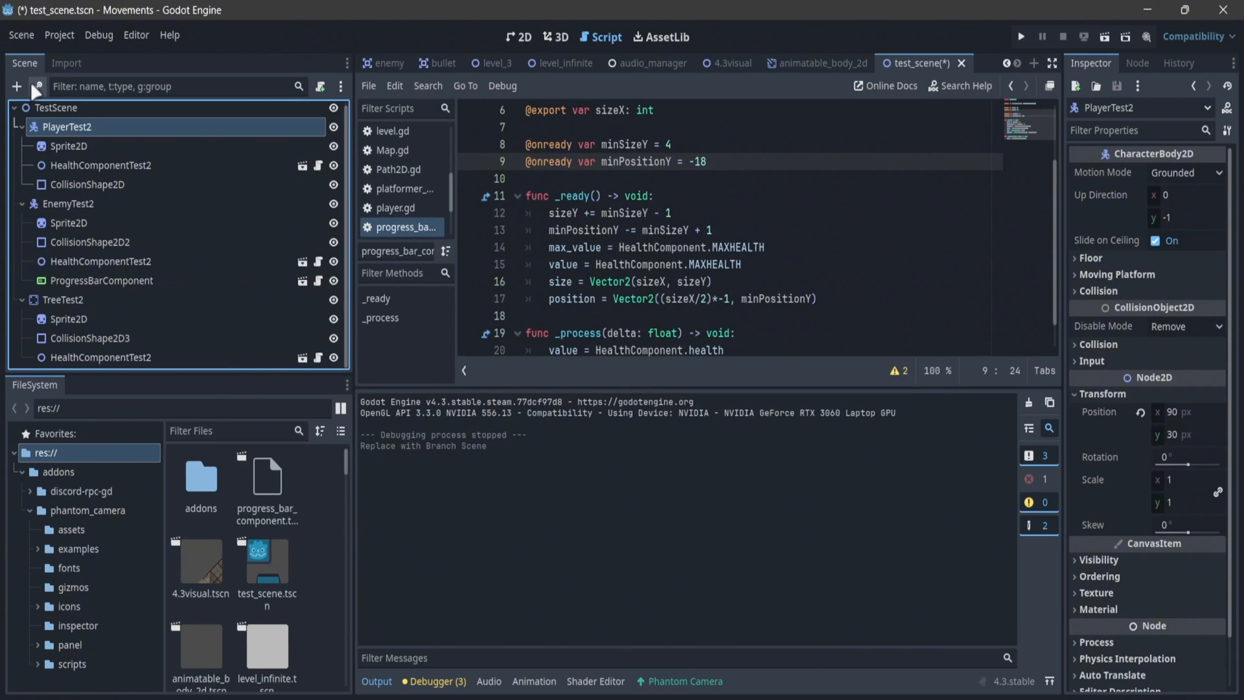
left_click(102, 204)
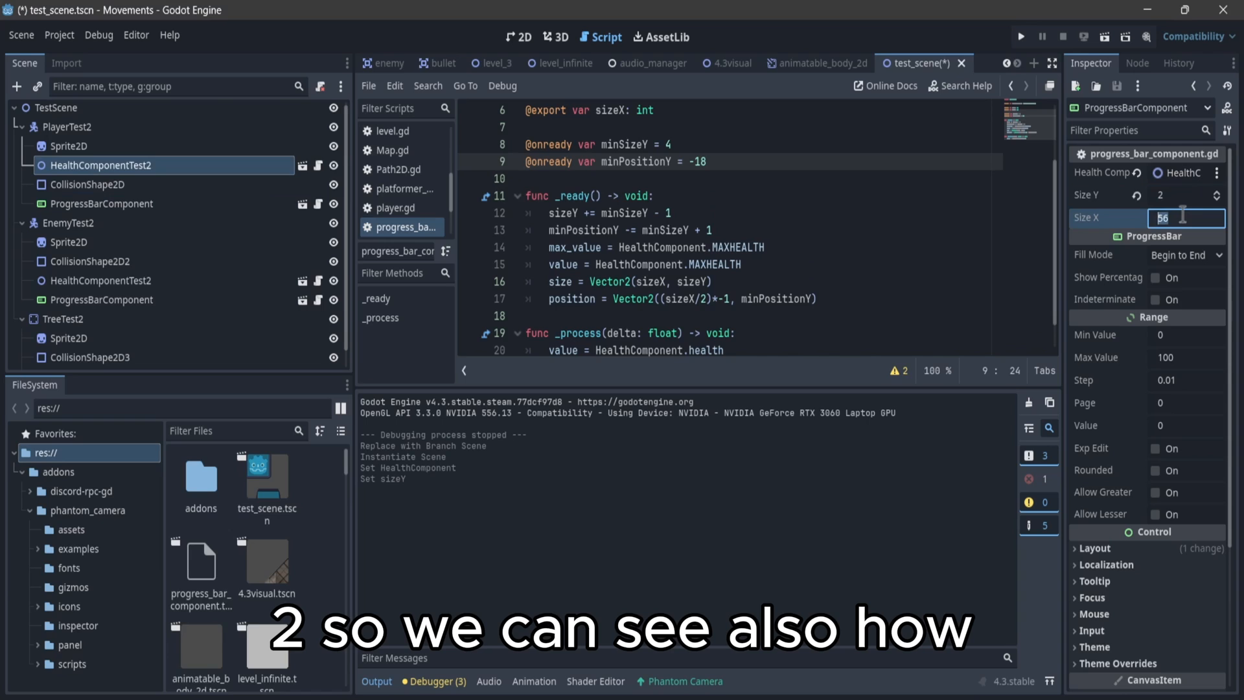
type("30")
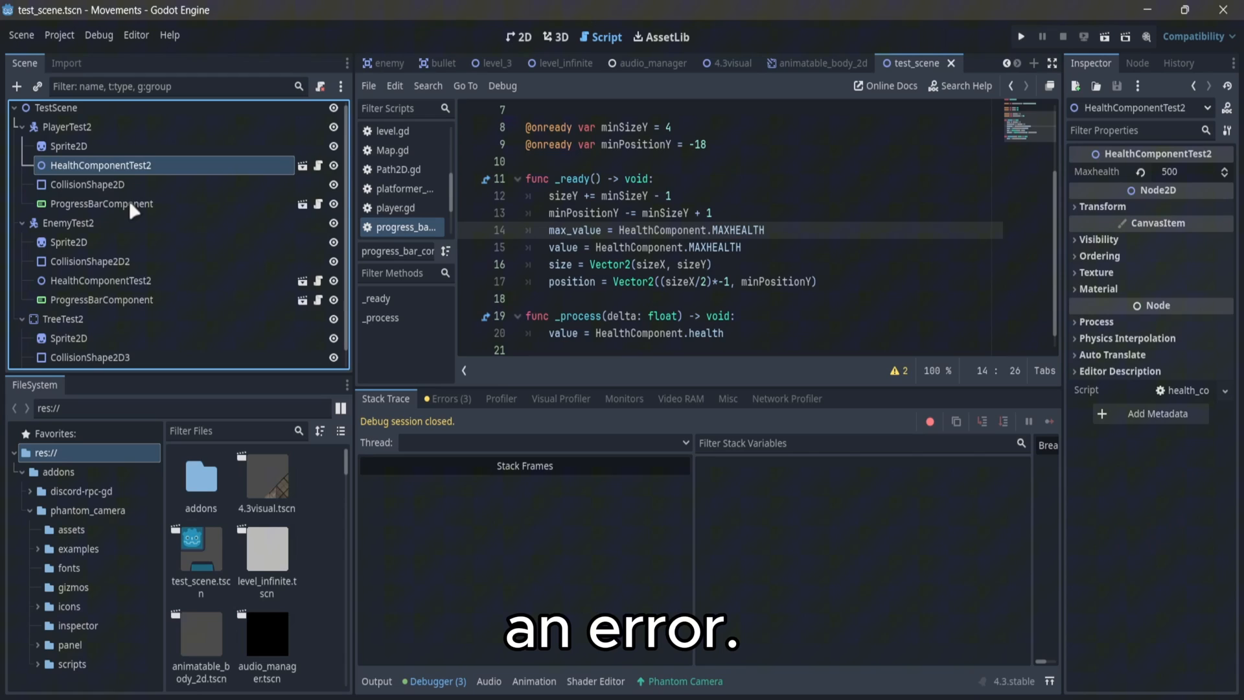
left_click(101, 203)
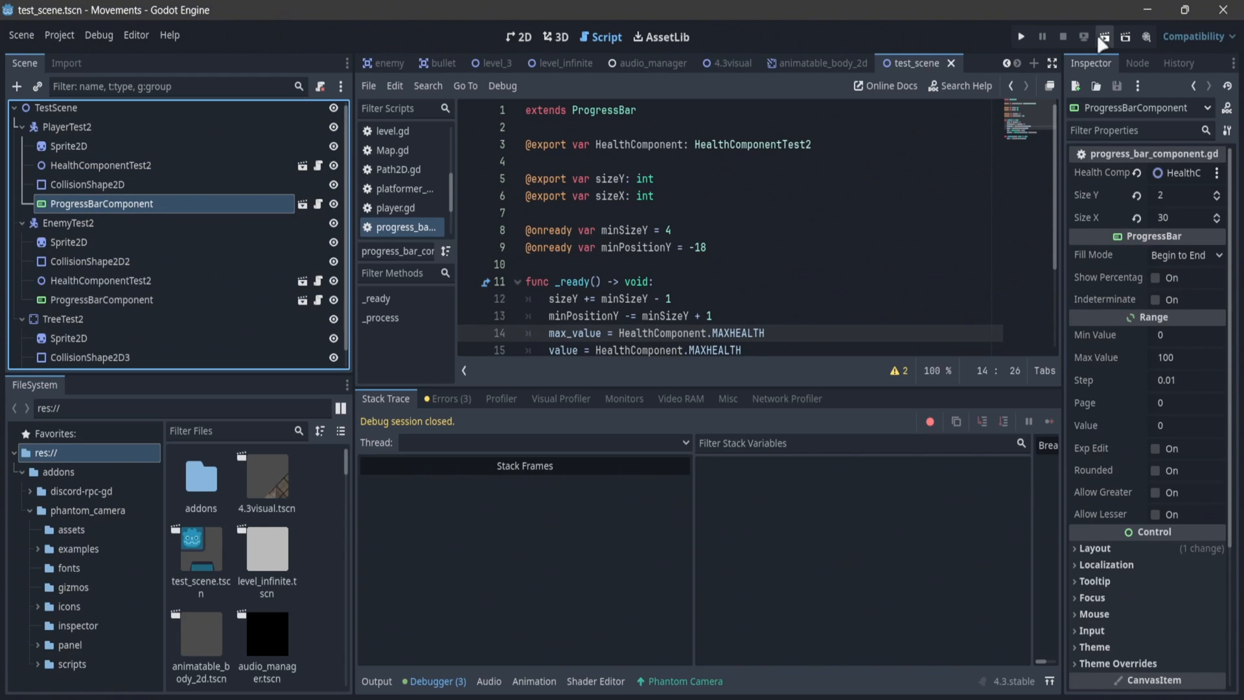
left_click(1021, 36)
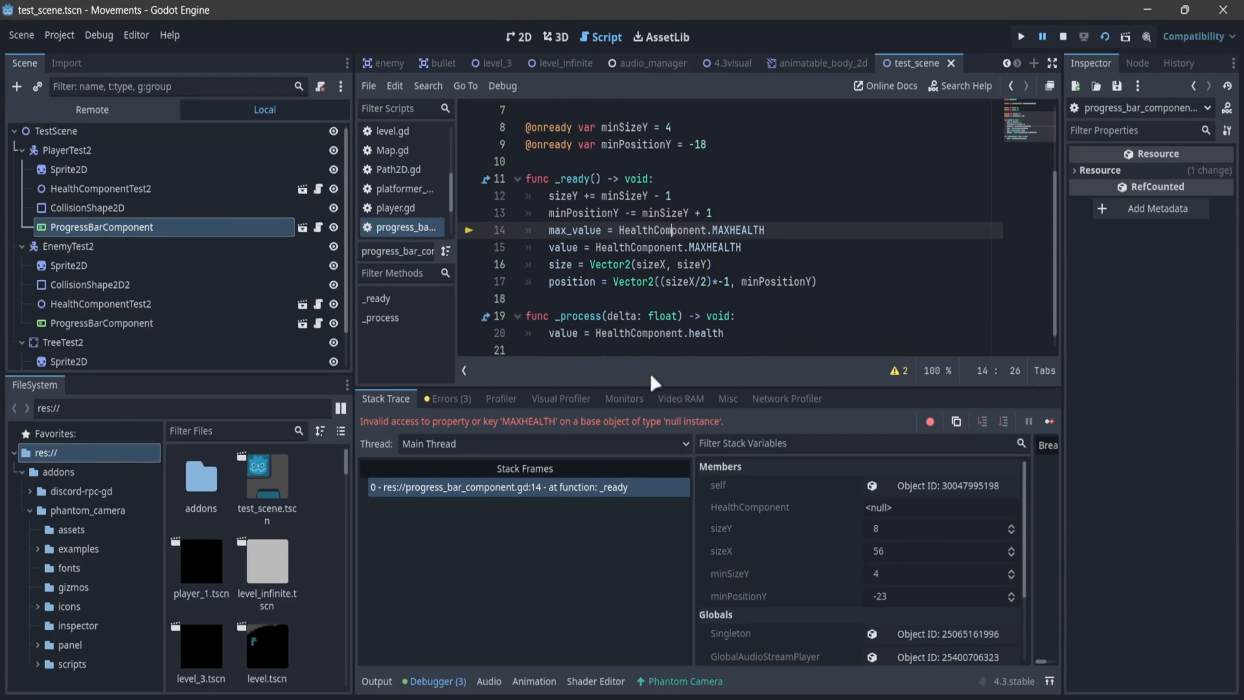
mouse_move(559, 428)
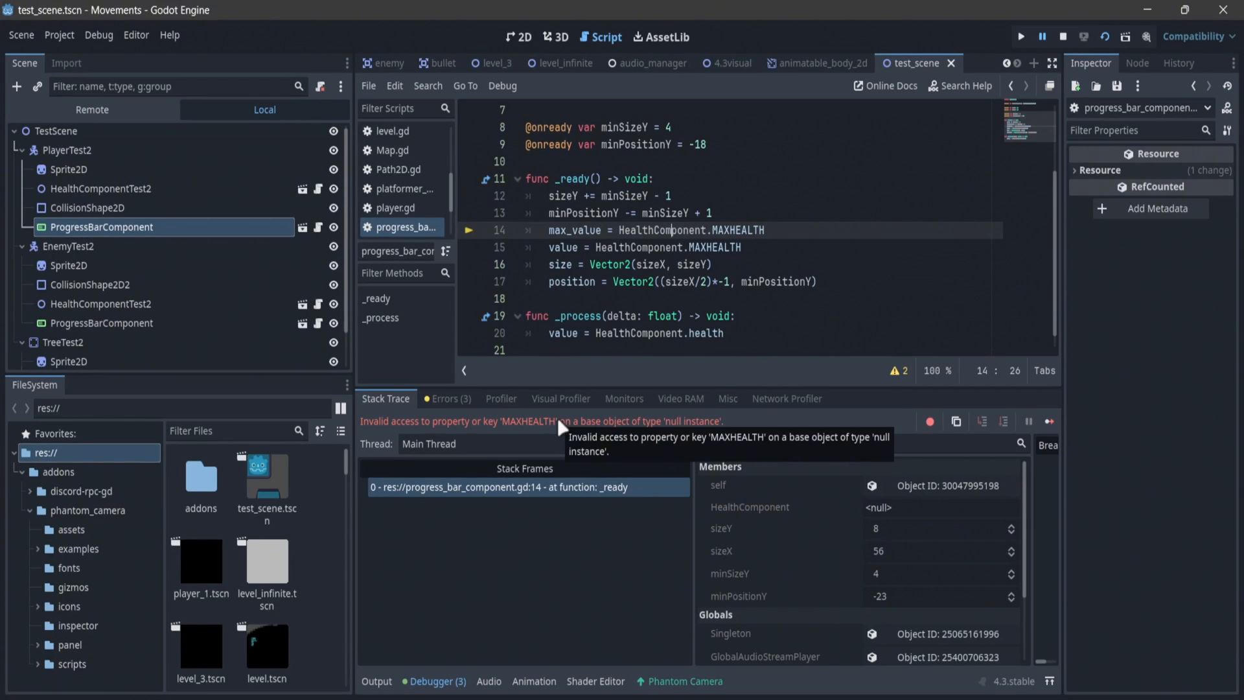
left_click(1063, 36)
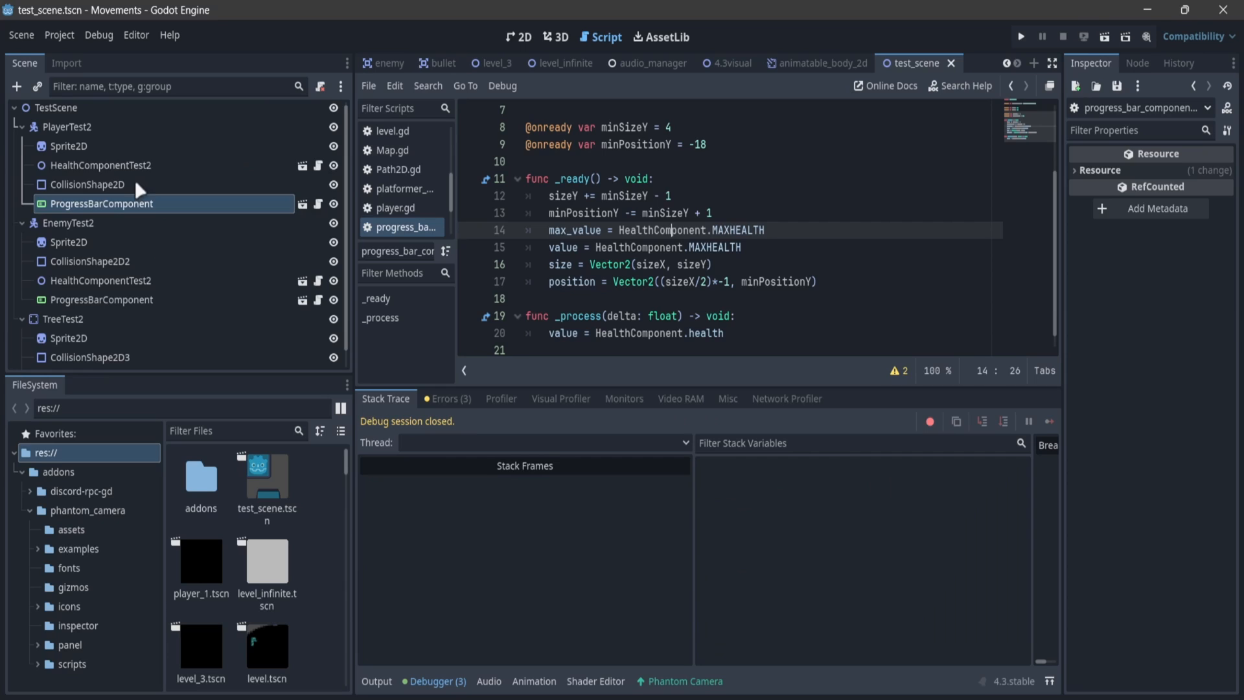
left_click(101, 203)
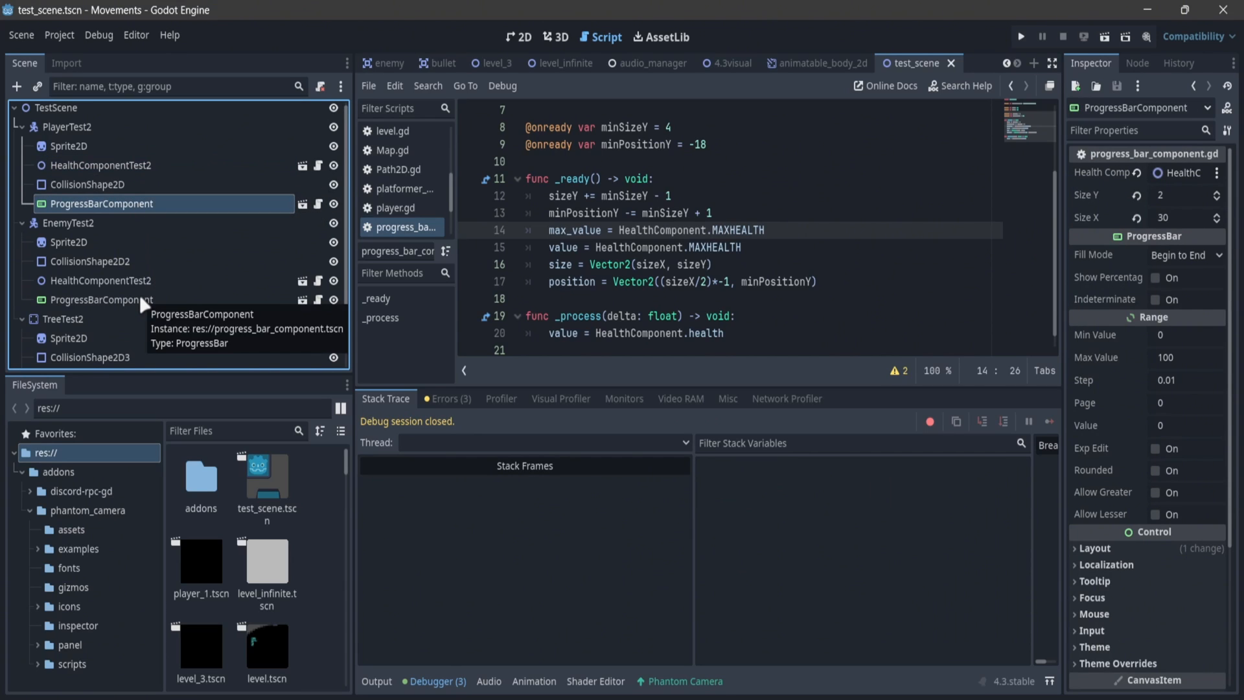
mouse_move(714, 262)
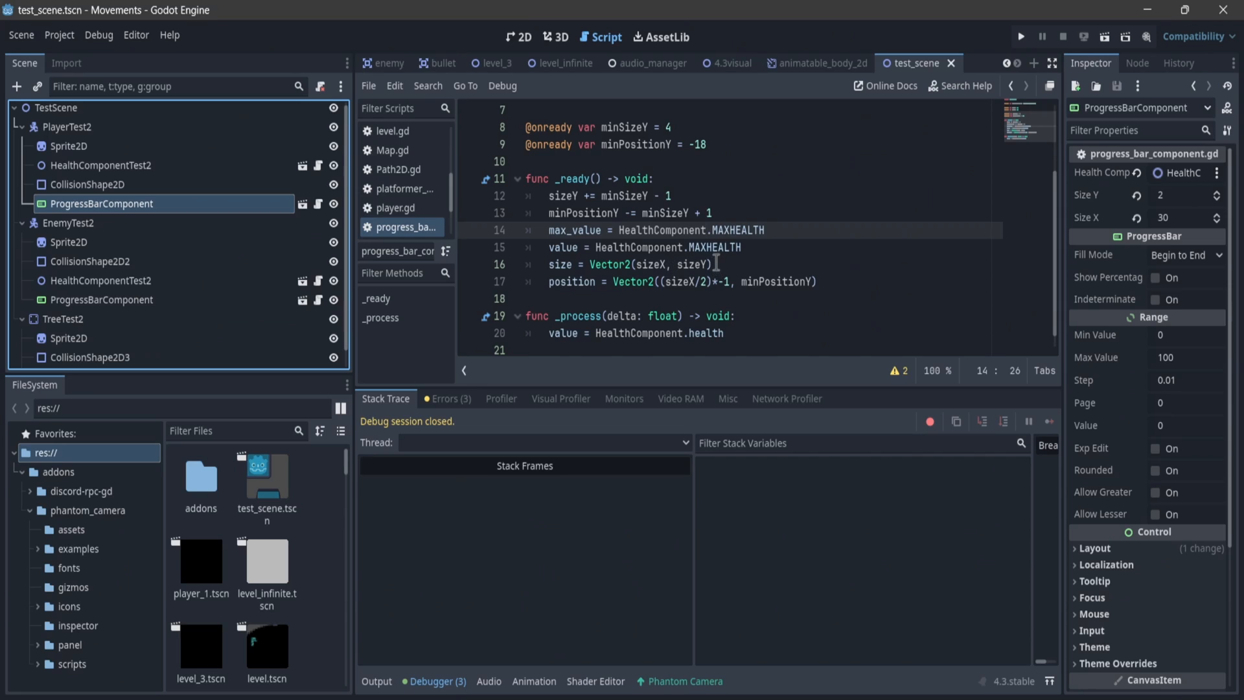